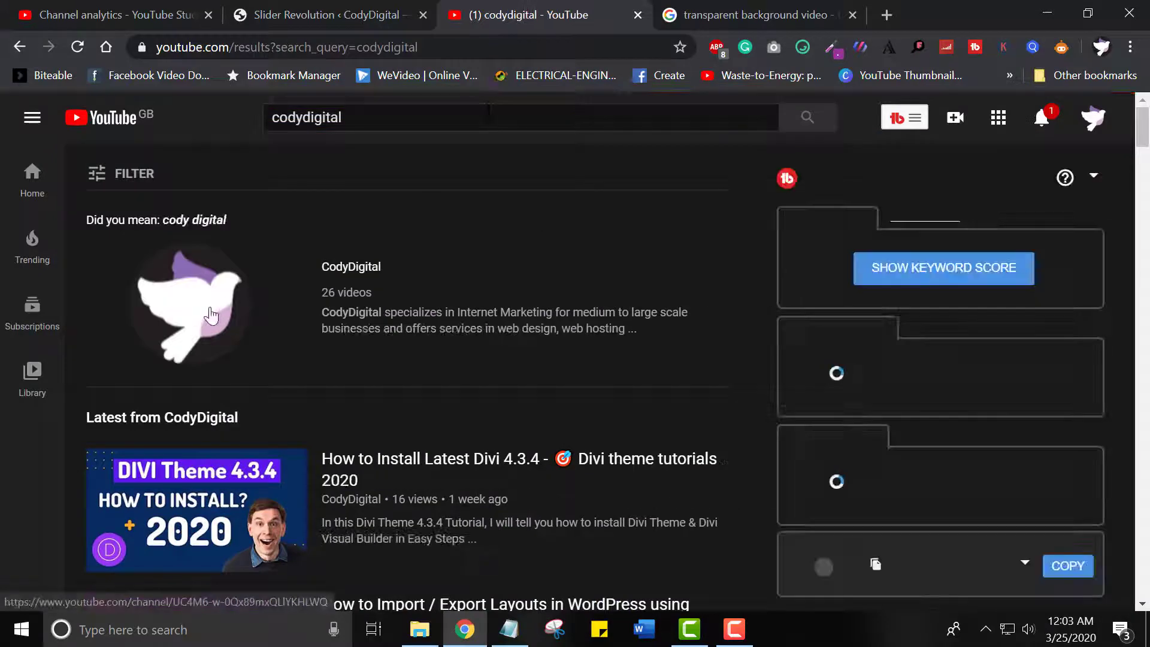
- Open the CodyDigital channel from the search results and reach the cPanel login page
left_click(210, 314)
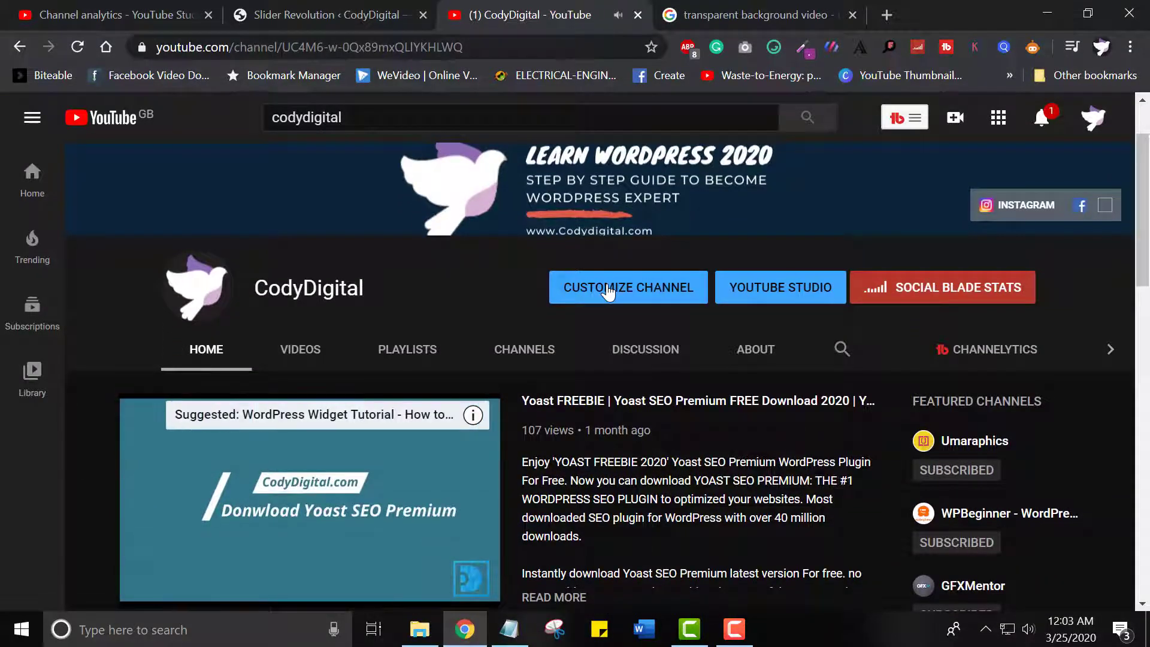
mouse_move(228, 213)
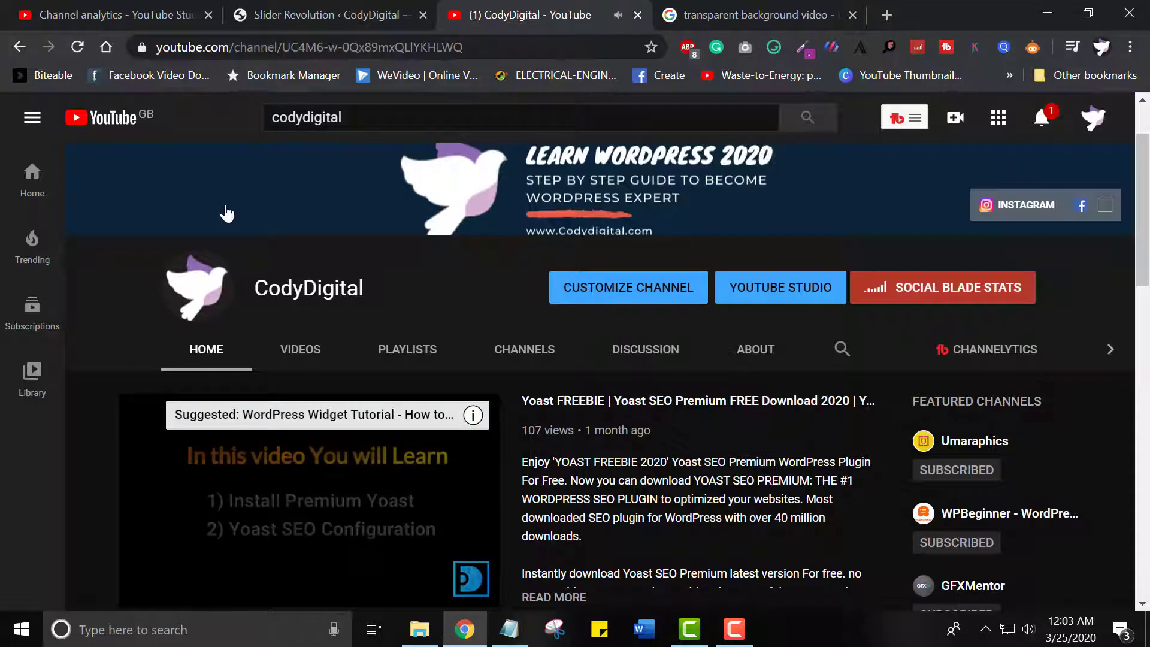
left_click(734, 629)
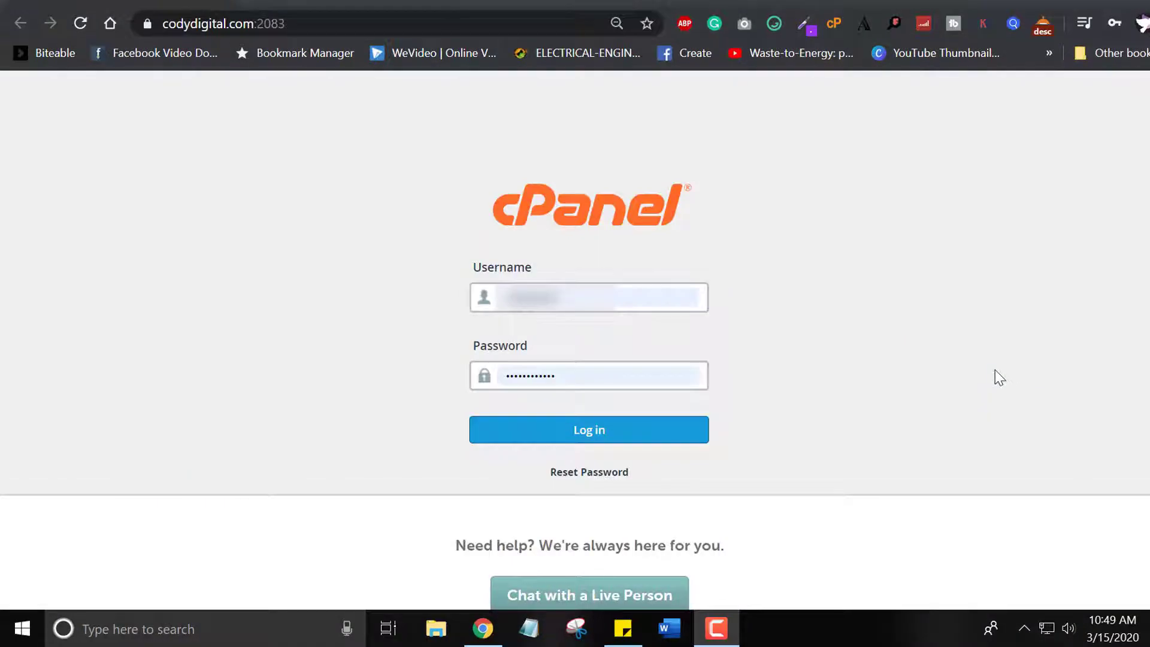
- Log in to cPanel, find Subdomains via 'sub' search and reach the Create a Subdomain form
left_click(588, 429)
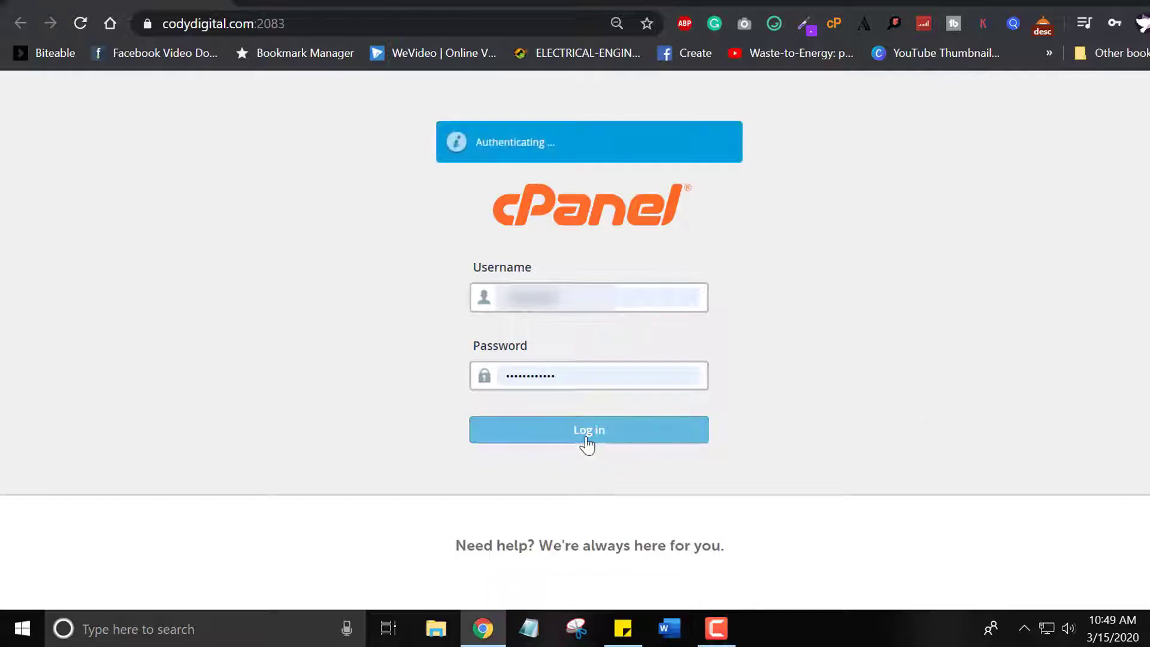
left_click(587, 430)
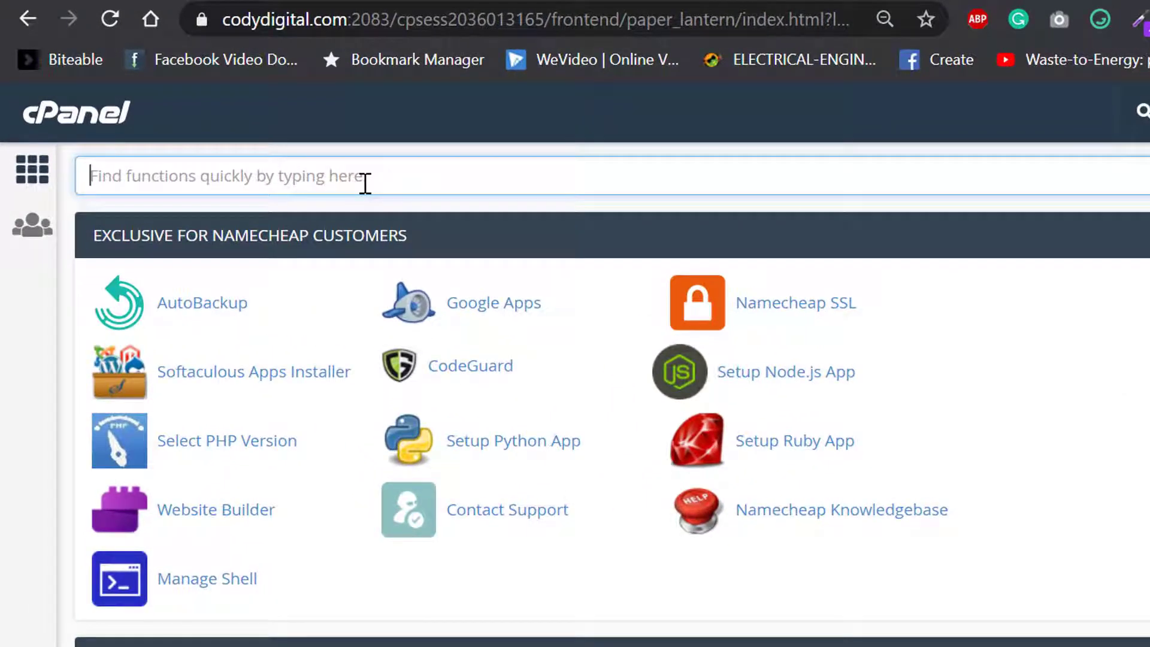
type("sub")
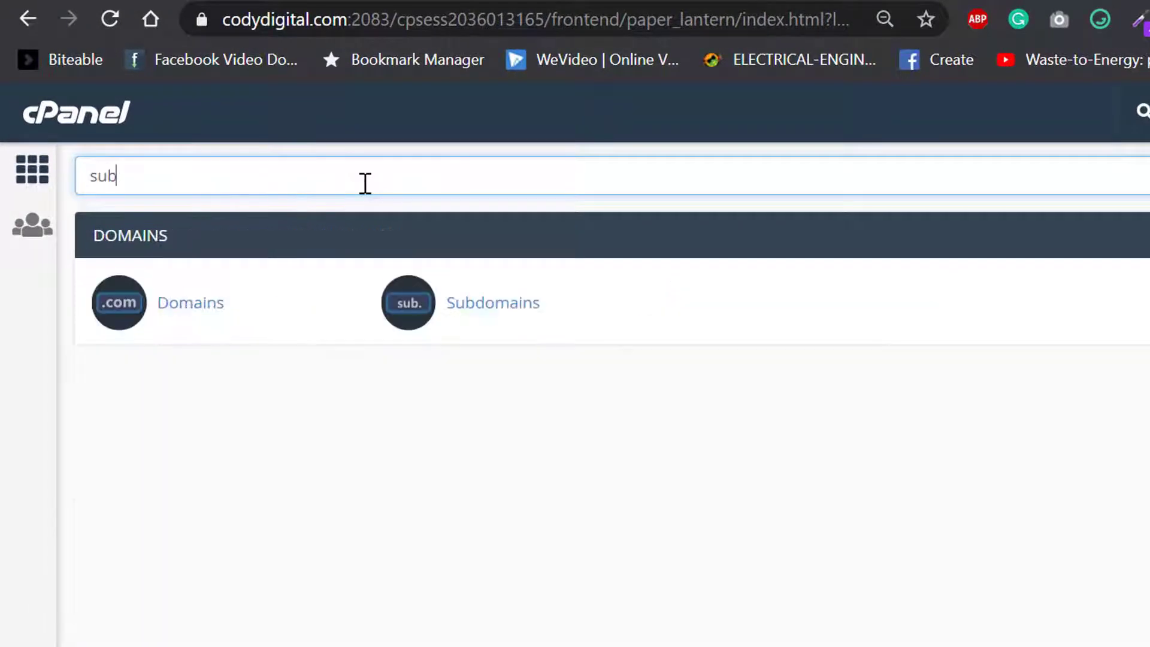
left_click(493, 302)
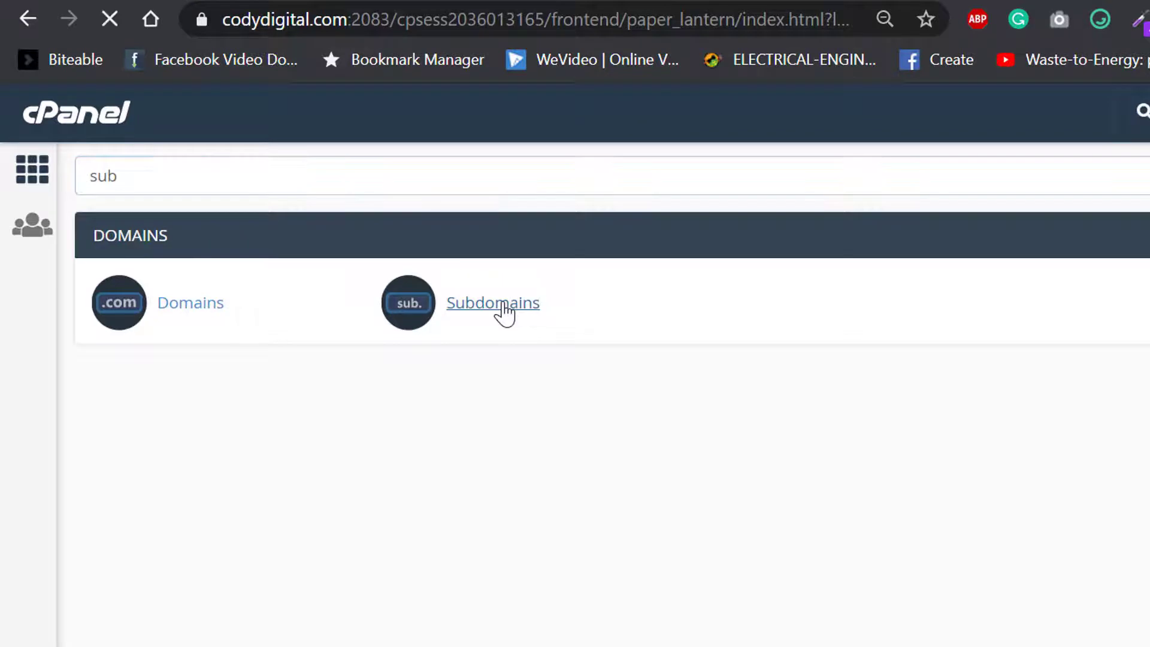
left_click(492, 302)
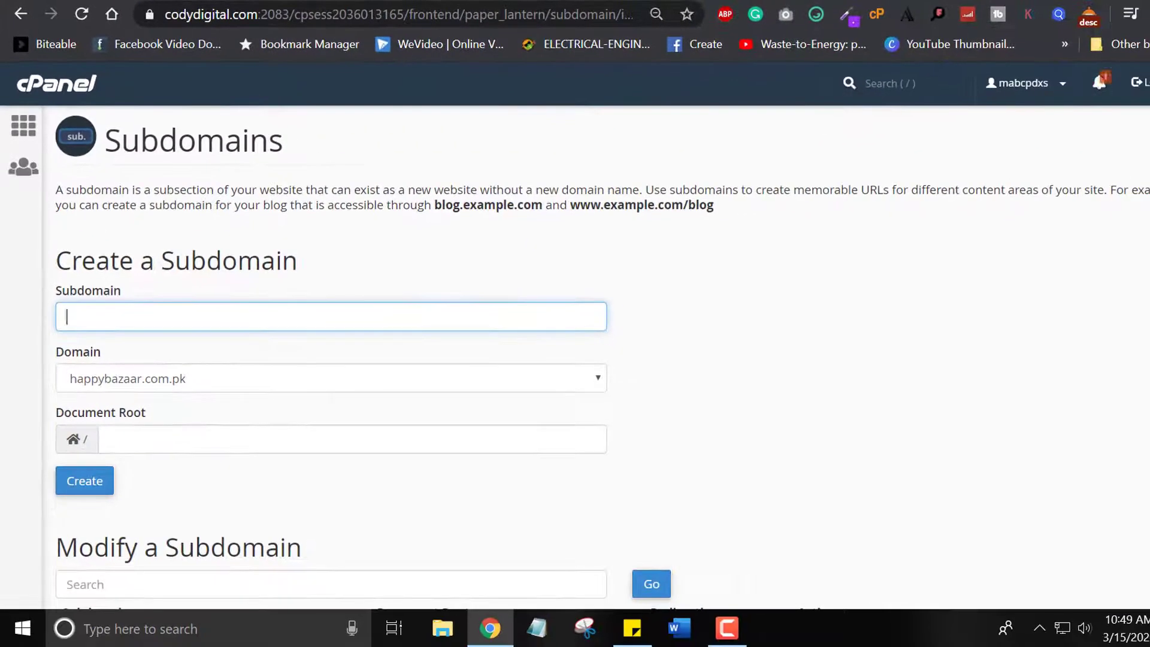
scroll("down", 3)
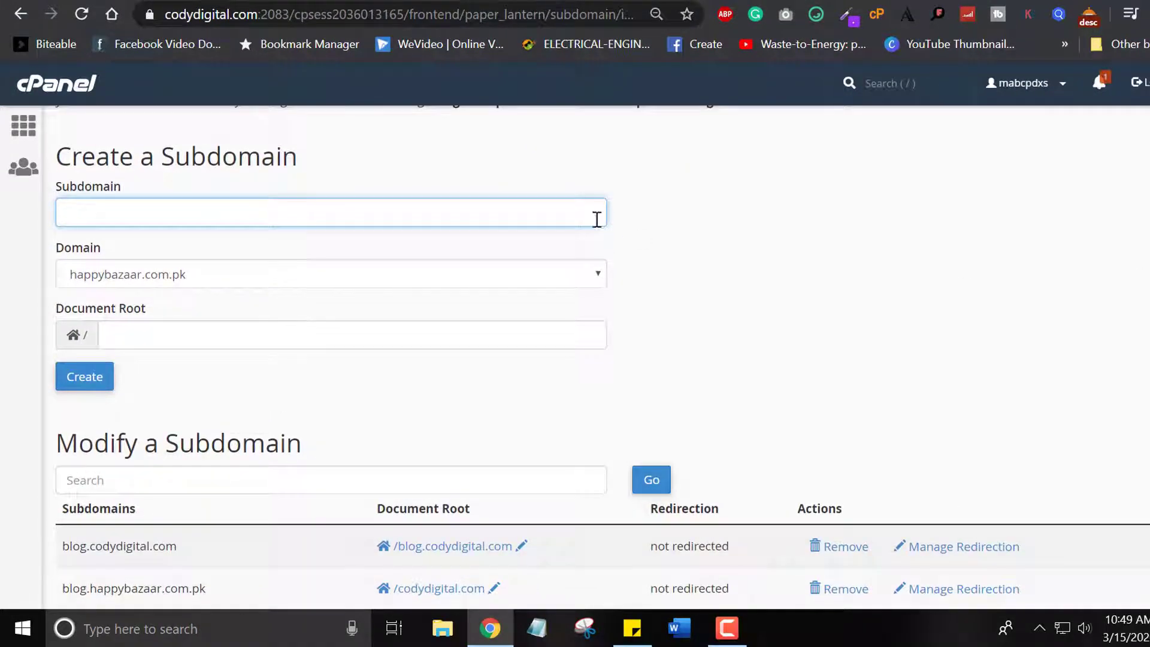
mouse_move(552, 215)
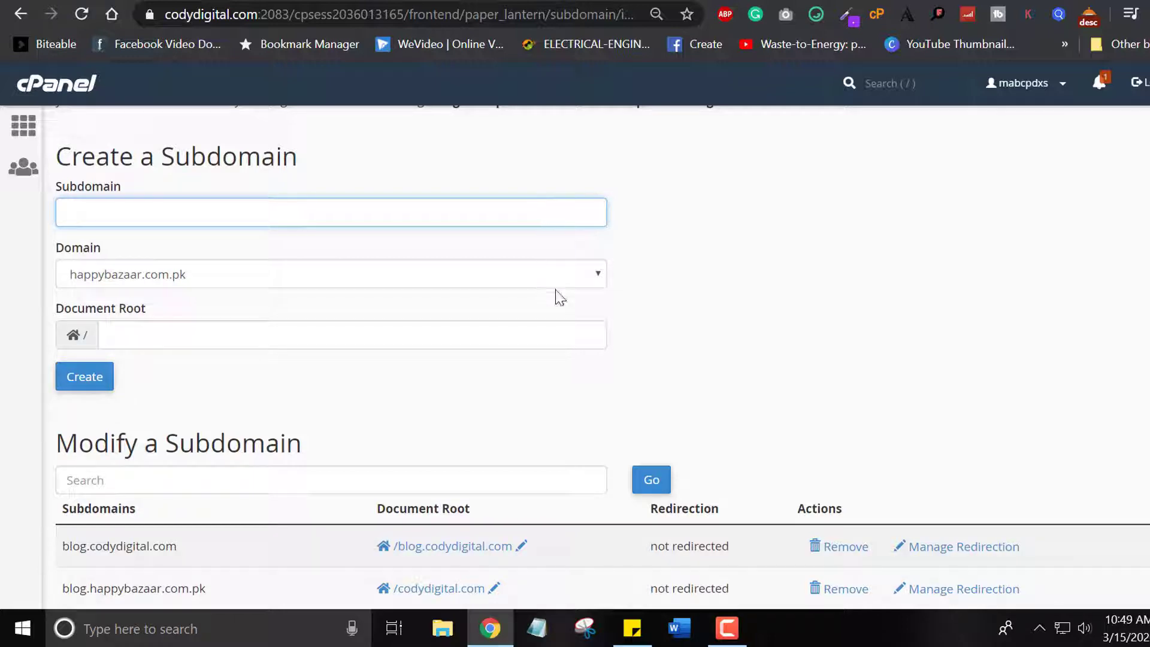
- Create the subdomain 'portfolio' under codydigital.com and confirm its creation
left_click(331, 274)
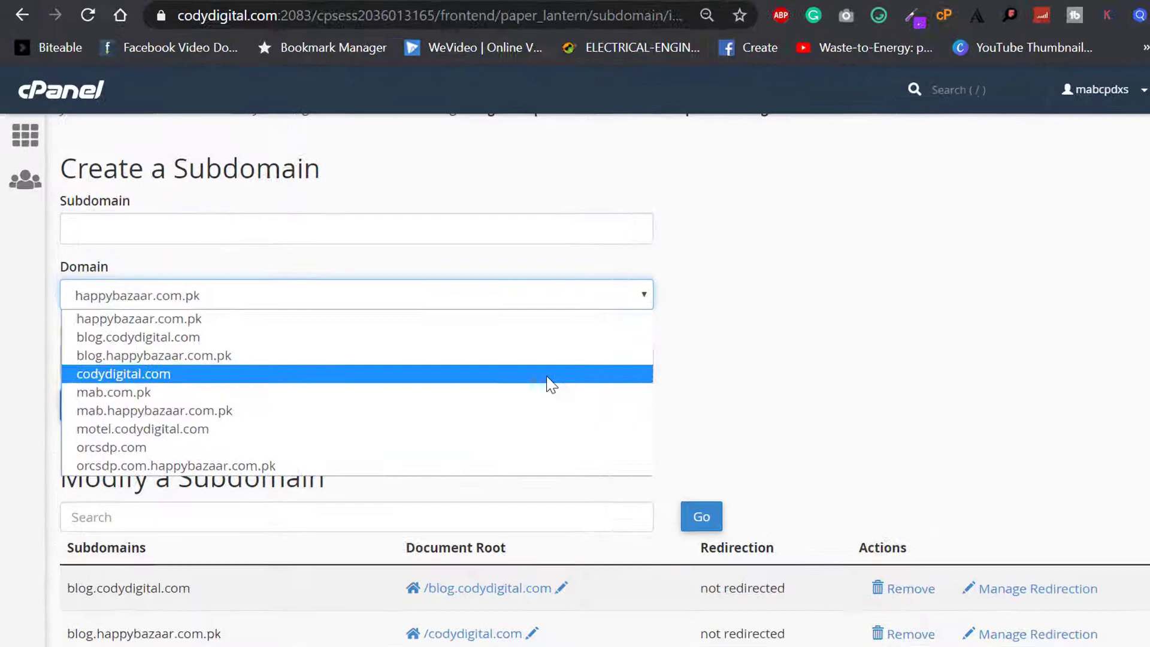
left_click(122, 373)
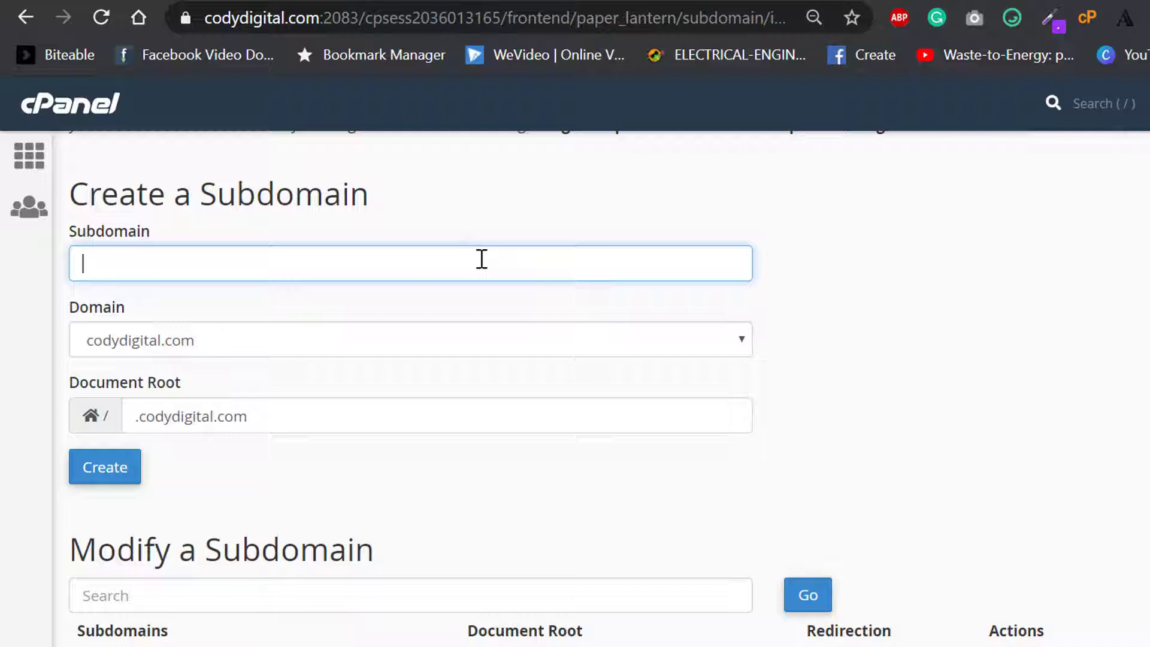
type("portfolio")
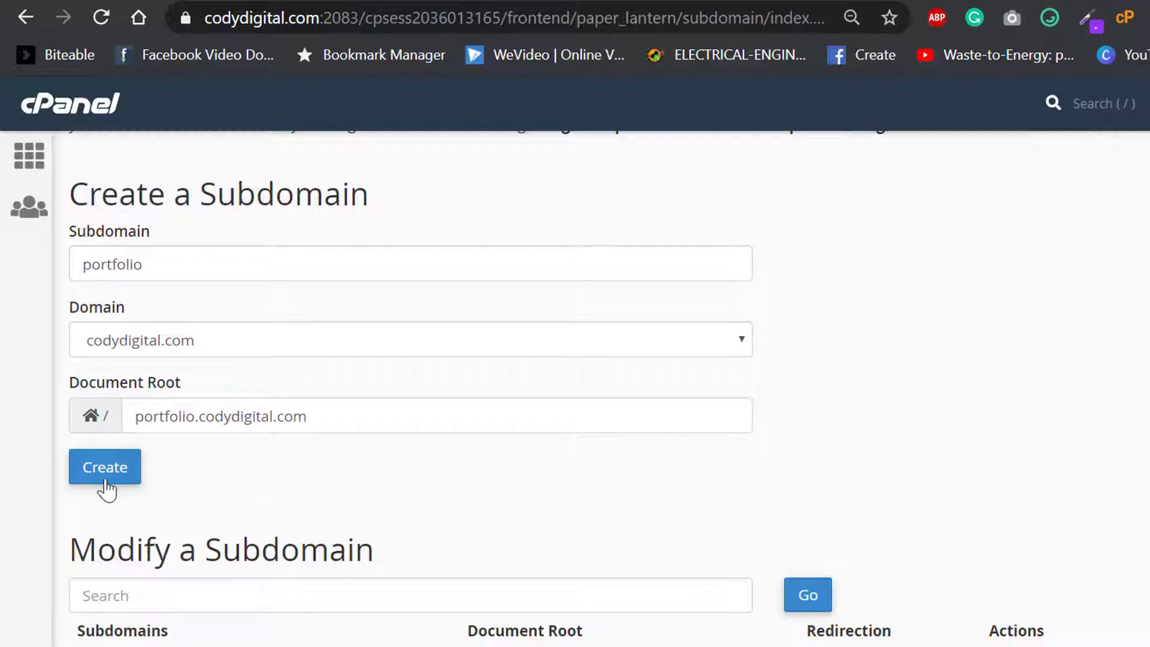
left_click(104, 467)
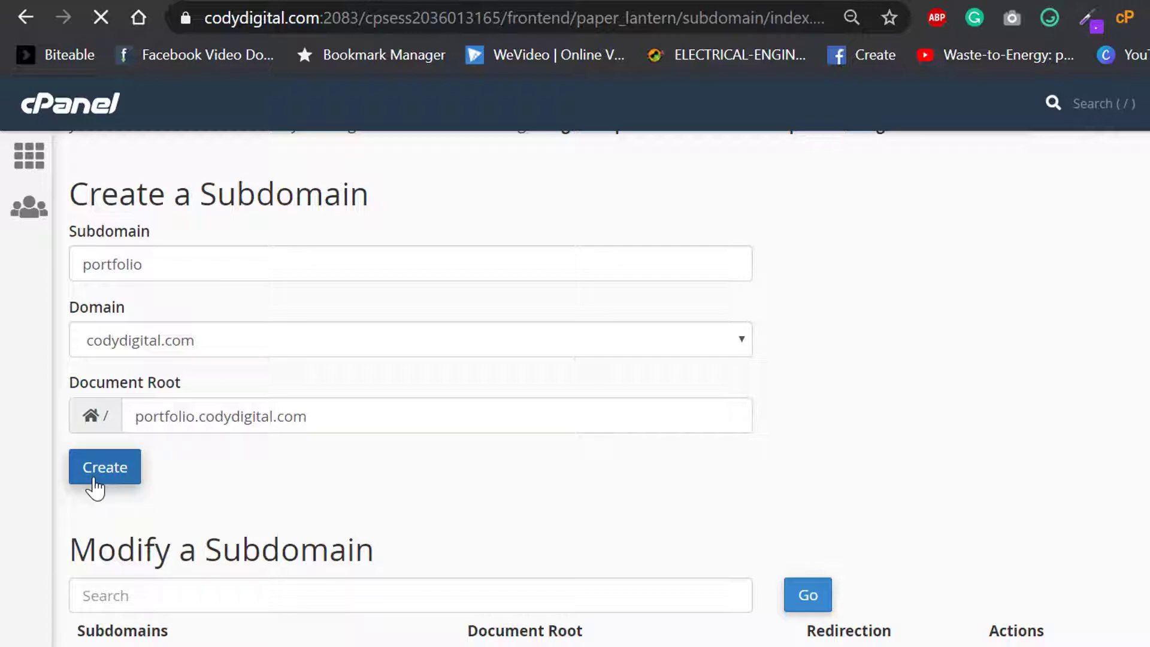
left_click(104, 466)
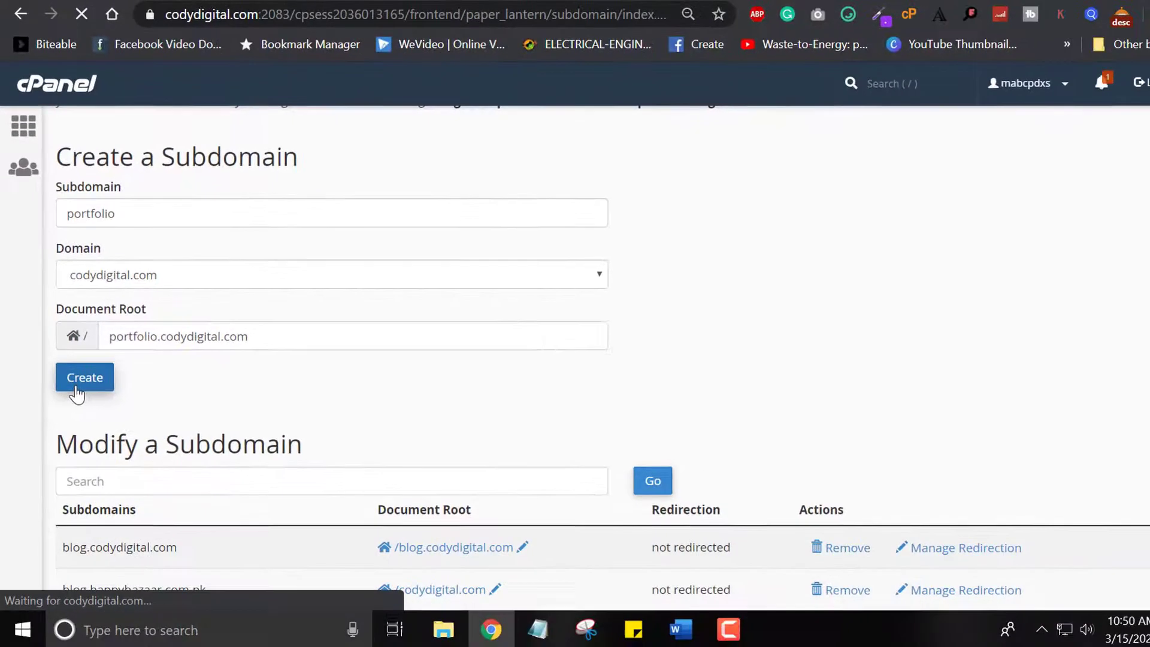
left_click(84, 378)
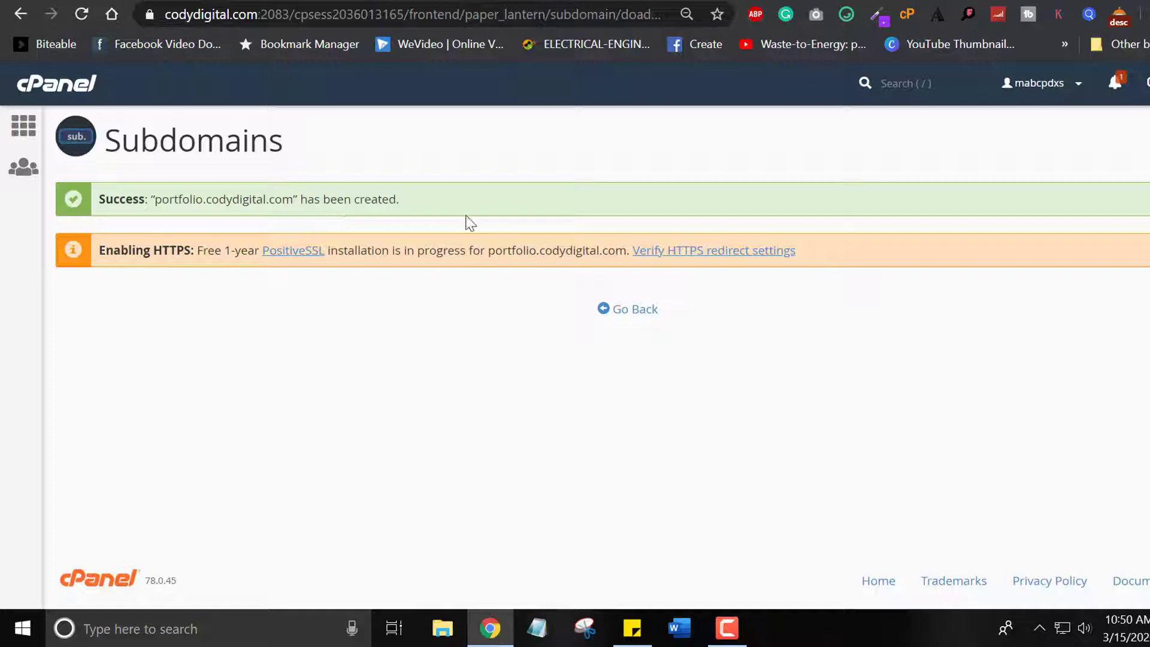
- Go back to the subdomain list and open portfolio's Document Root in File Manager
left_click(633, 309)
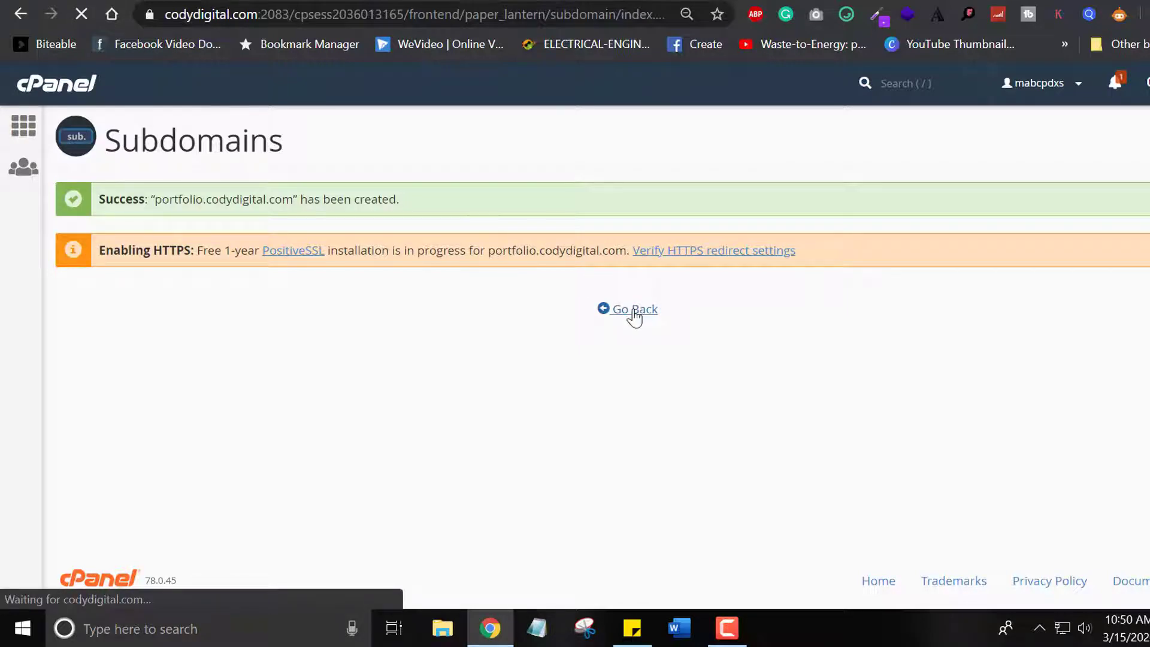
left_click(627, 309)
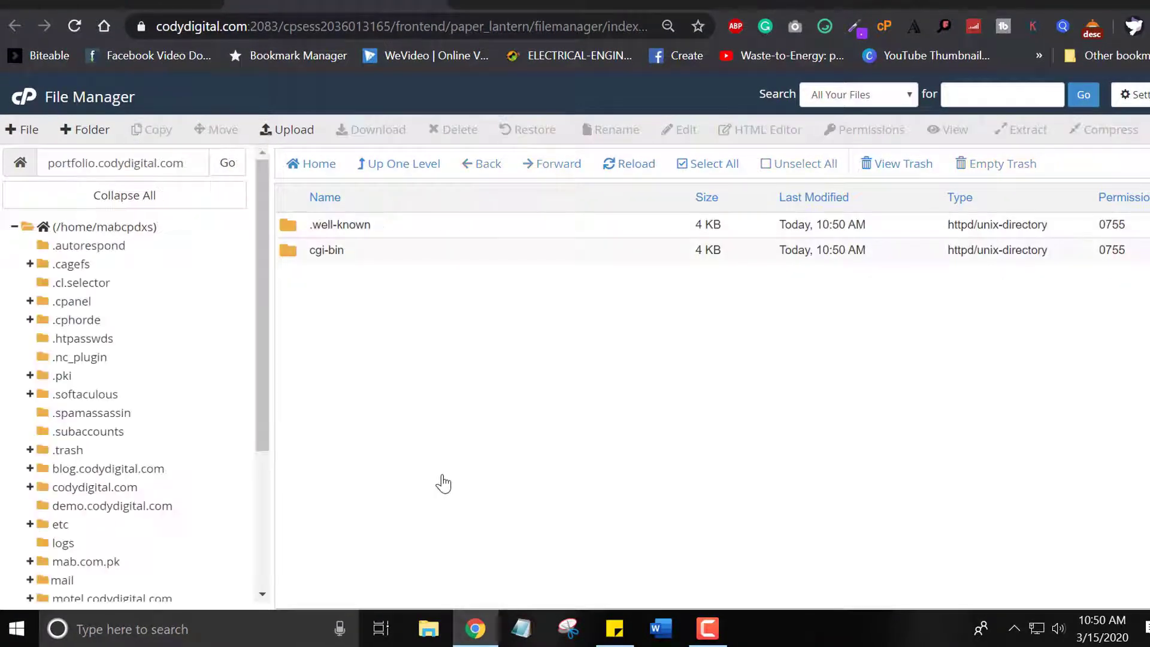
mouse_move(385, 292)
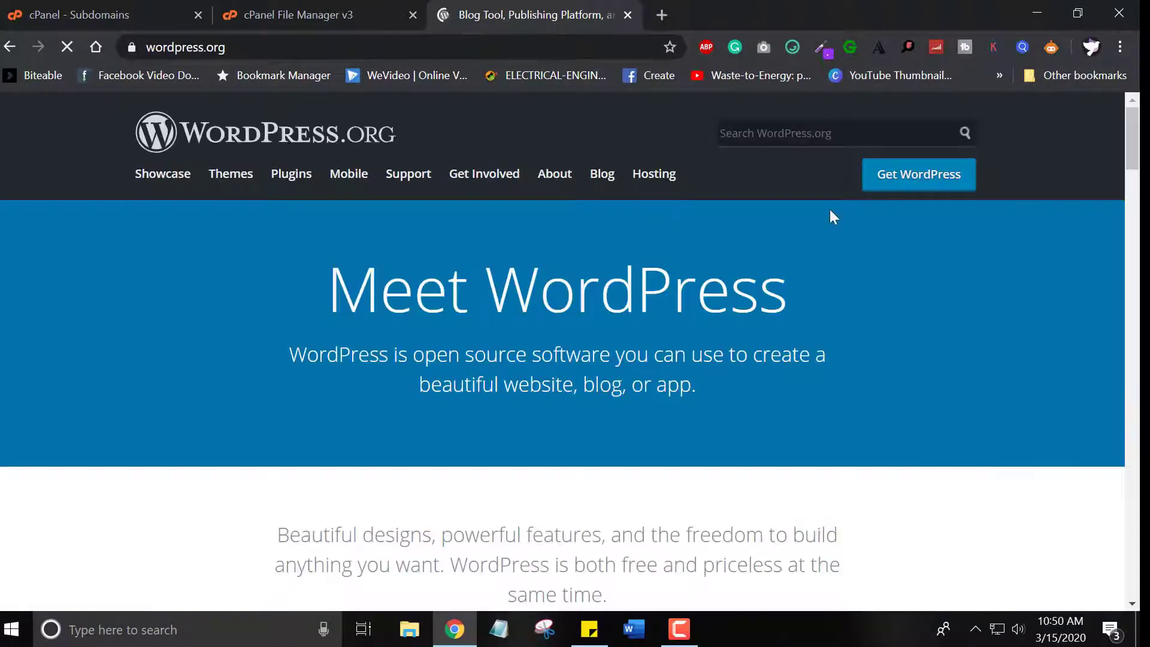
- Download the WordPress 5.3.2 zip from WordPress.org into the New folder under Project downloads
left_click(919, 174)
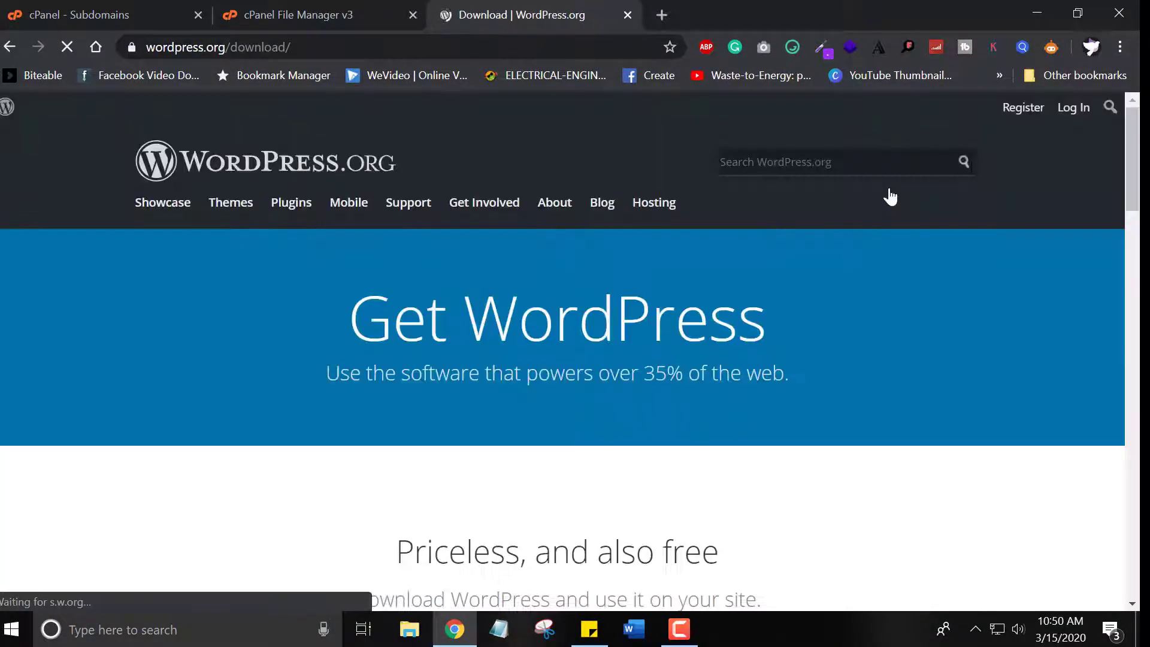
scroll("down", 3)
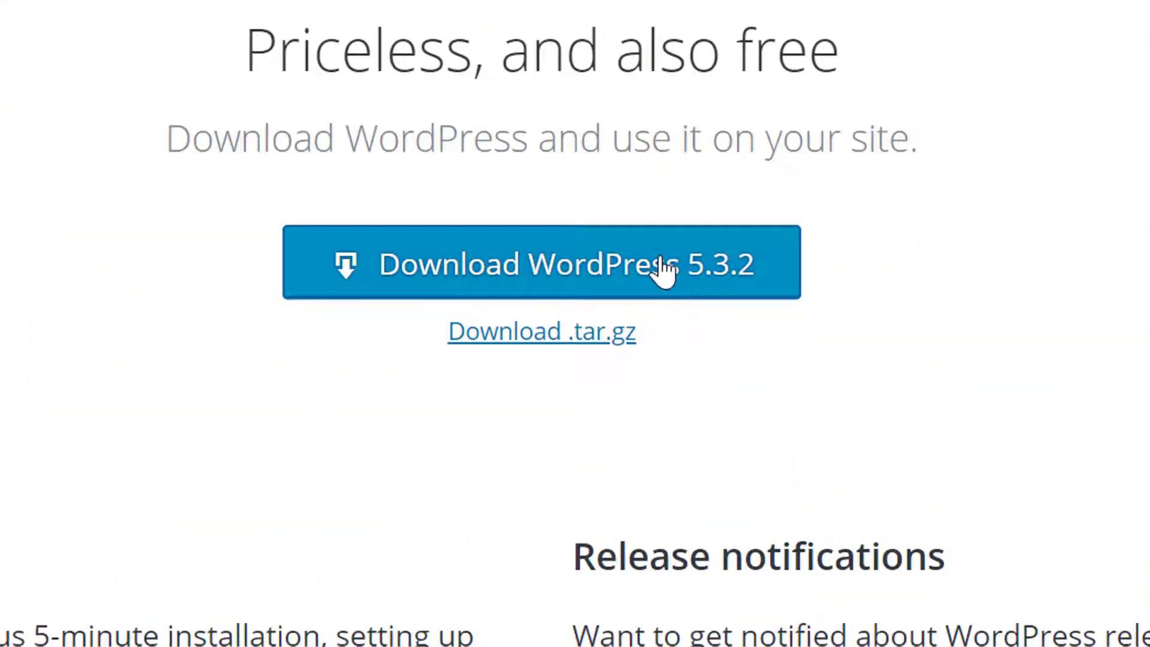
left_click(542, 263)
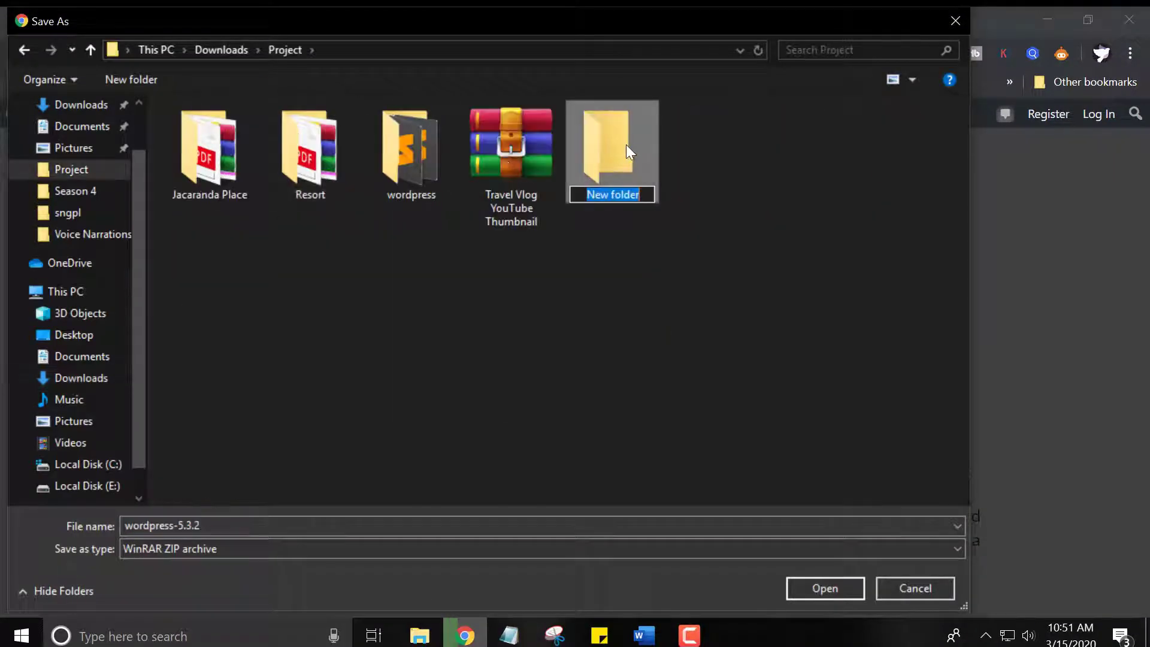
double_click(613, 143)
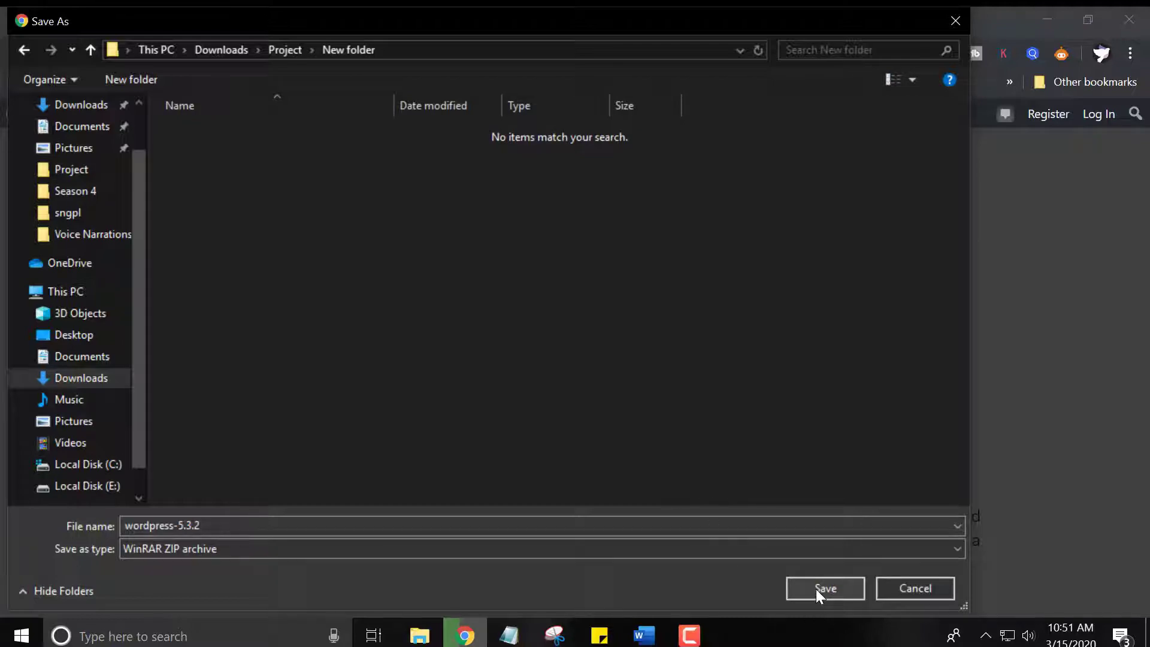
left_click(824, 588)
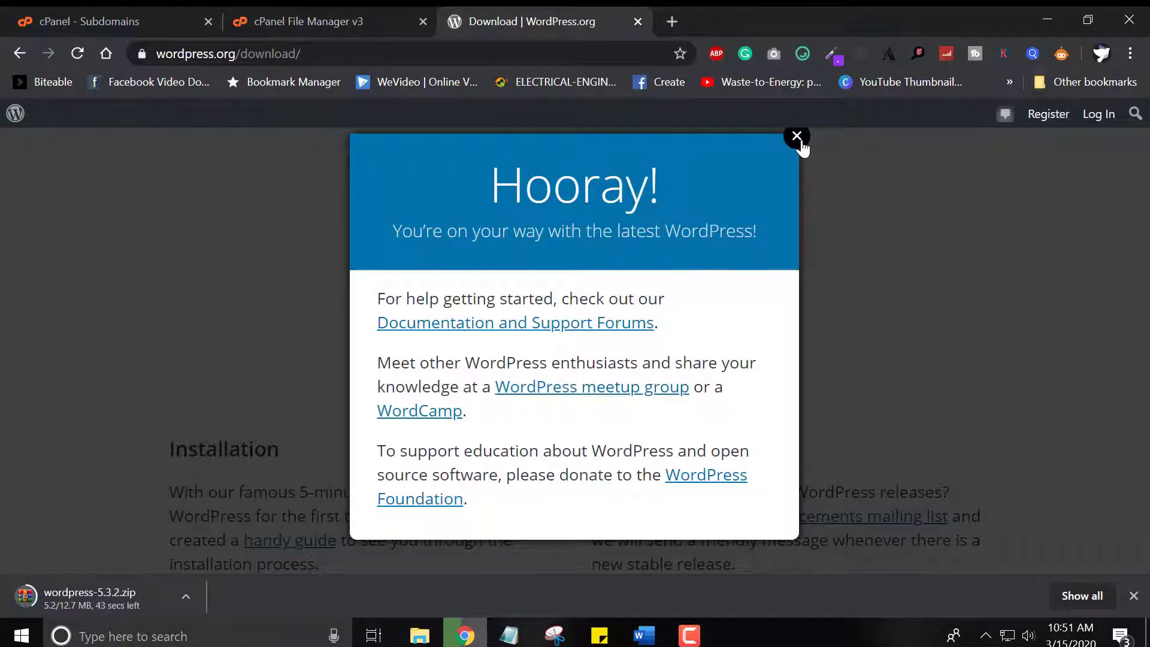
left_click(797, 136)
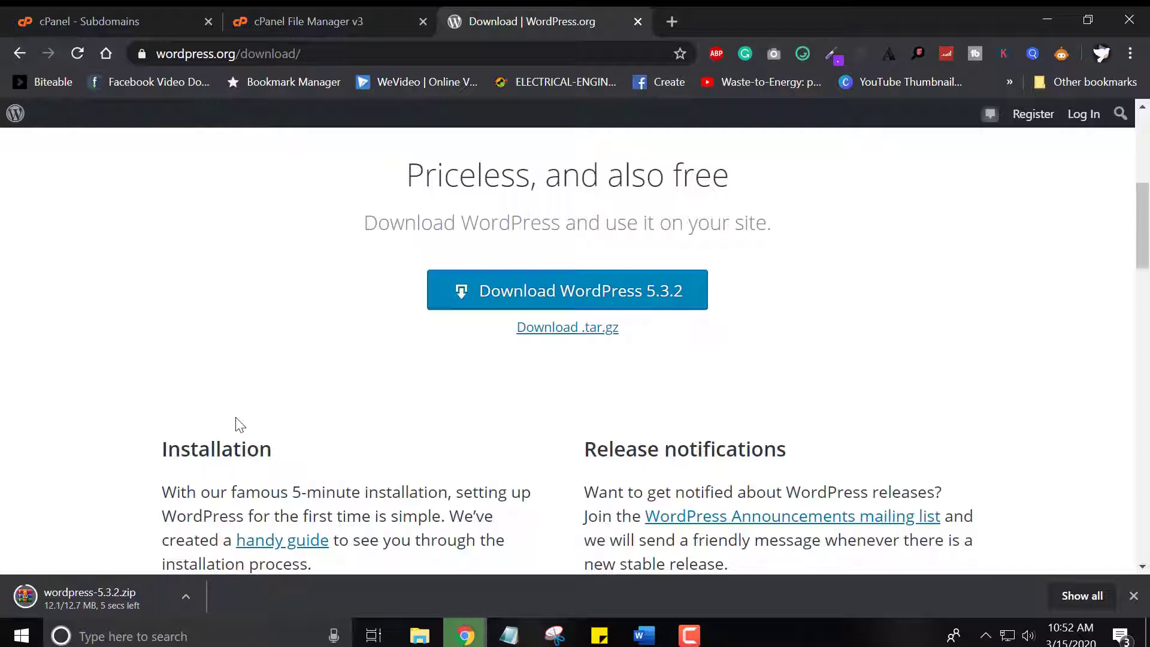
left_click(326, 21)
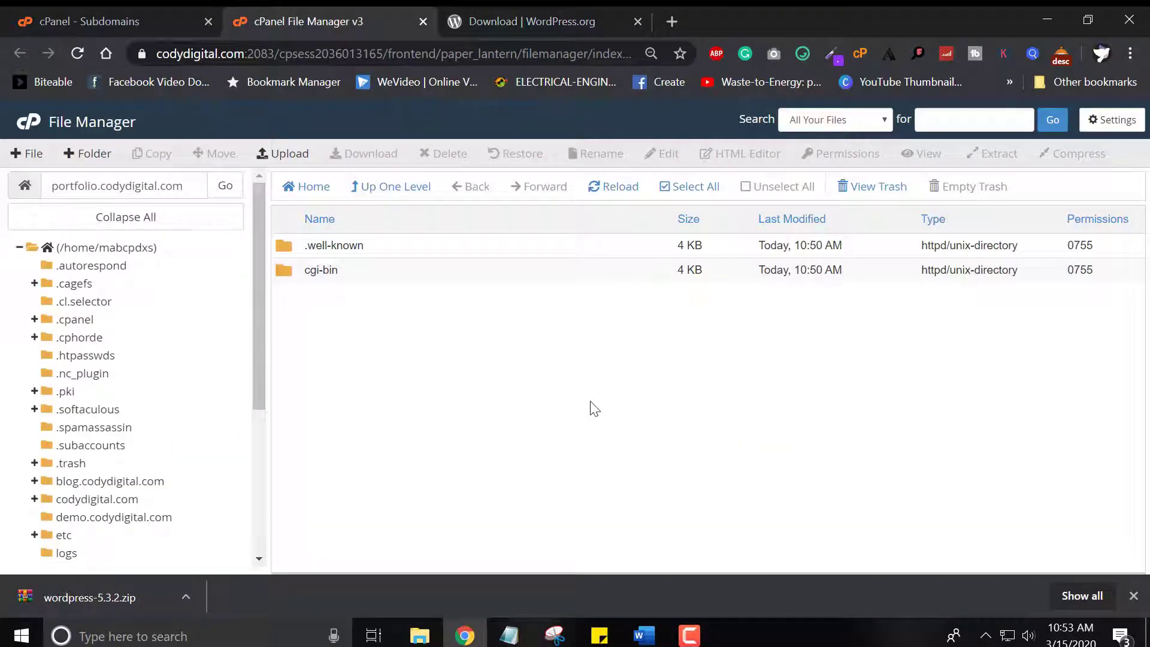
- Upload wordpress-5.3.2.zip via drag-and-drop and return to the portfolio.codydigital.com folder listing
left_click(289, 154)
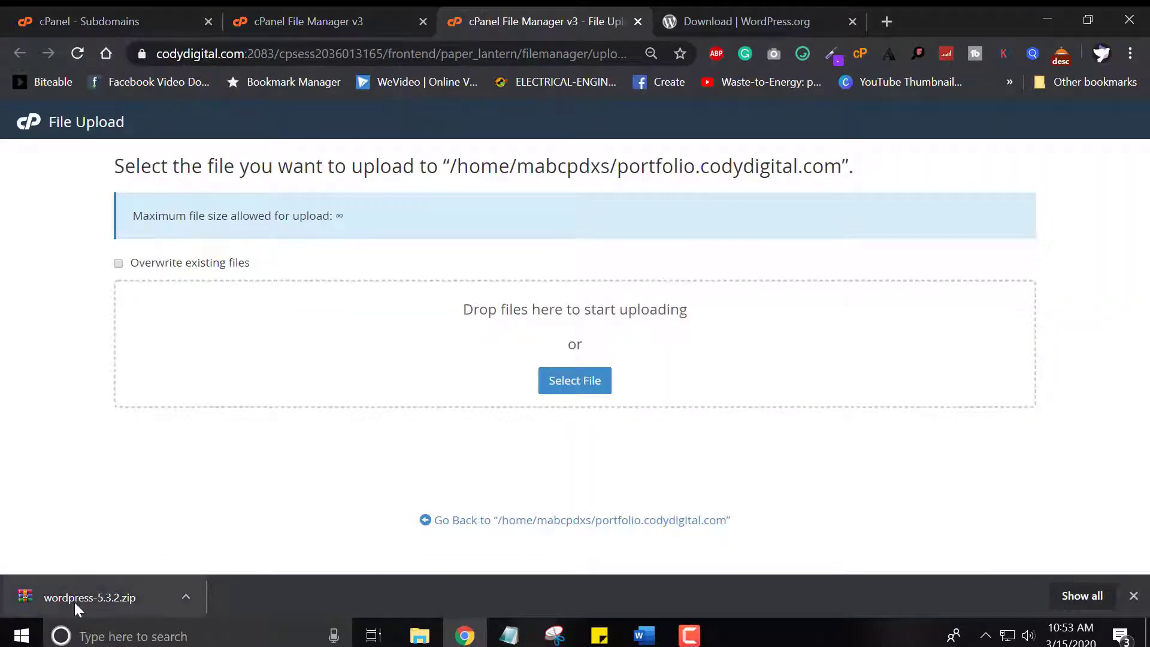
left_click_drag(87, 598, 574, 378)
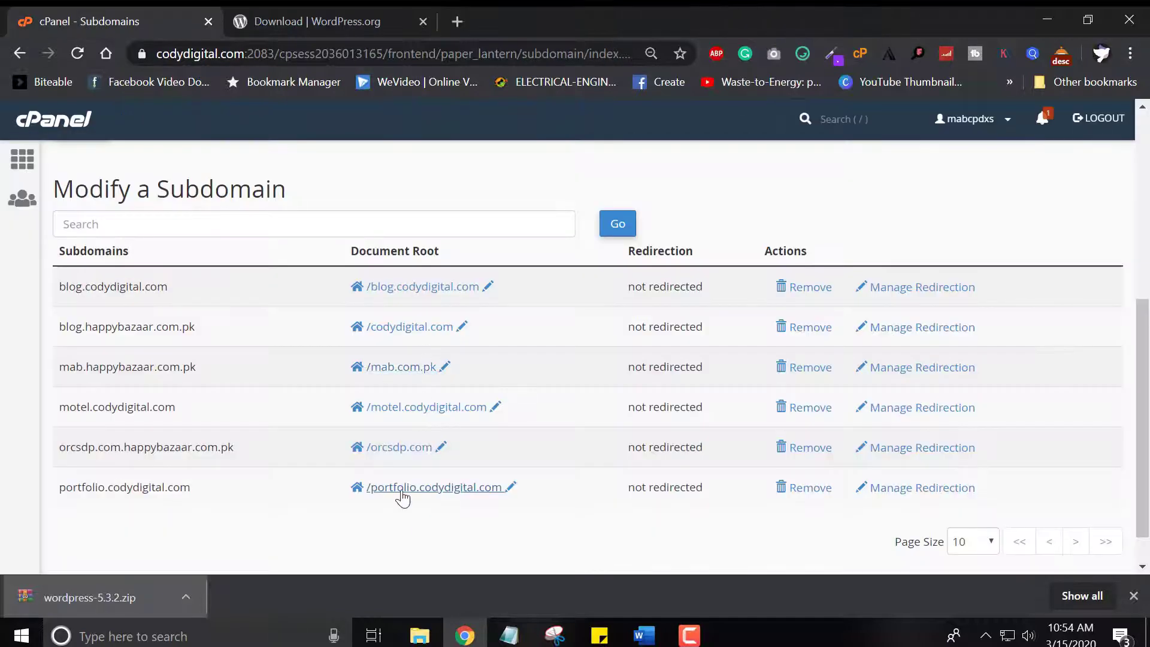
left_click(434, 488)
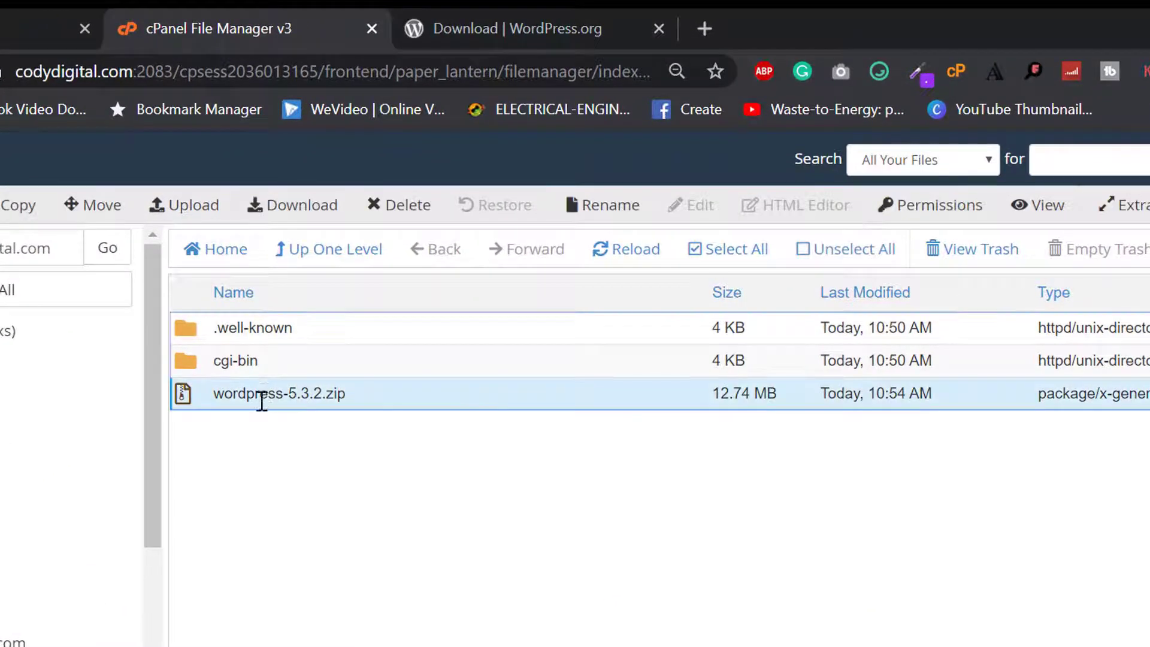
- Extract wordpress-5.3.2.zip into the portfolio.codydigital.com folder
right_click(280, 393)
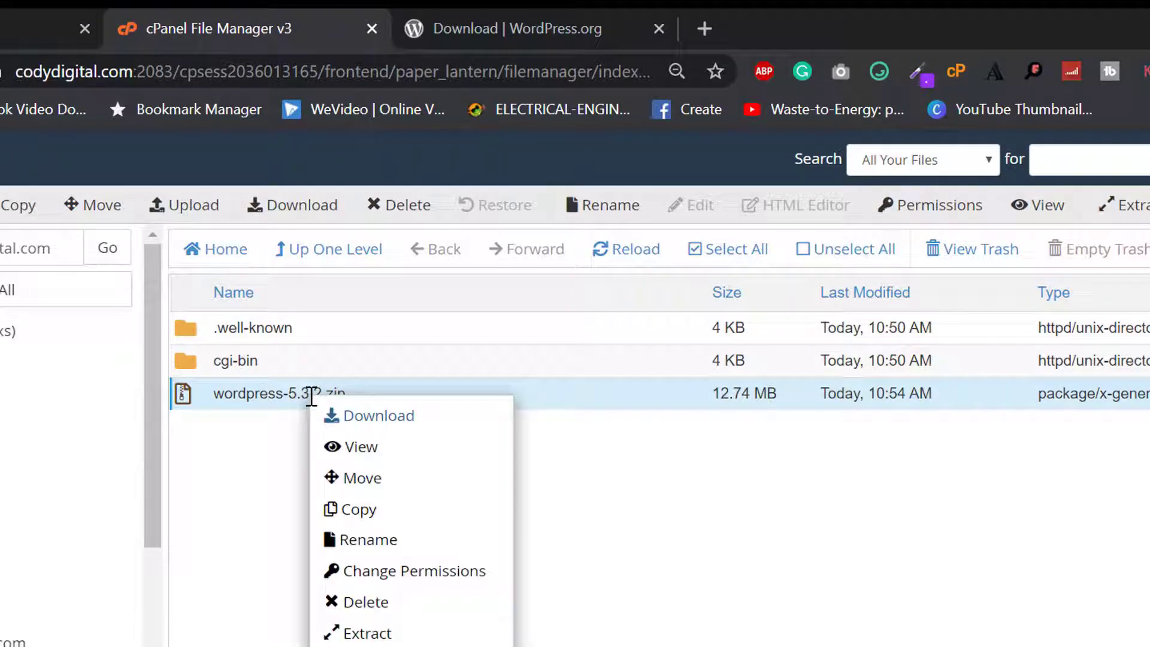
left_click(368, 633)
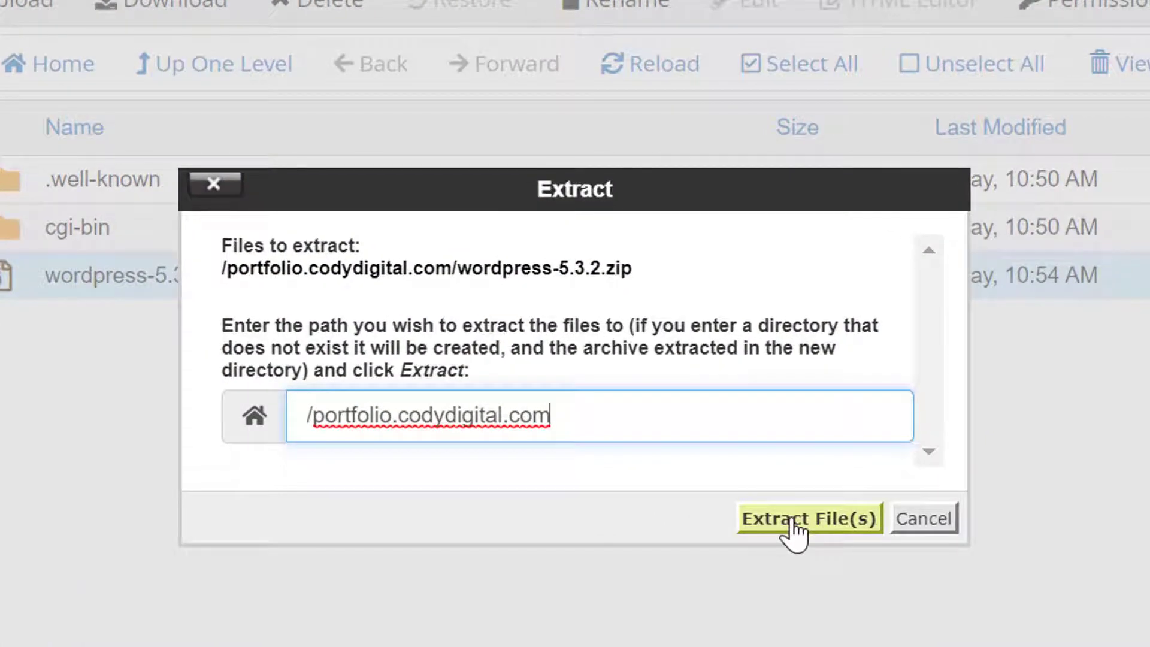
left_click(809, 517)
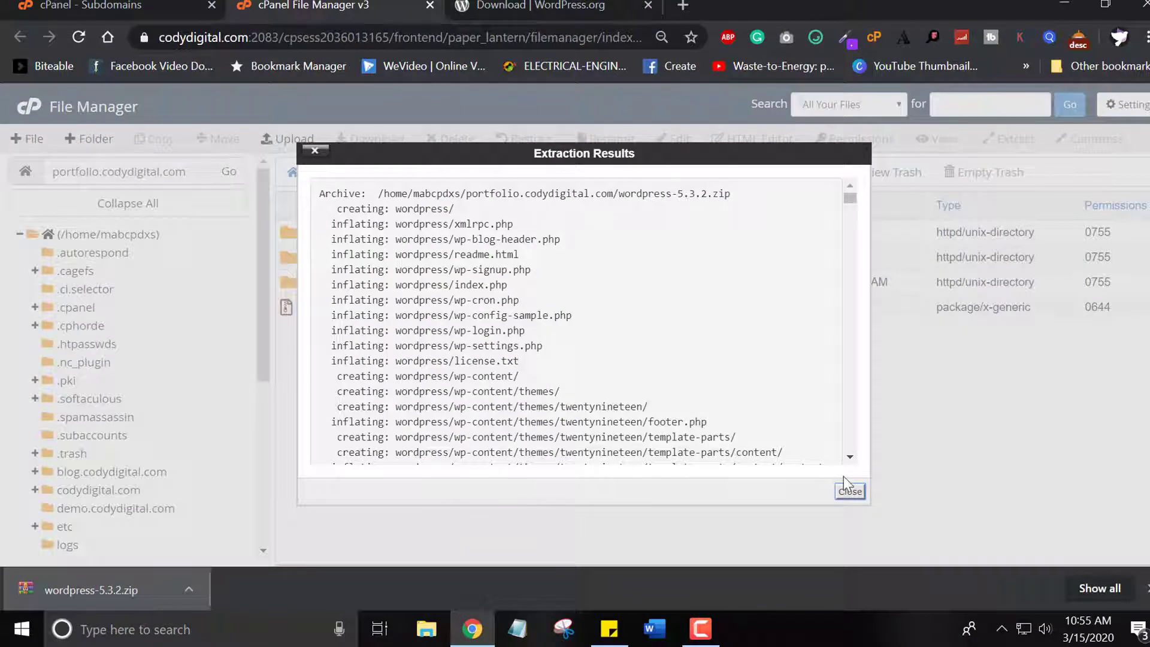
left_click(849, 492)
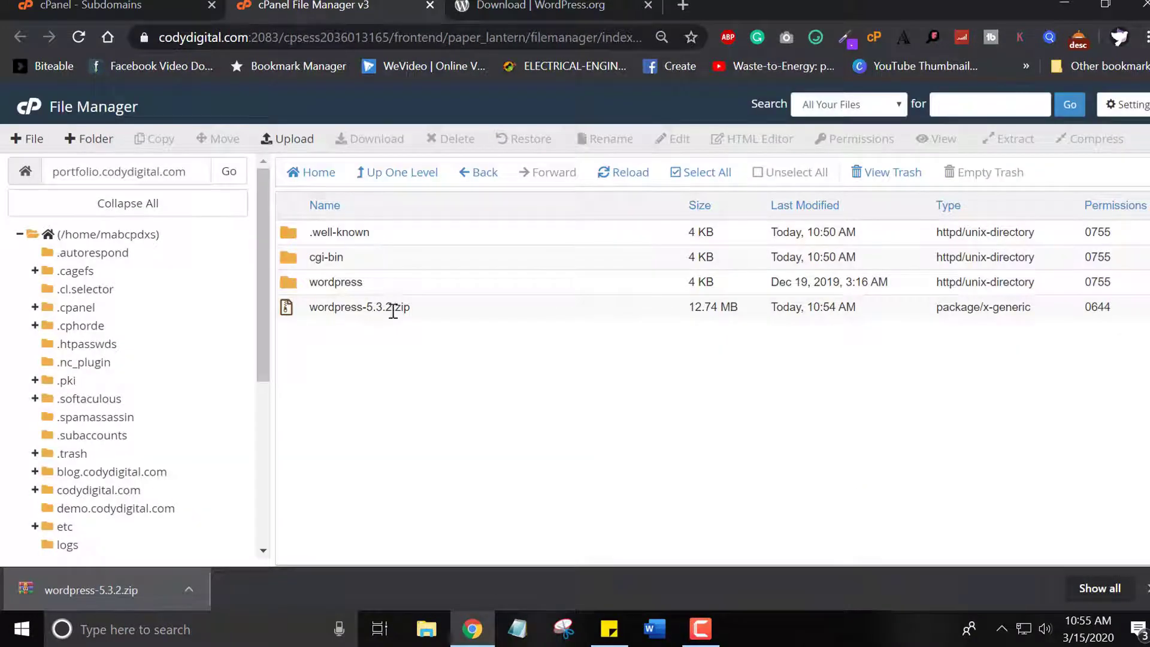
- Delete wordpress-5.3.2.zip, sending it to the trash
left_click(359, 307)
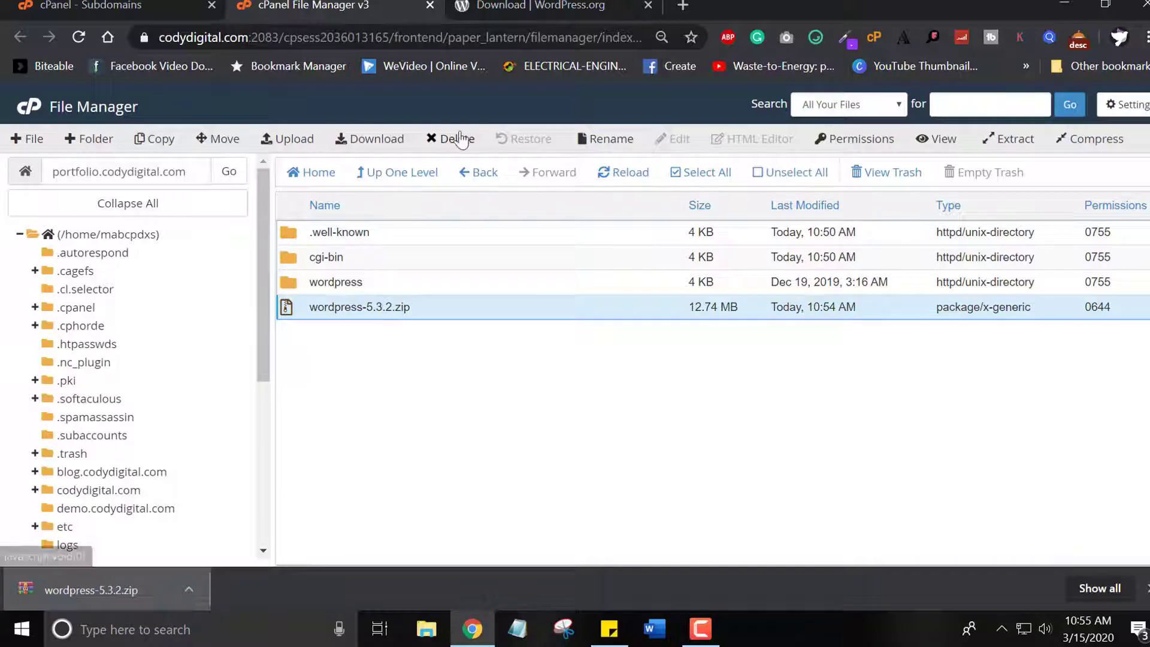
left_click(451, 139)
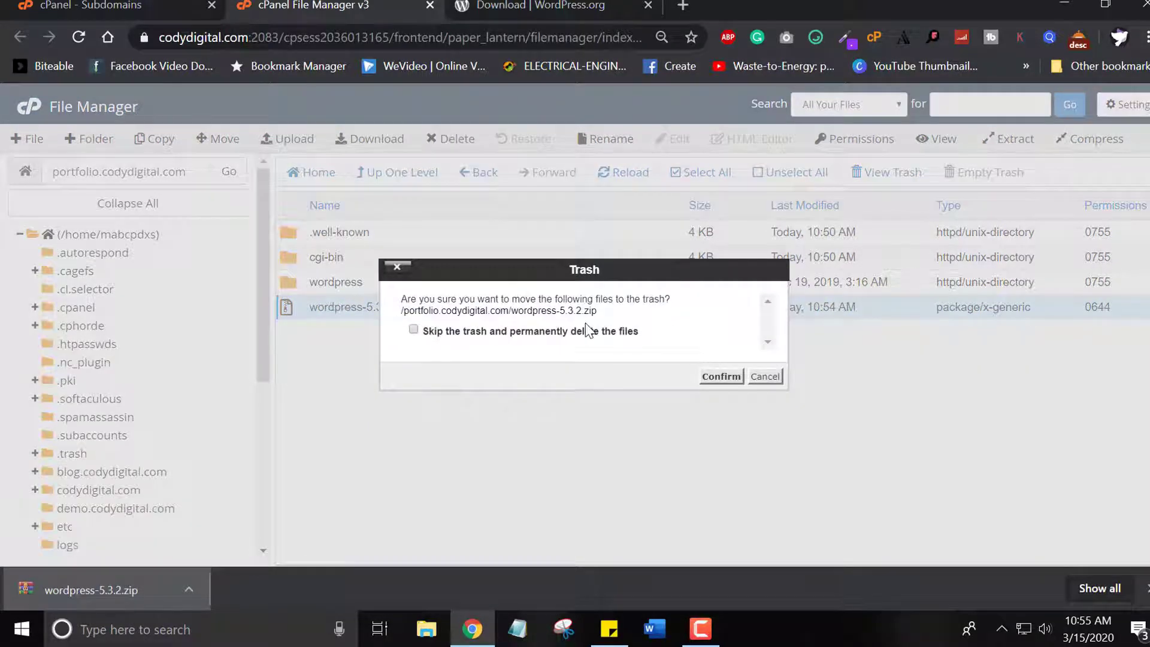
left_click(720, 376)
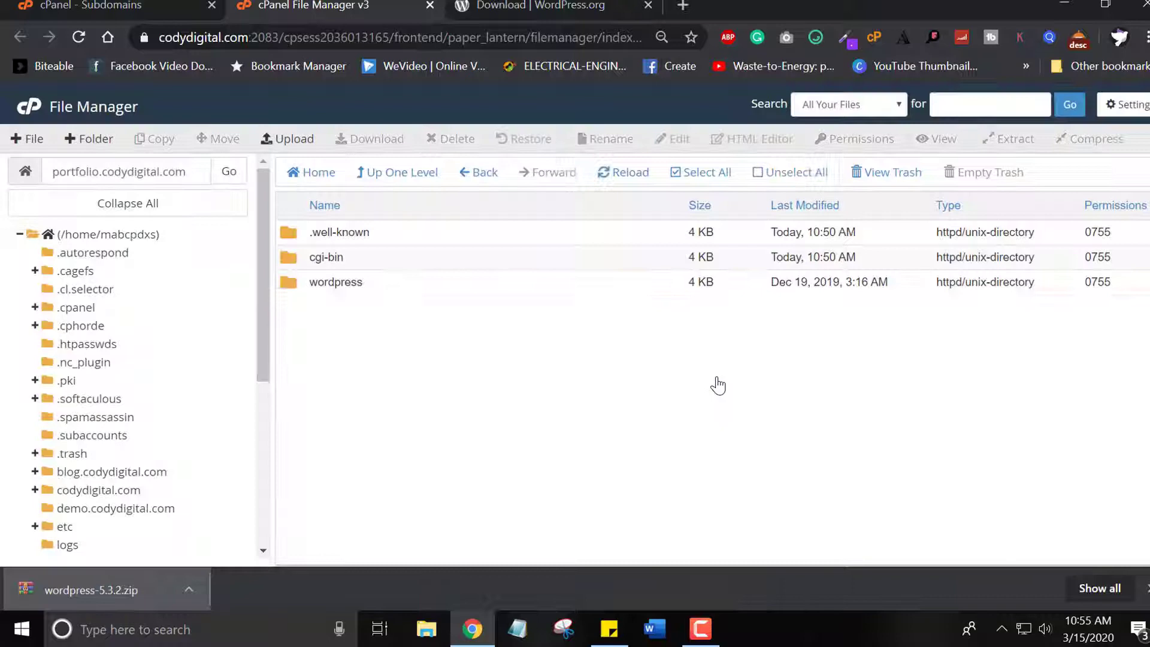
- Enter the wordpress subfolder and select all of its files
left_click(336, 282)
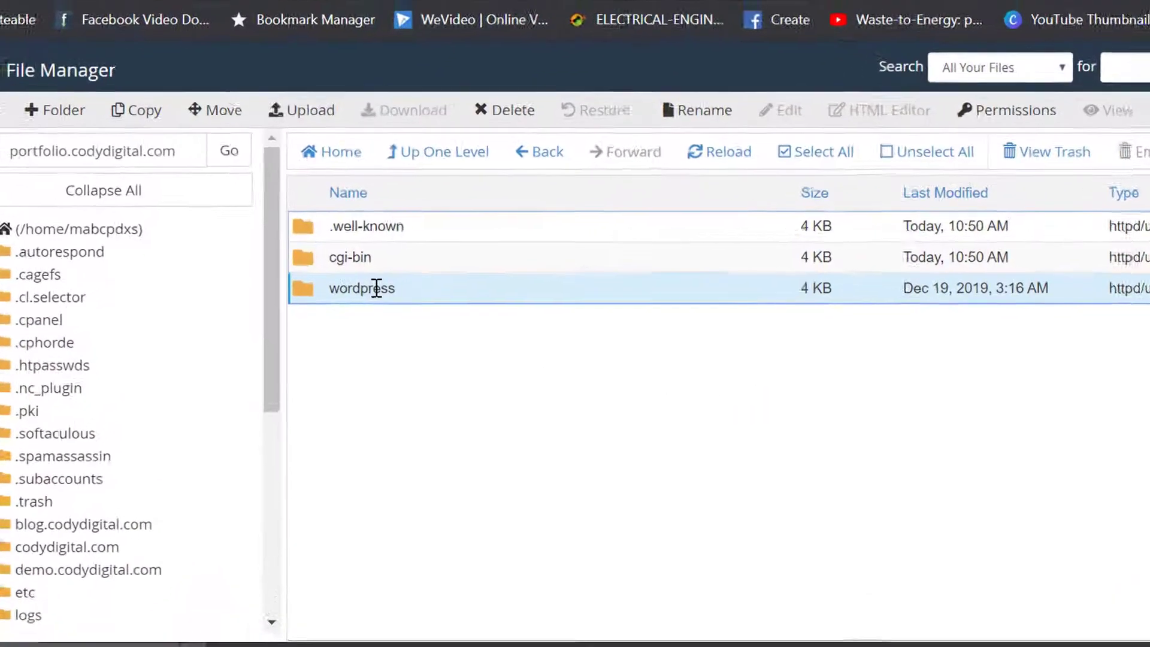
right_click(361, 287)
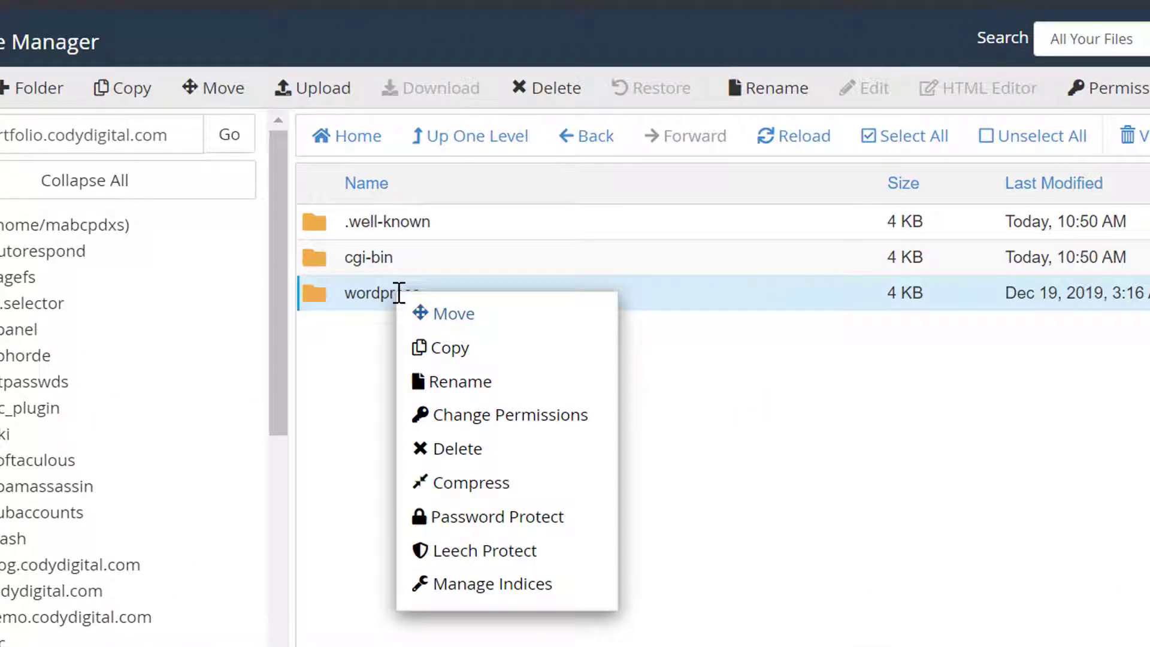
mouse_move(472, 483)
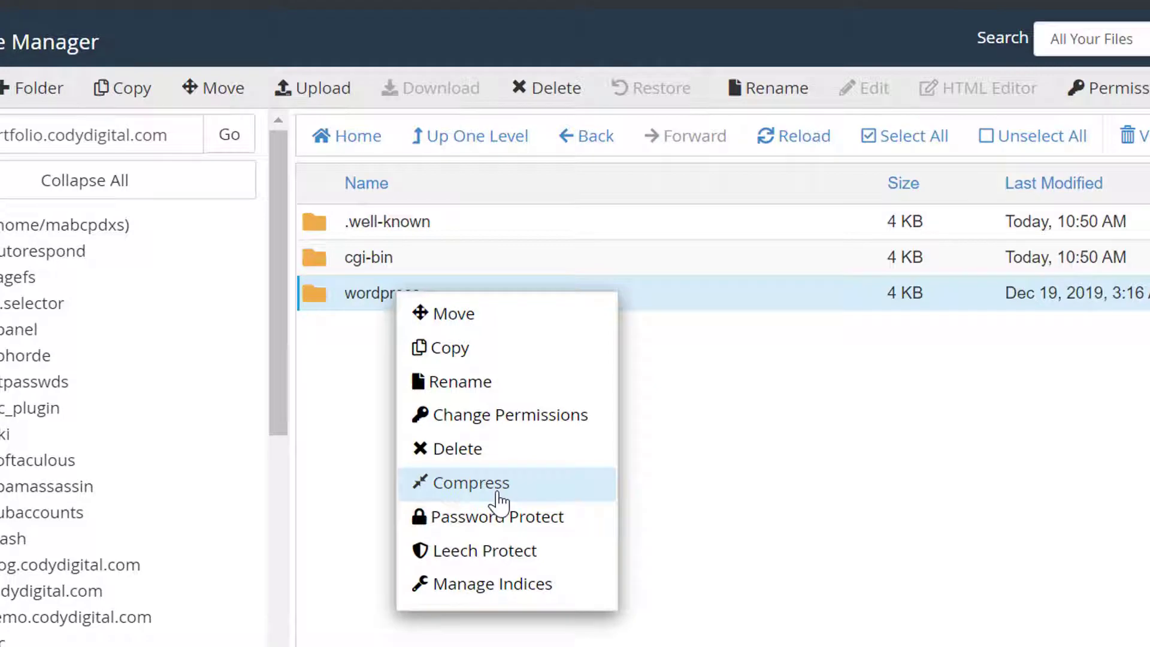
left_click(715, 303)
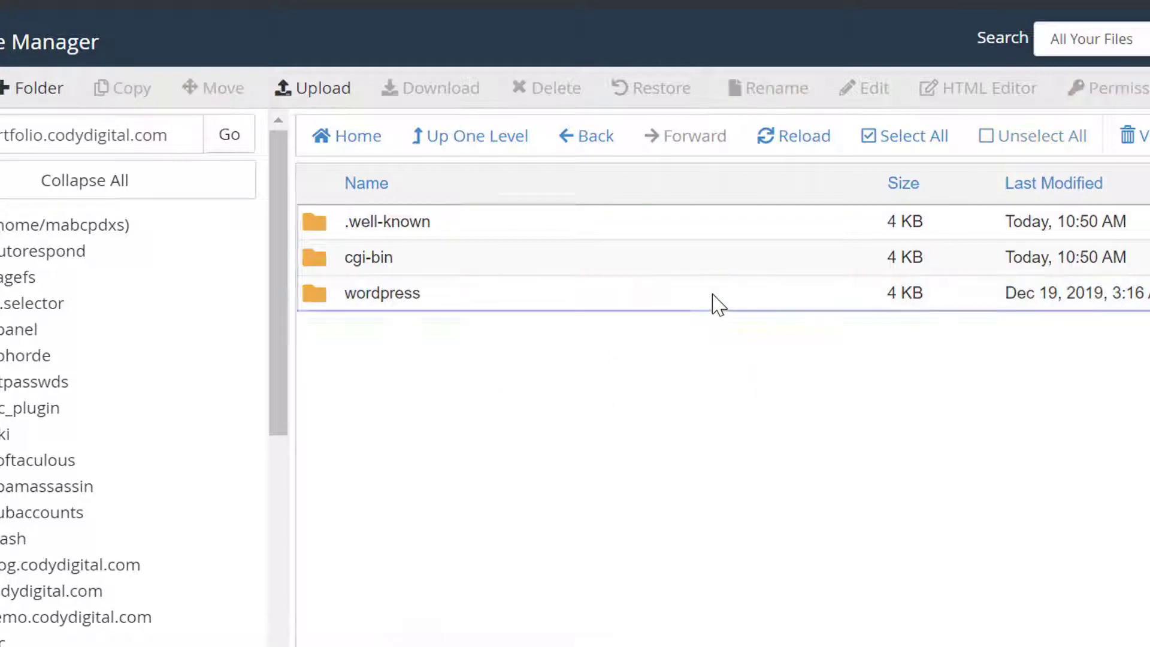
double_click(381, 293)
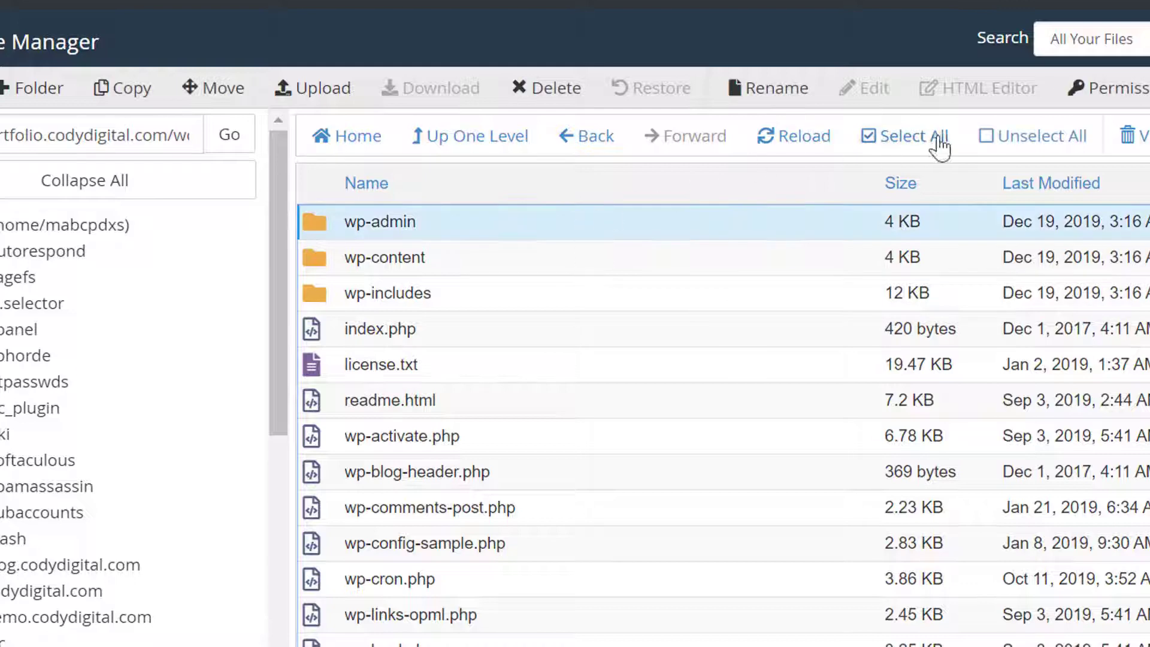
left_click(905, 136)
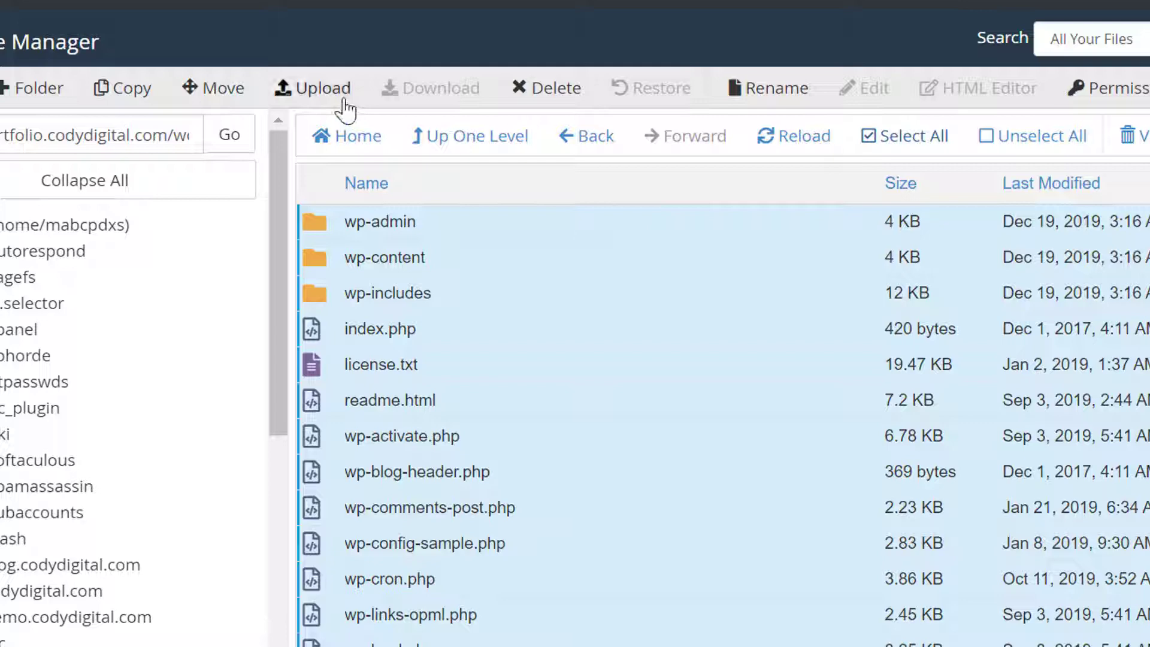
- Move the selected files to /portfolio.codydigital.com
left_click(221, 88)
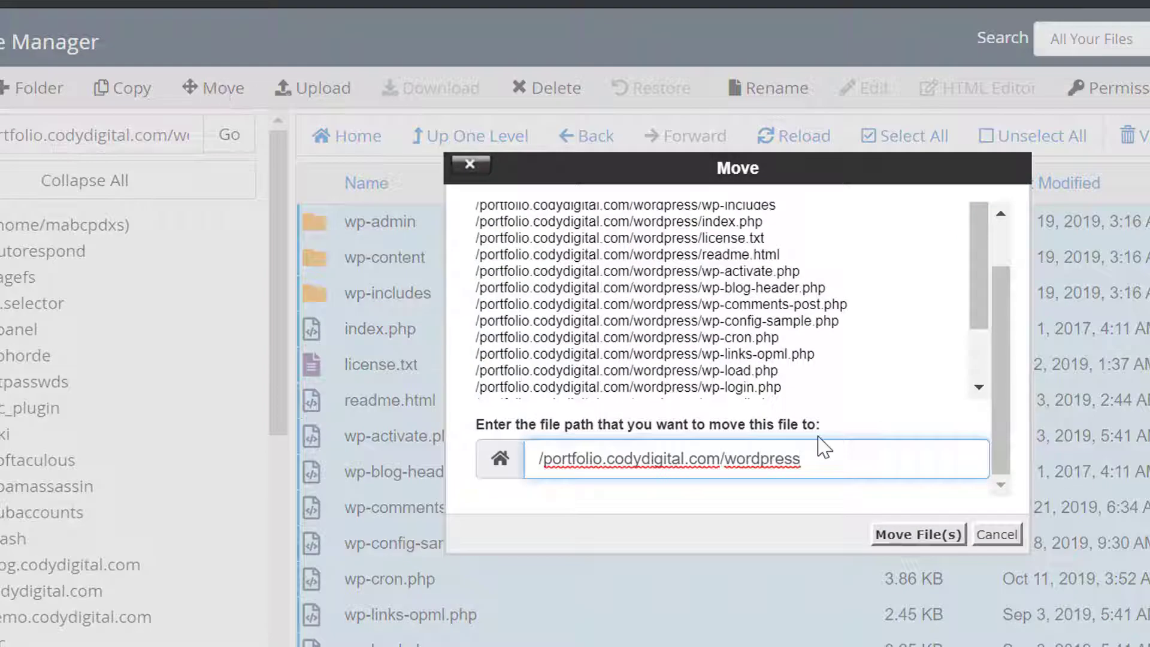
double_click(762, 459)
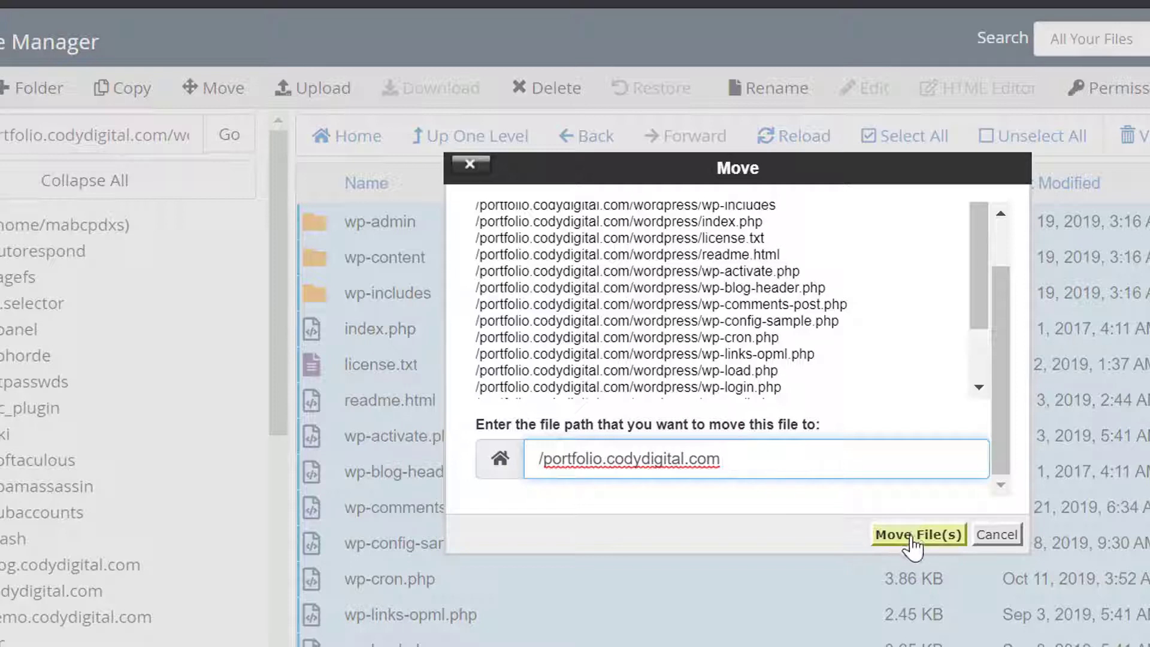
left_click(919, 533)
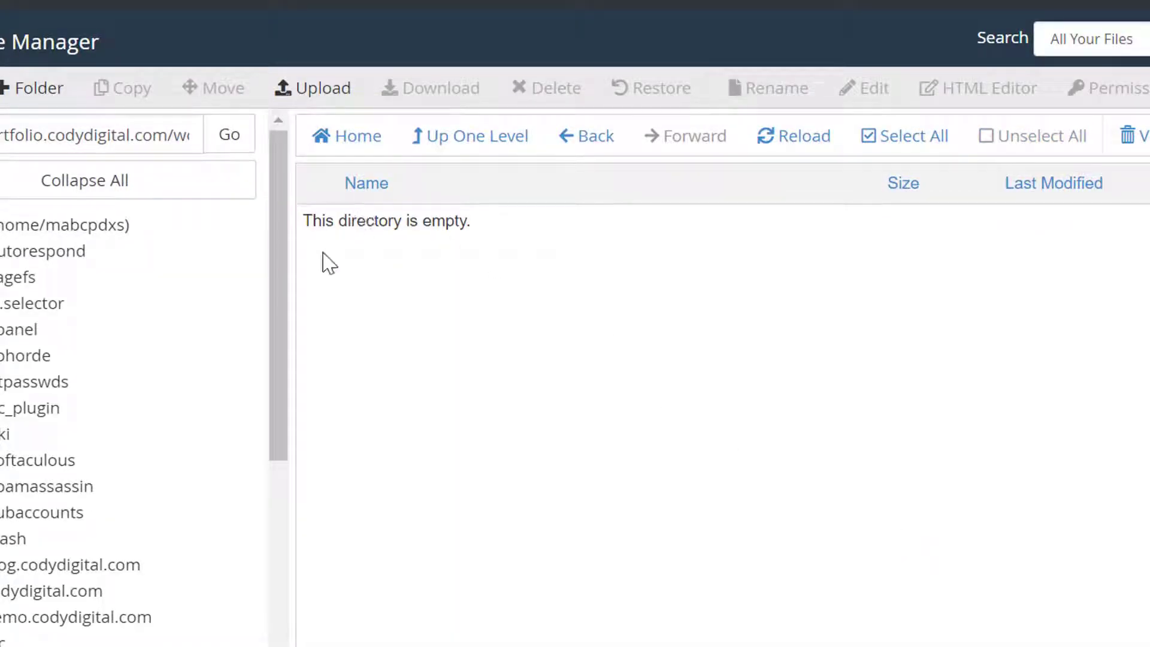
- Go up one level and trash the empty wordpress folder, leaving core files directly in portfolio.codydigital.com
left_click(469, 136)
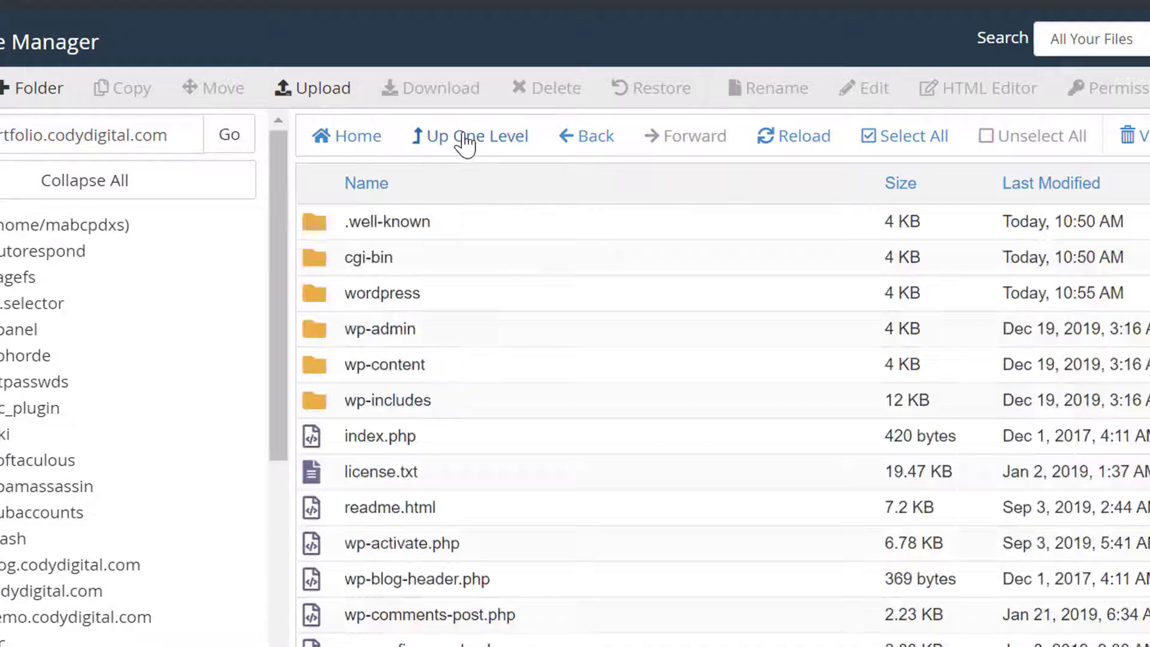
mouse_move(393, 312)
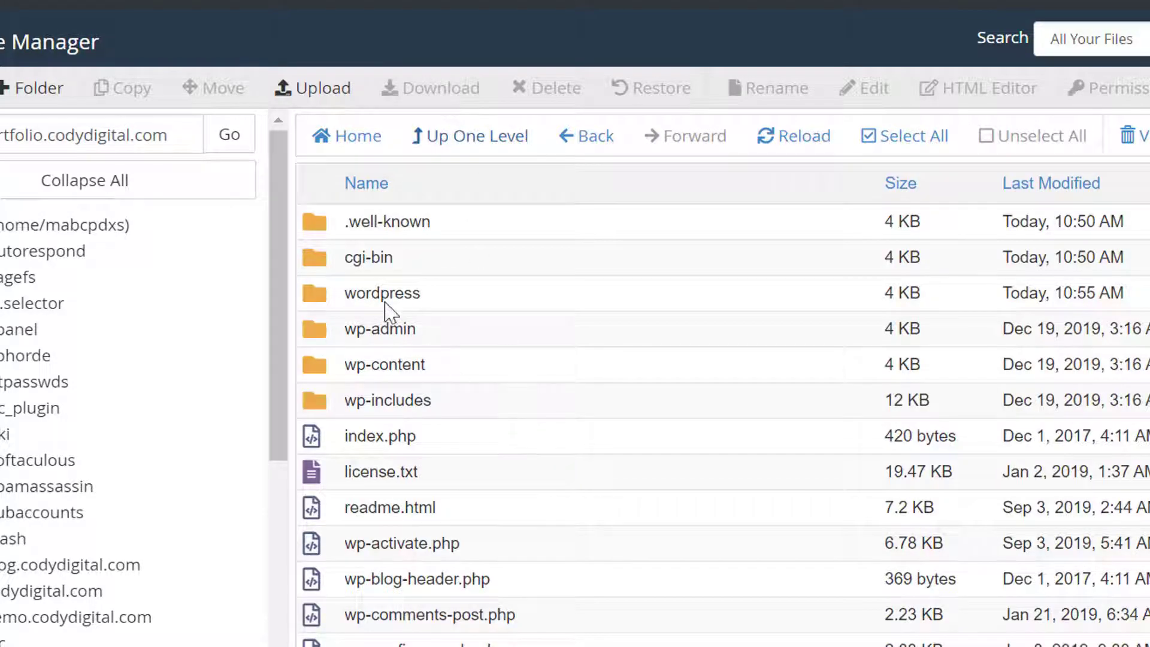
left_click(381, 293)
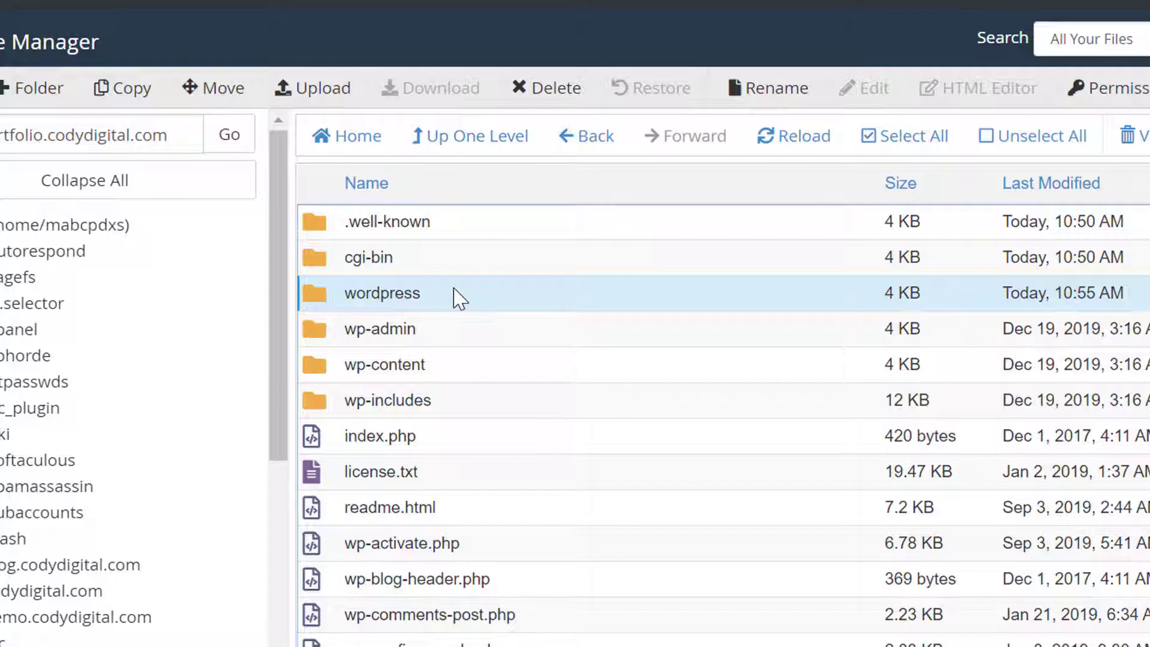
left_click(546, 88)
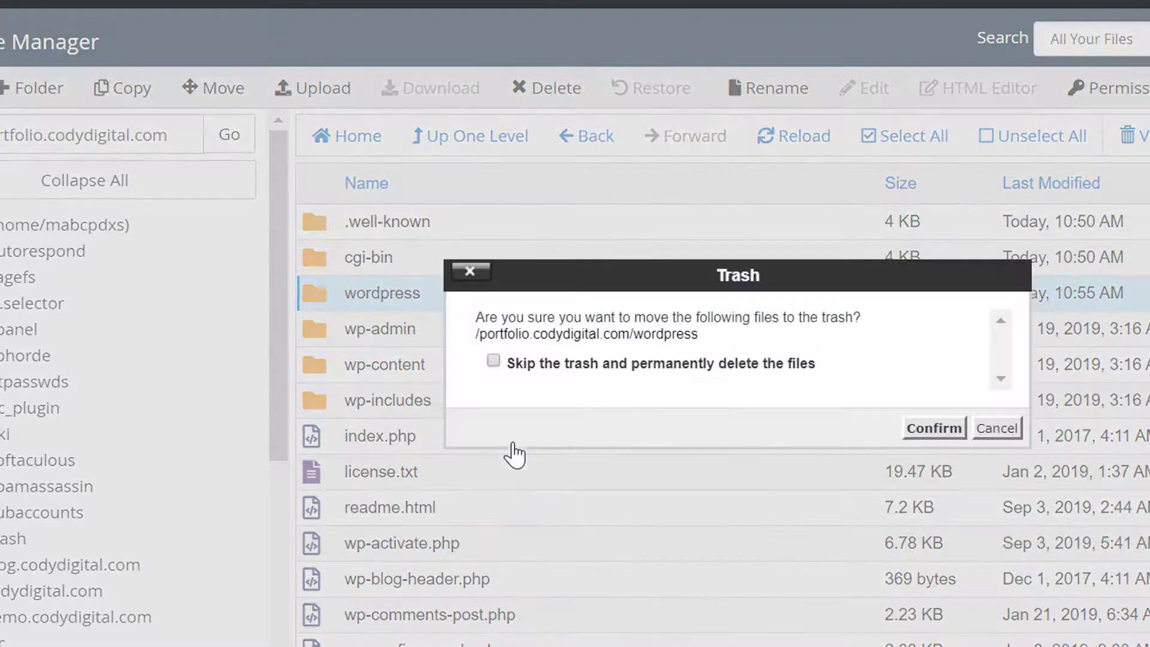
left_click(933, 427)
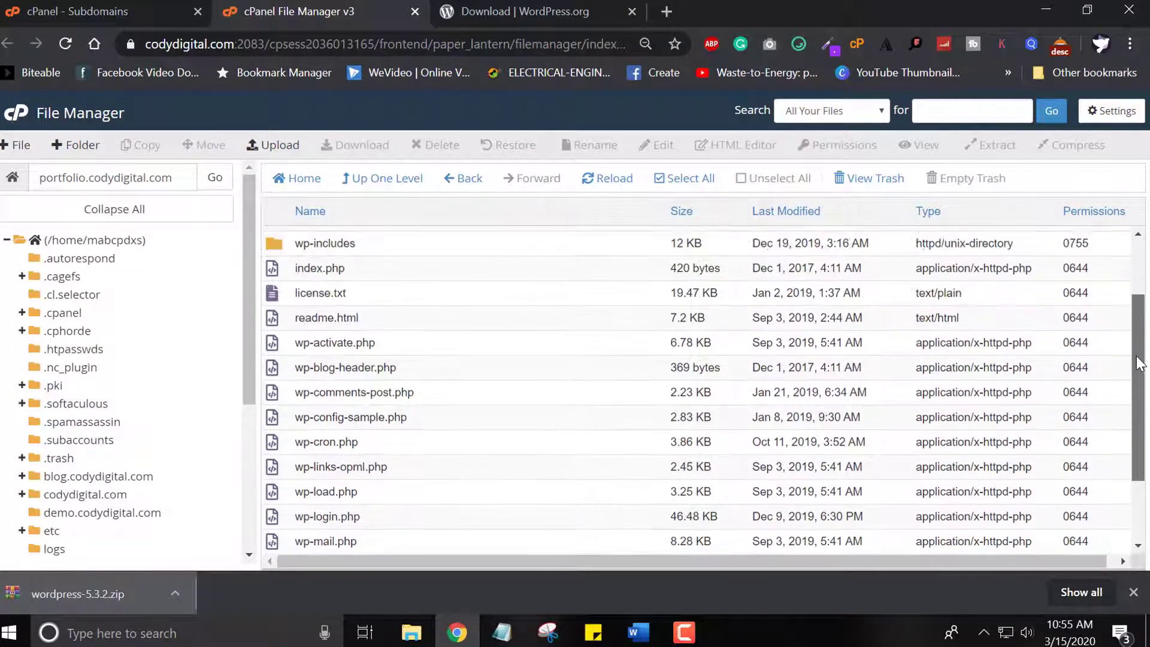
scroll("down", 3)
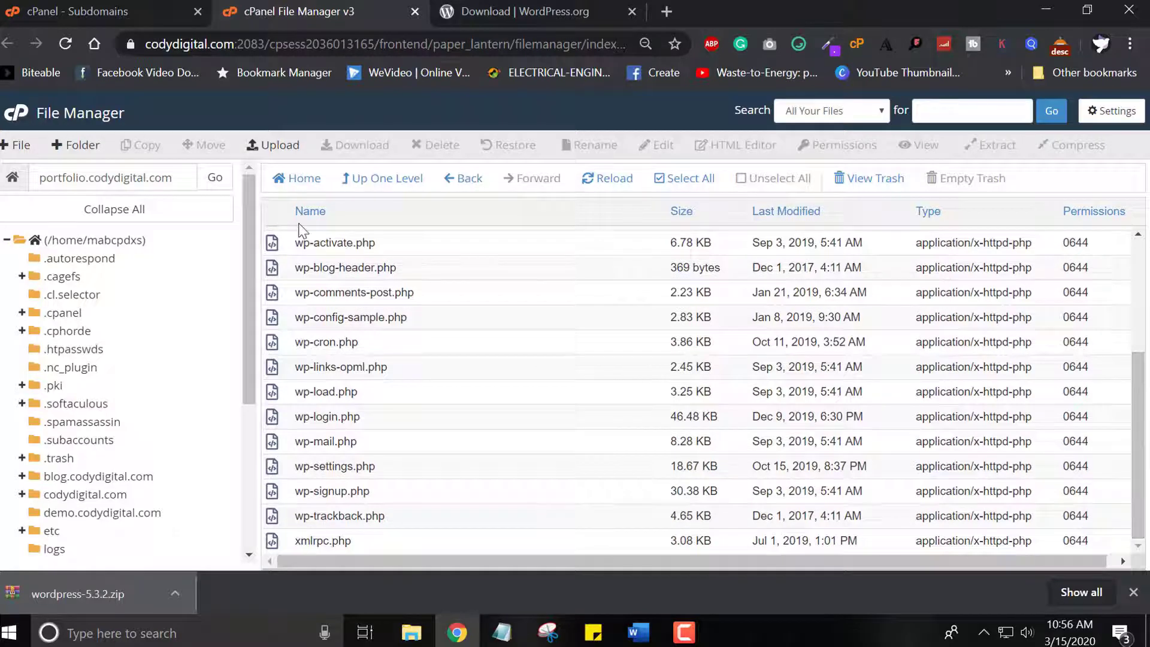
- Return to the cPanel home page and filter functions with 'data' to show the database tools
left_click(96, 11)
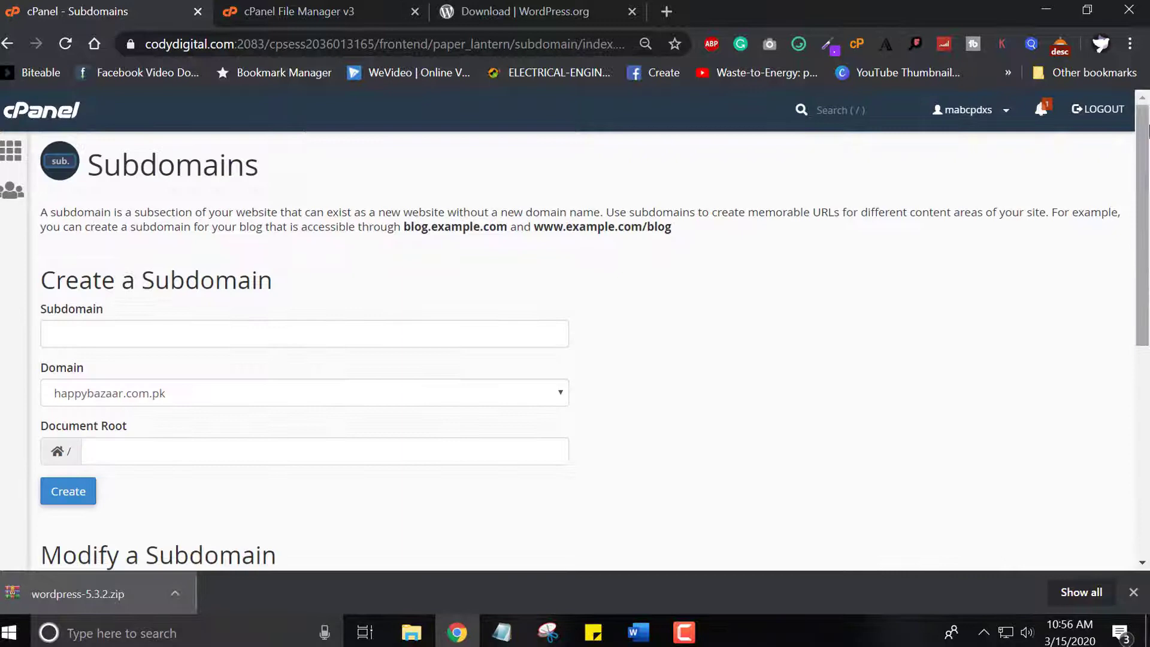
left_click(42, 112)
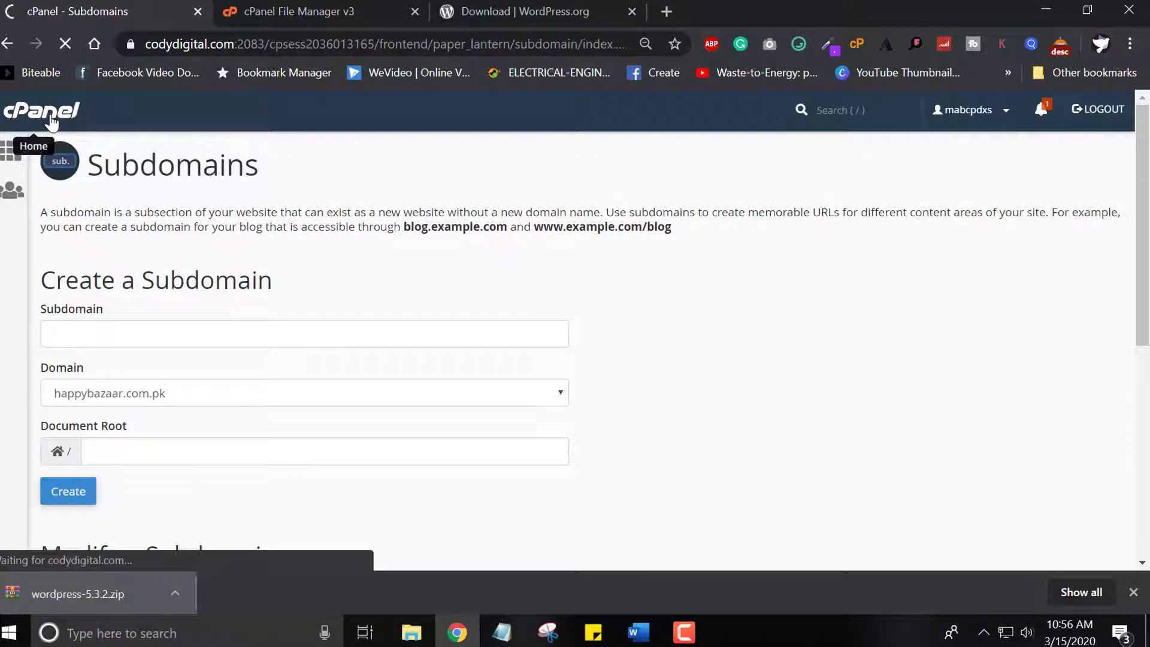
left_click(41, 111)
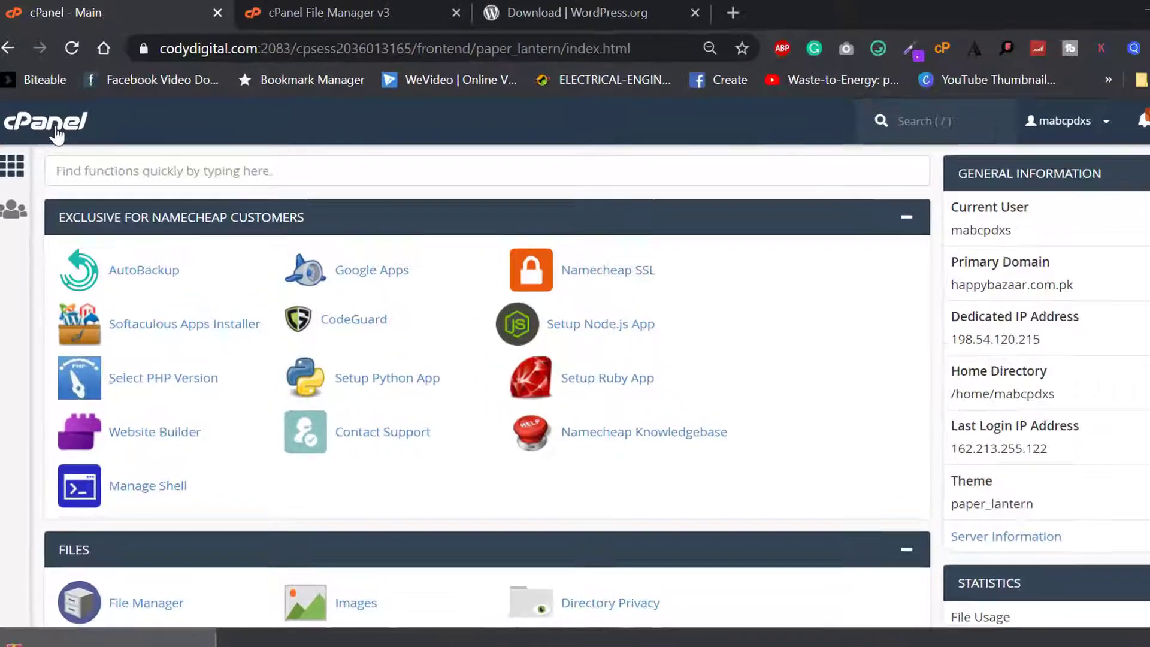
type("d")
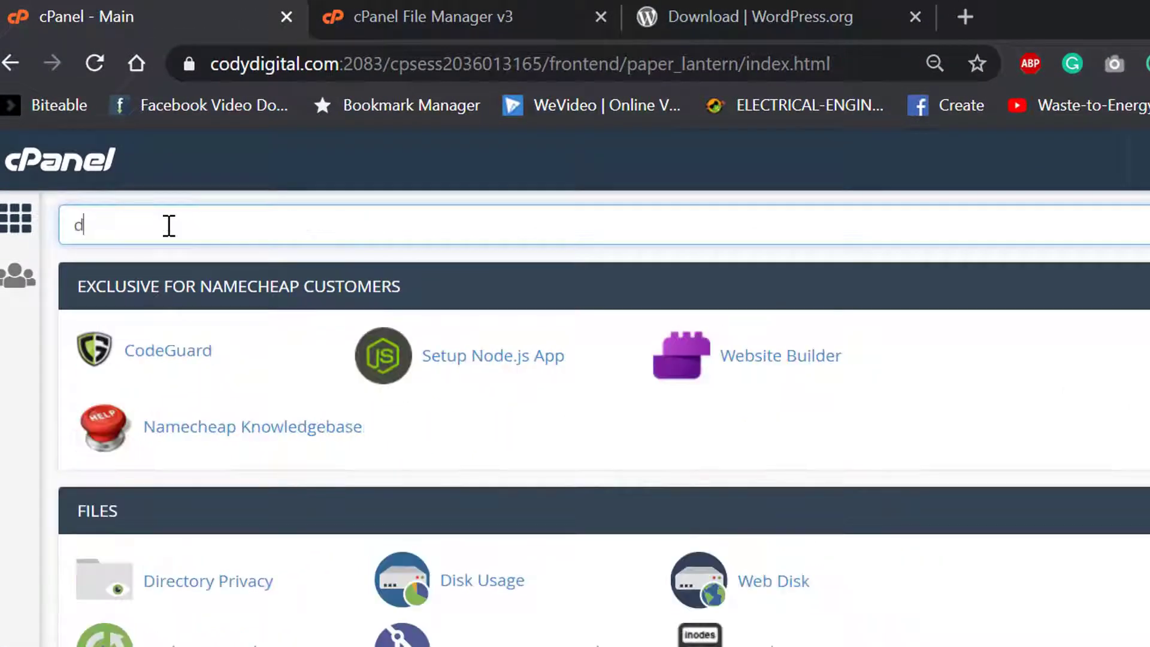
type("ata")
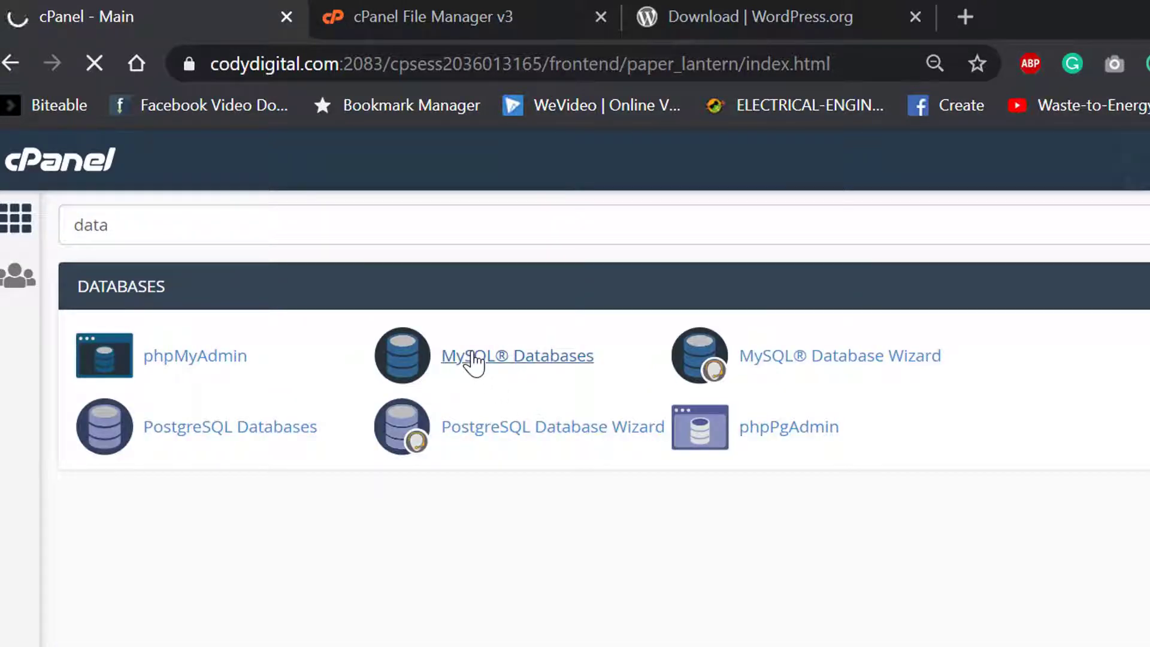
- On the MySQL Databases page, enter 'portfolio' as the new database name, replacing 'project'
left_click(517, 355)
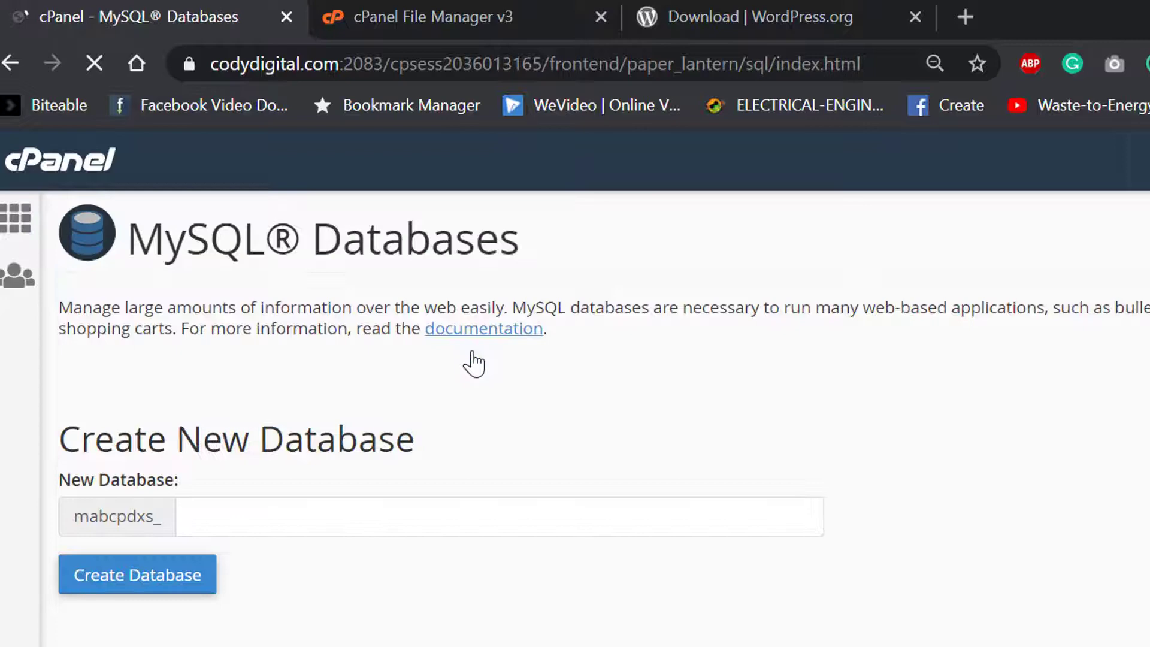
scroll("down", 3)
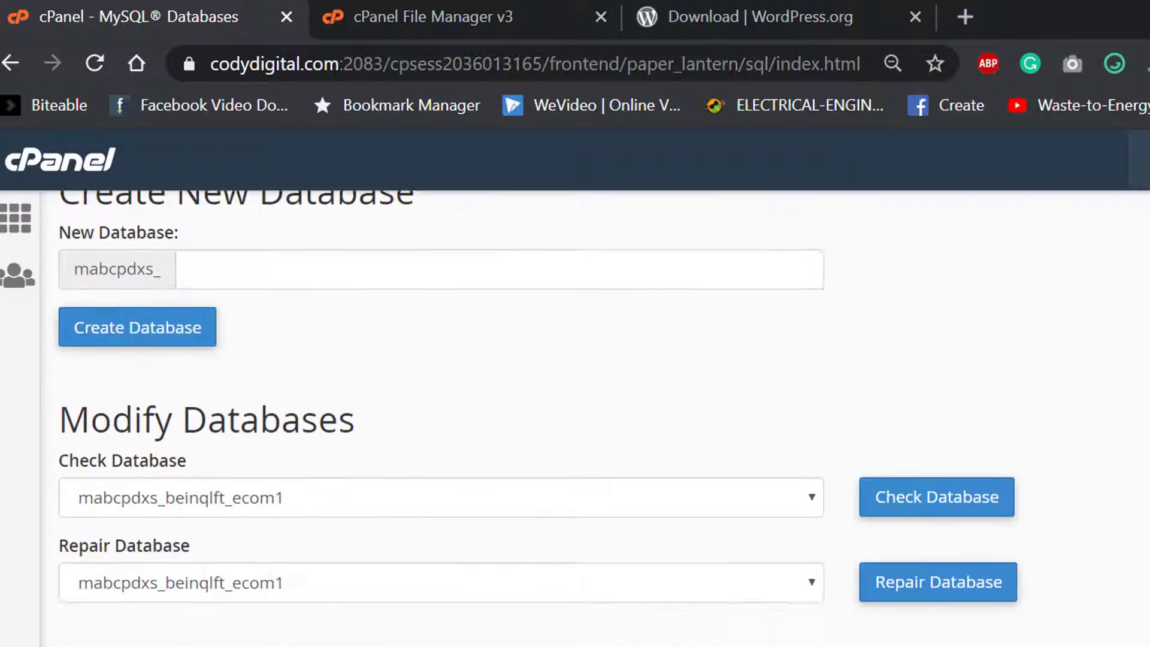
scroll("up", 3)
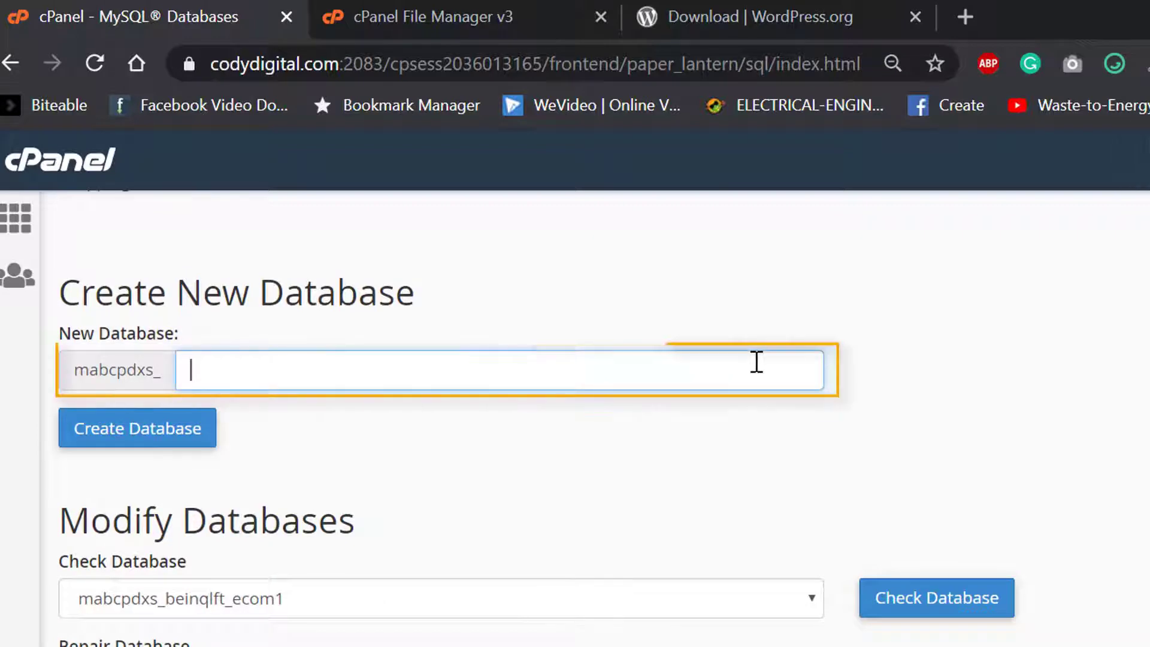
type("project")
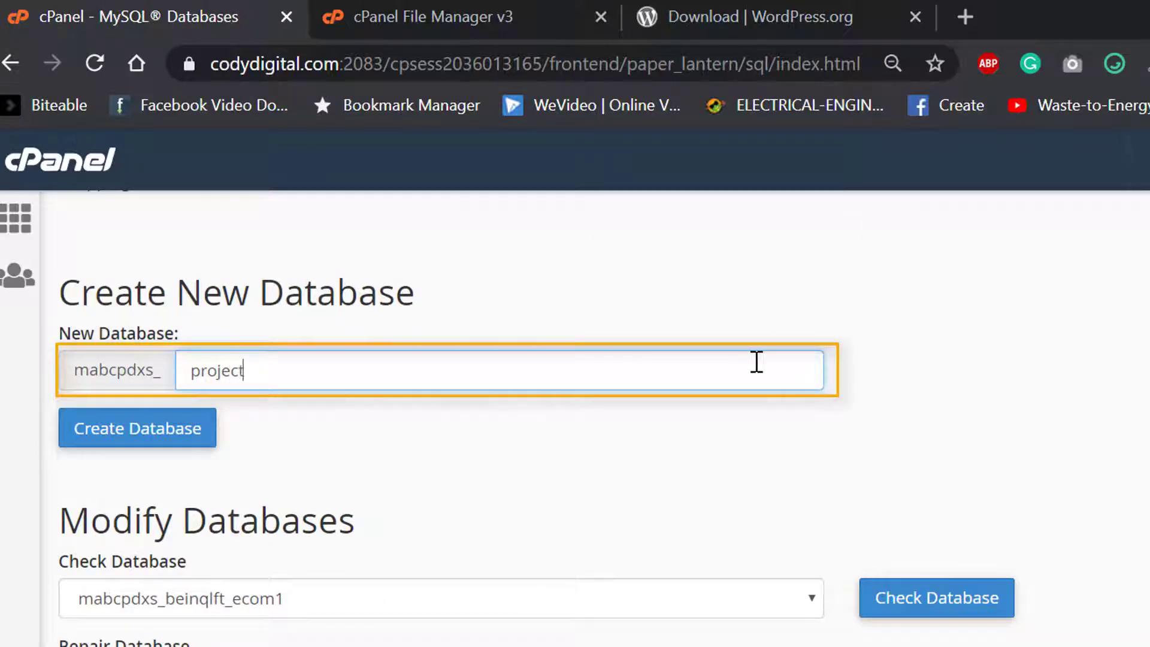
double_click(215, 371)
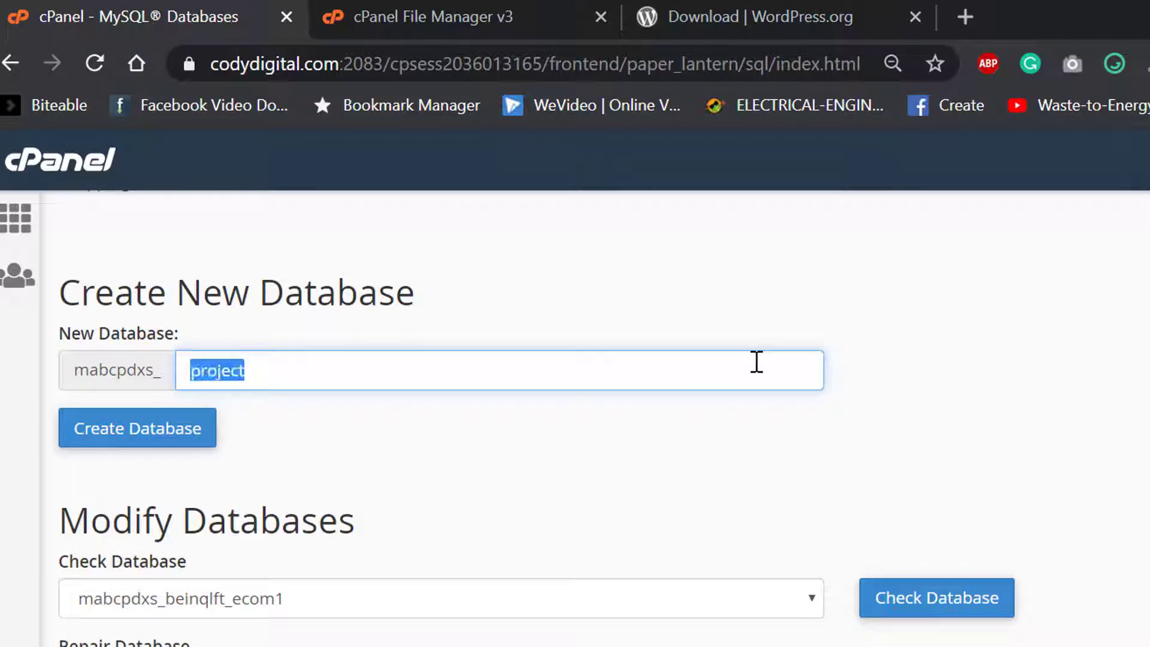
type("portfo")
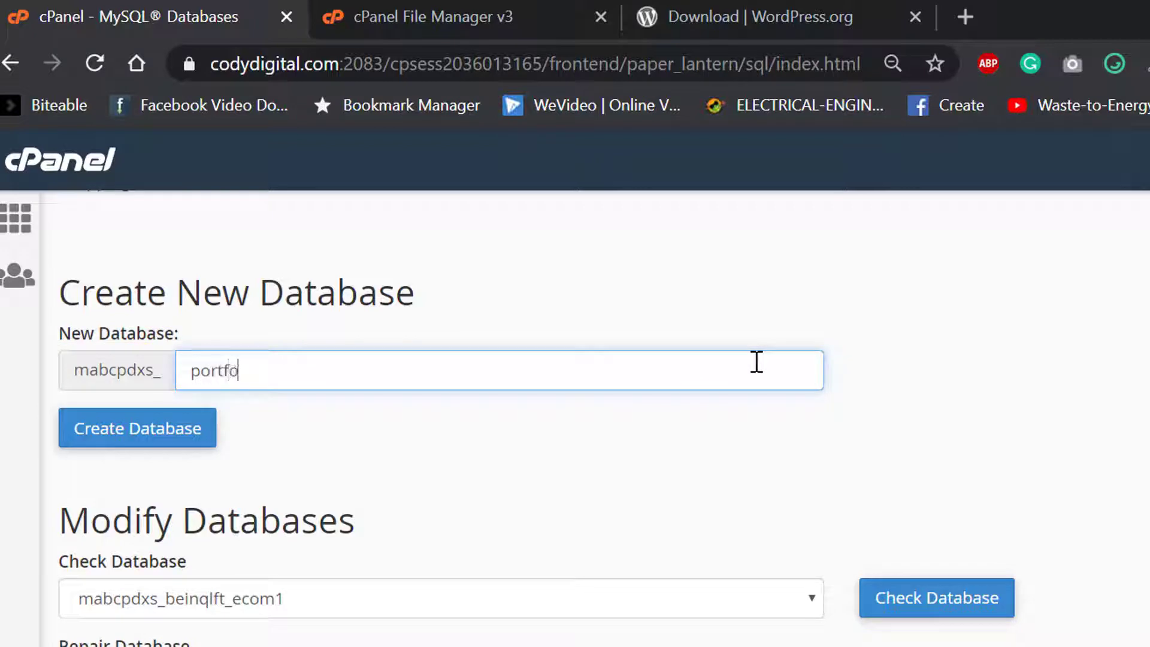
type("lio")
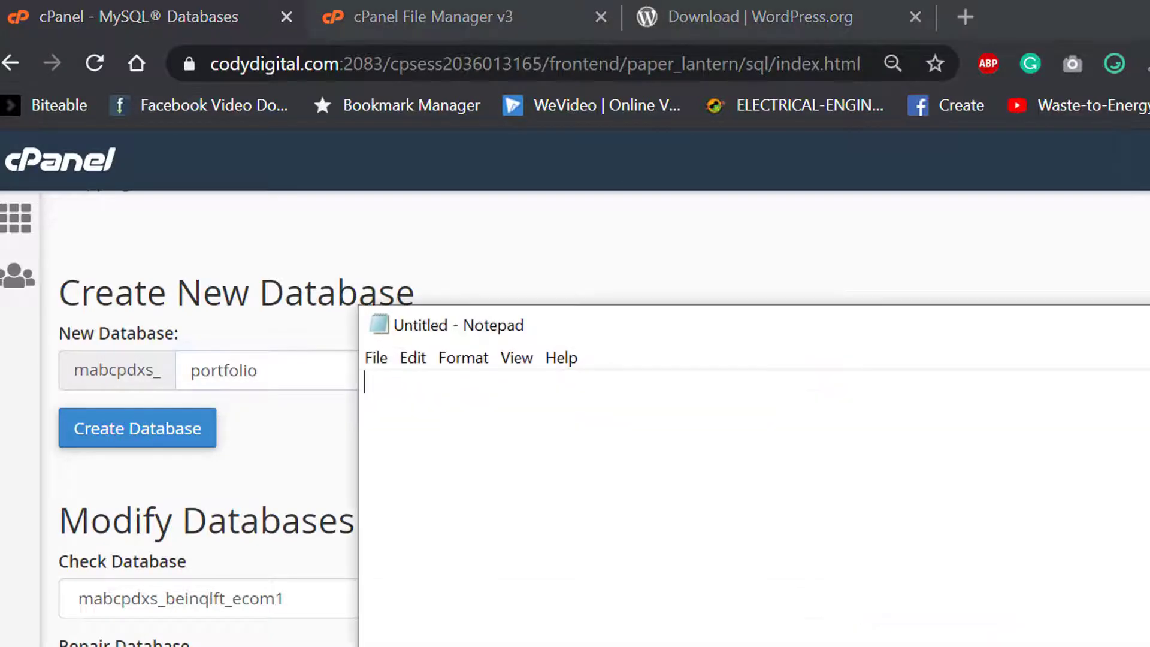
- Move Notepad beside the form and write 'DB Name:' and 'DB Password:' on separate lines
left_click_drag(443, 324, 609, 329)
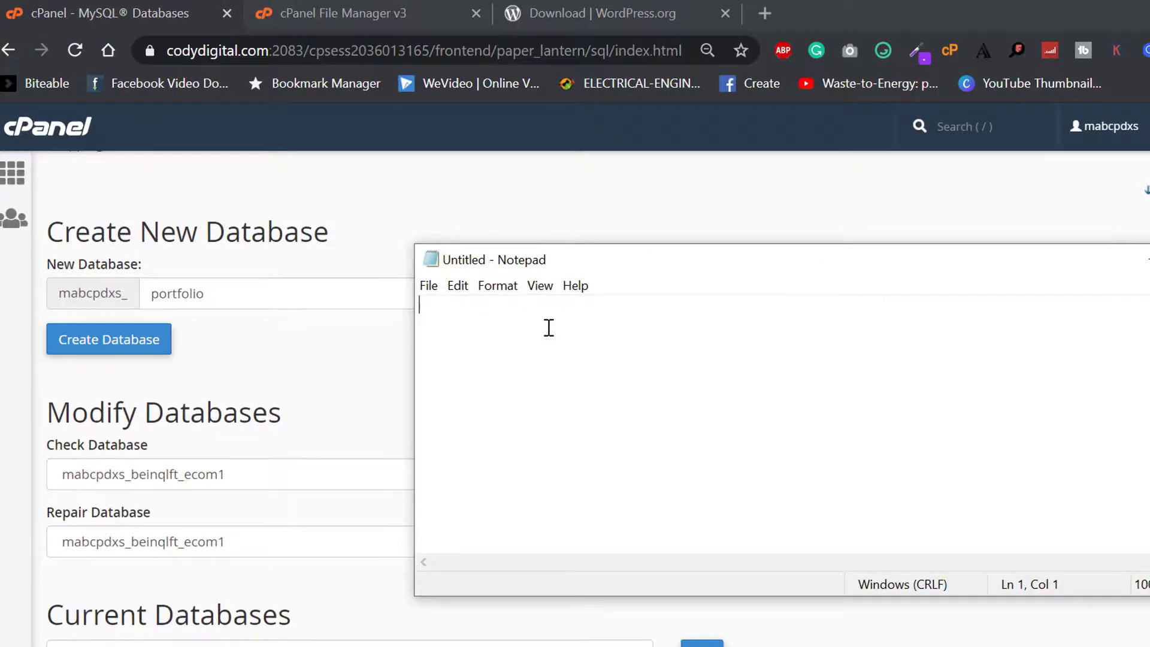
type("DB")
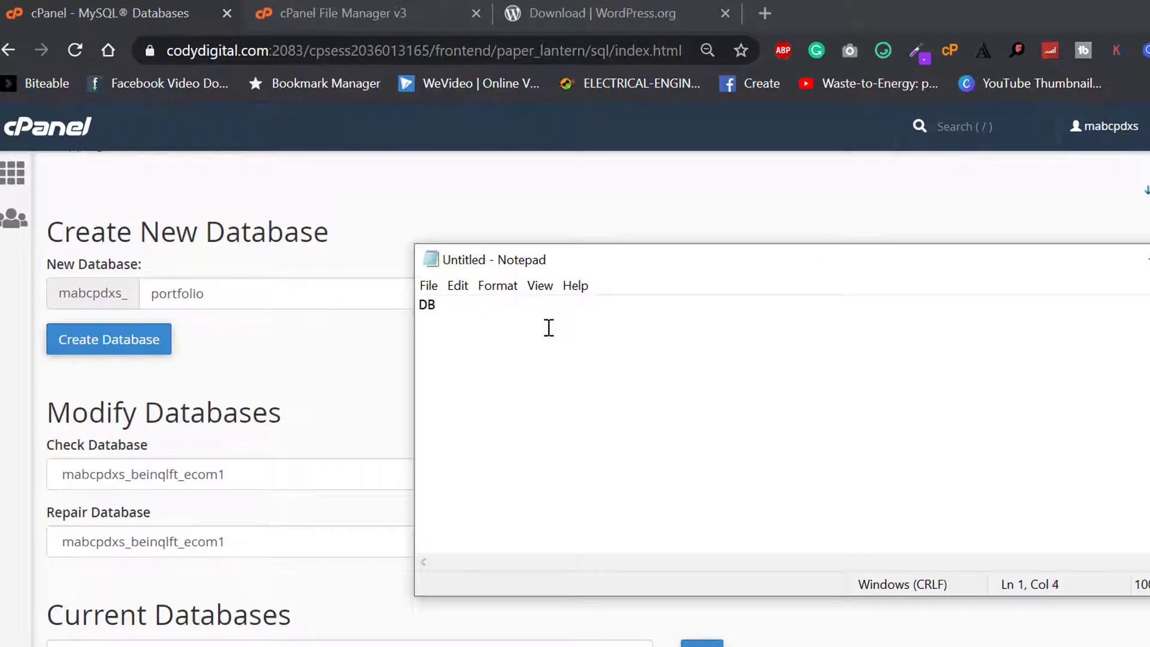
type("Name")
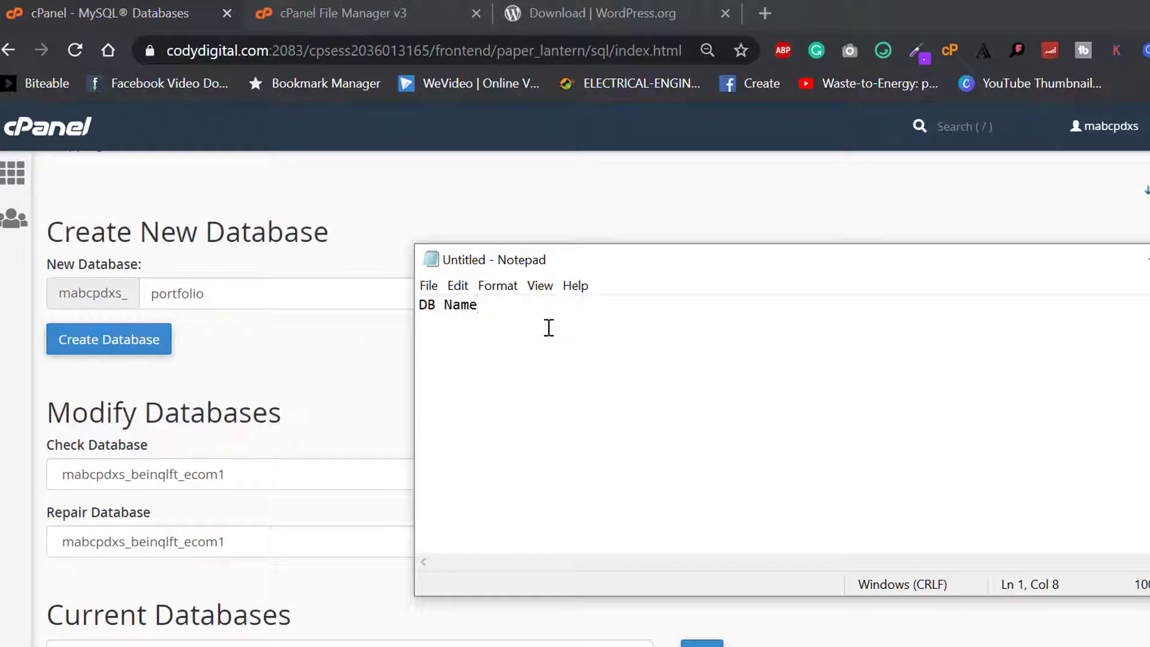
key("enter")
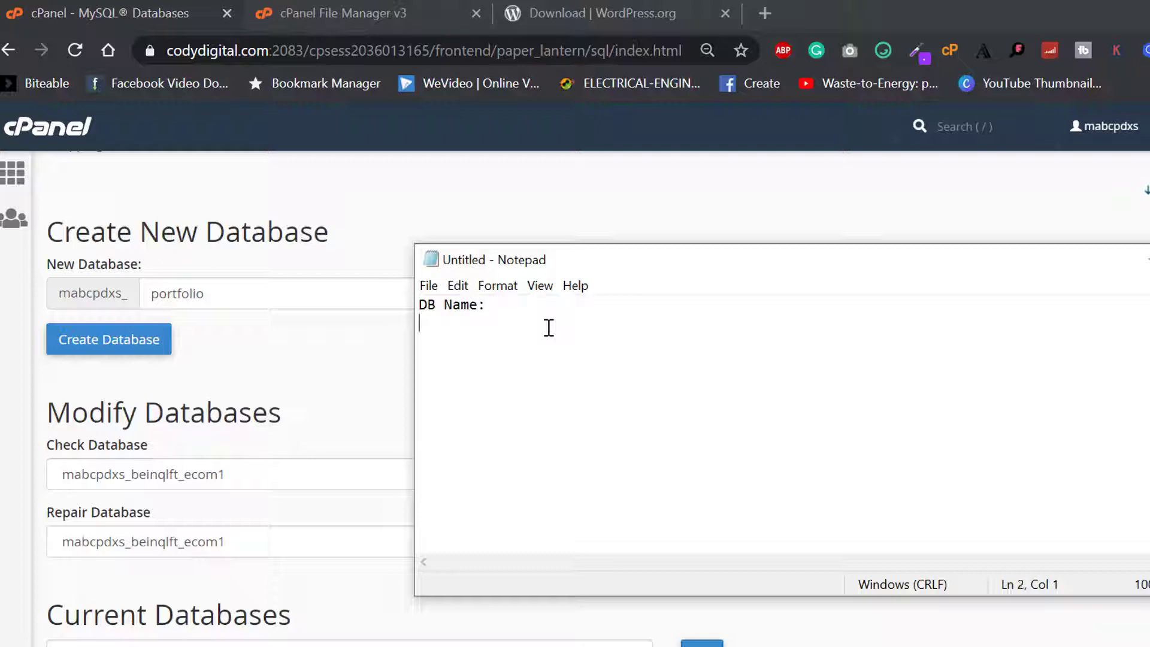
type("DB Pas")
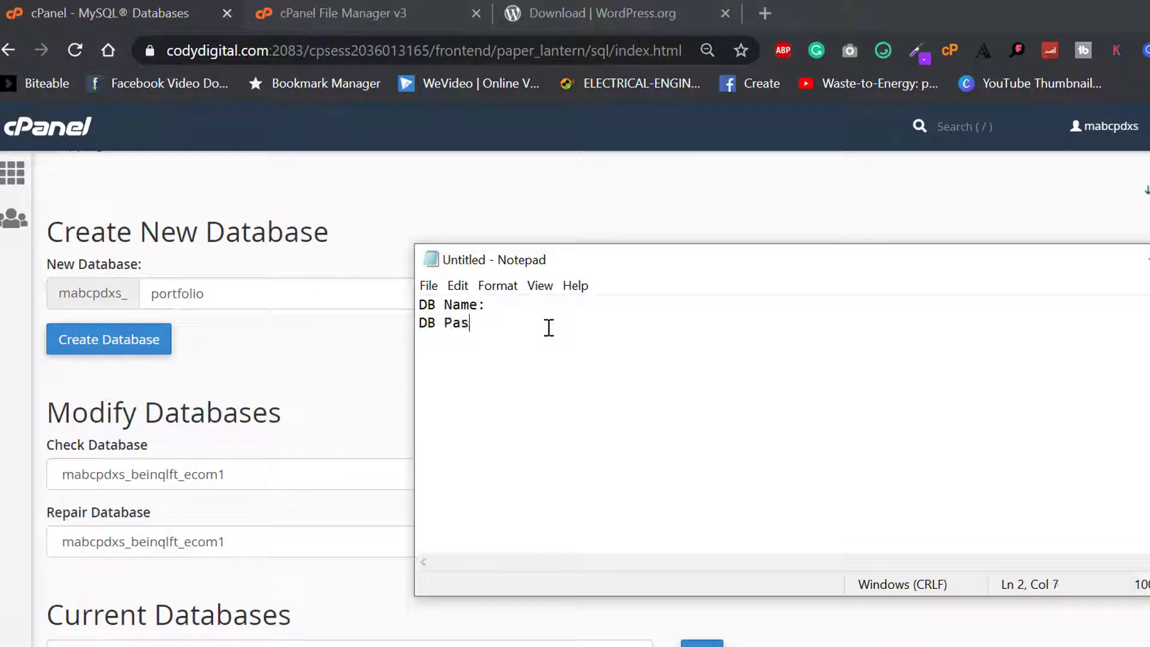
type("sword")
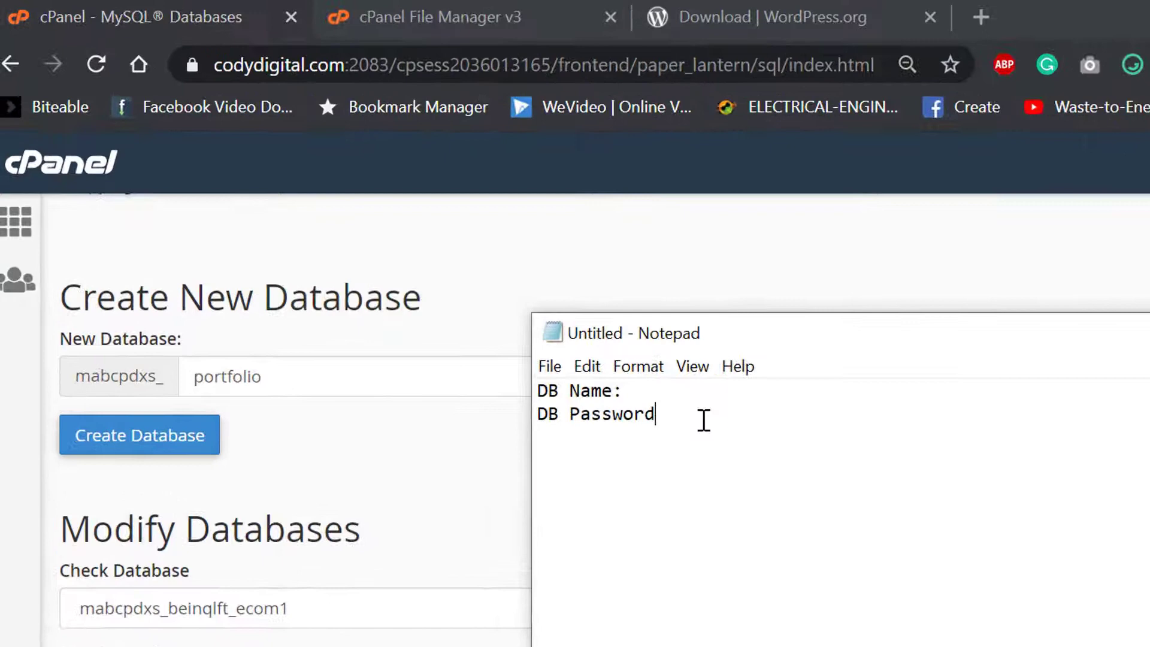
type(":")
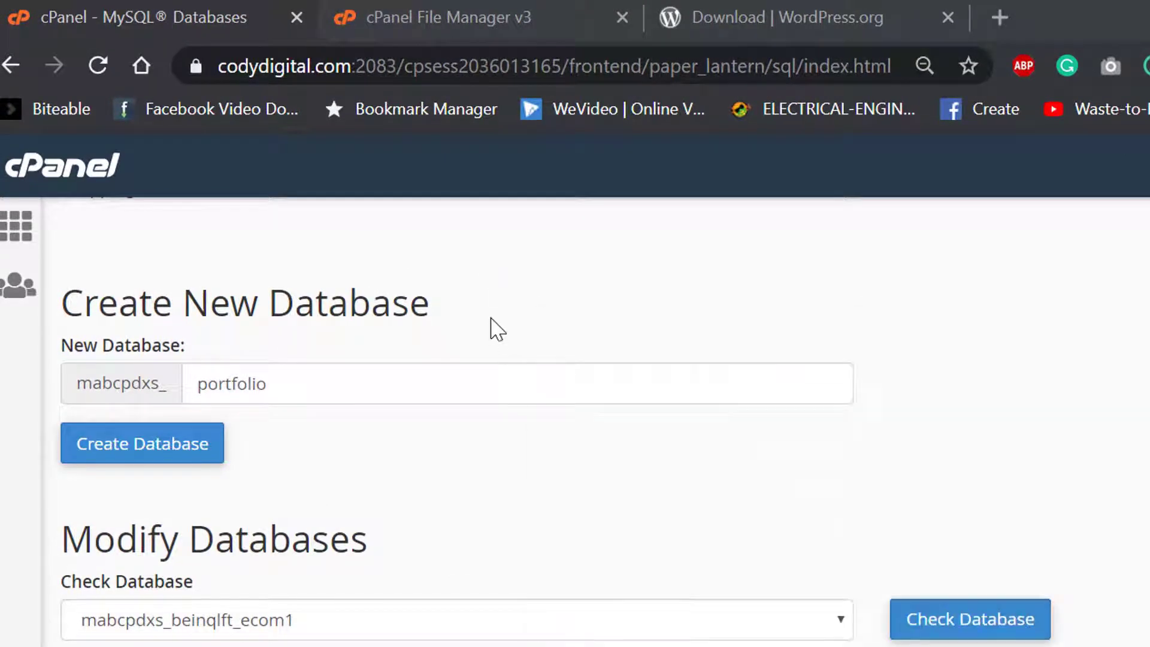
- Create the database, note 'mabcpdxs_portfolio' in Notepad, and go back to the databases page
left_click(141, 444)
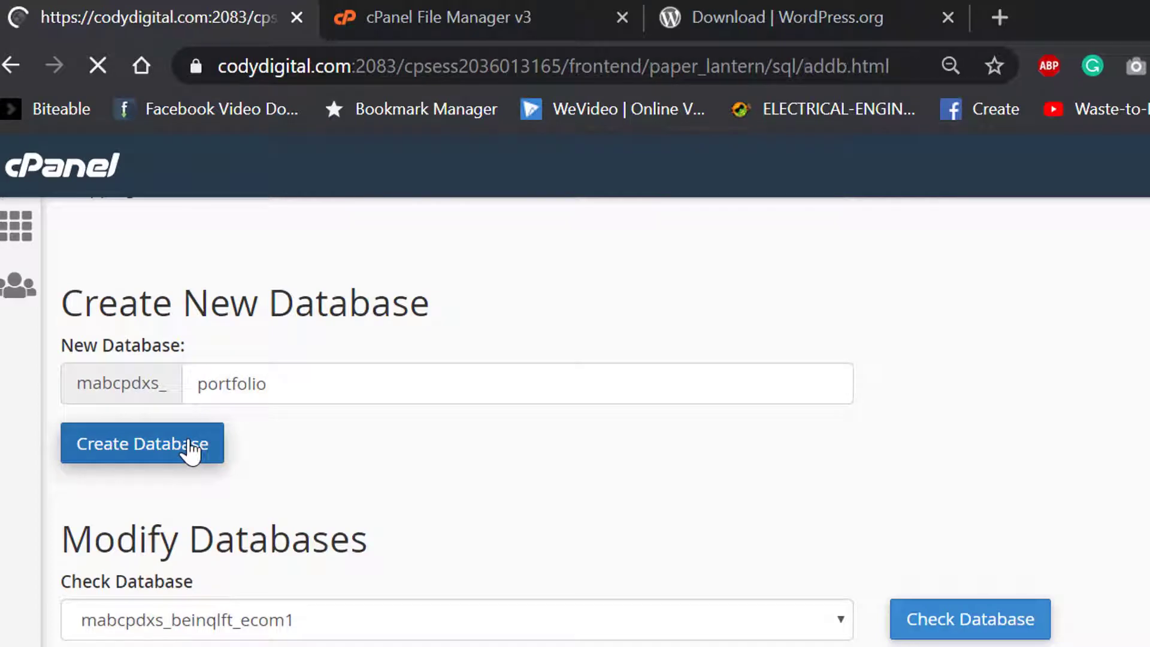
left_click(143, 444)
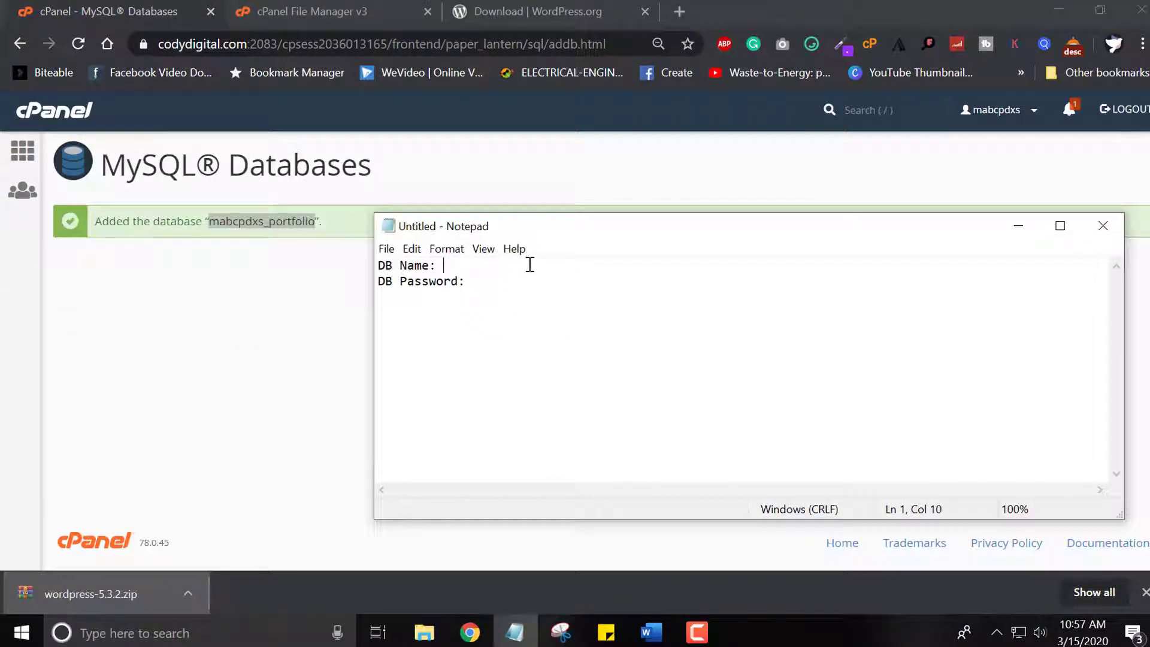
type("mabcpdxs_portfolio")
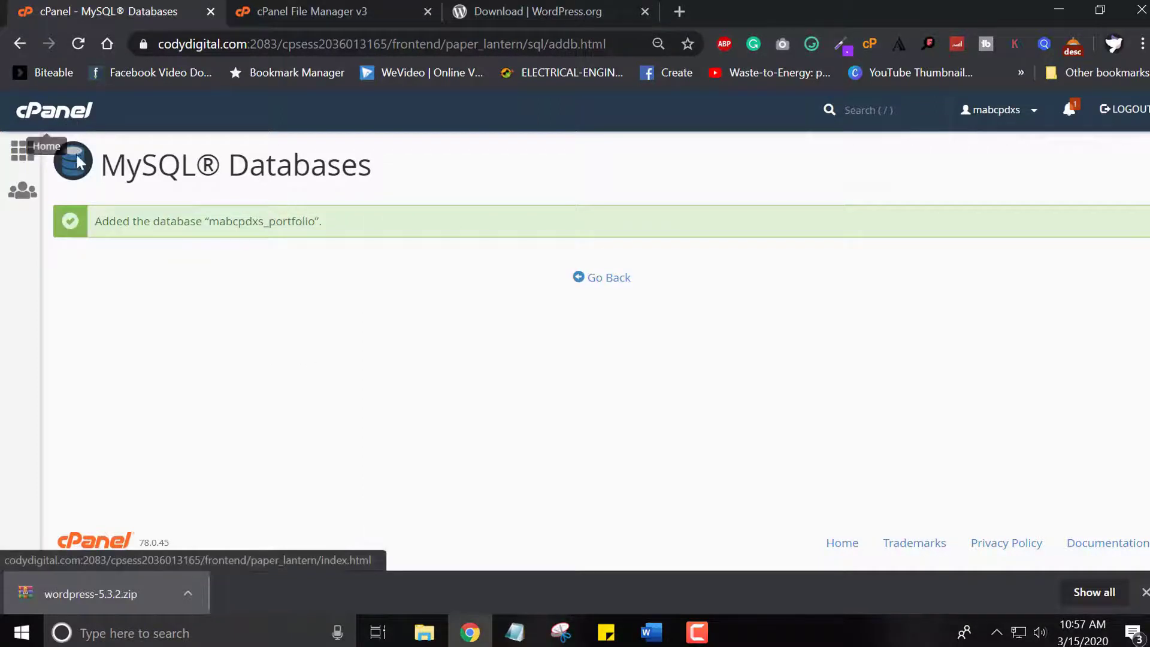
left_click(600, 277)
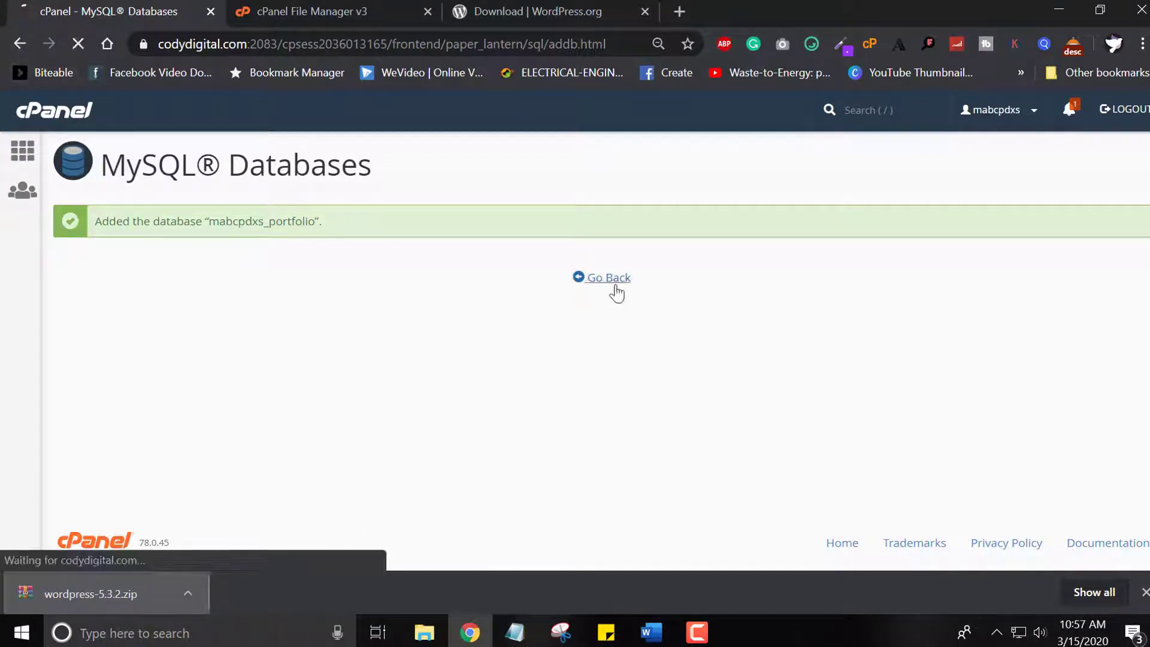
left_click(608, 277)
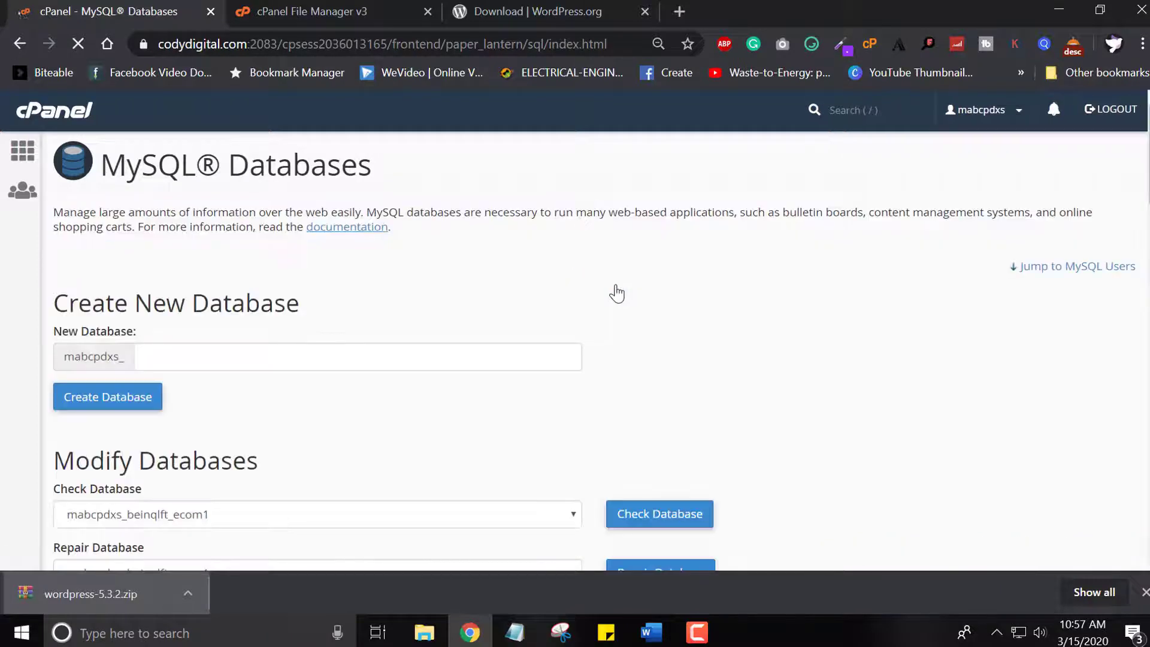
- Scroll down past Current Databases to the Add New User form
scroll("down", 3)
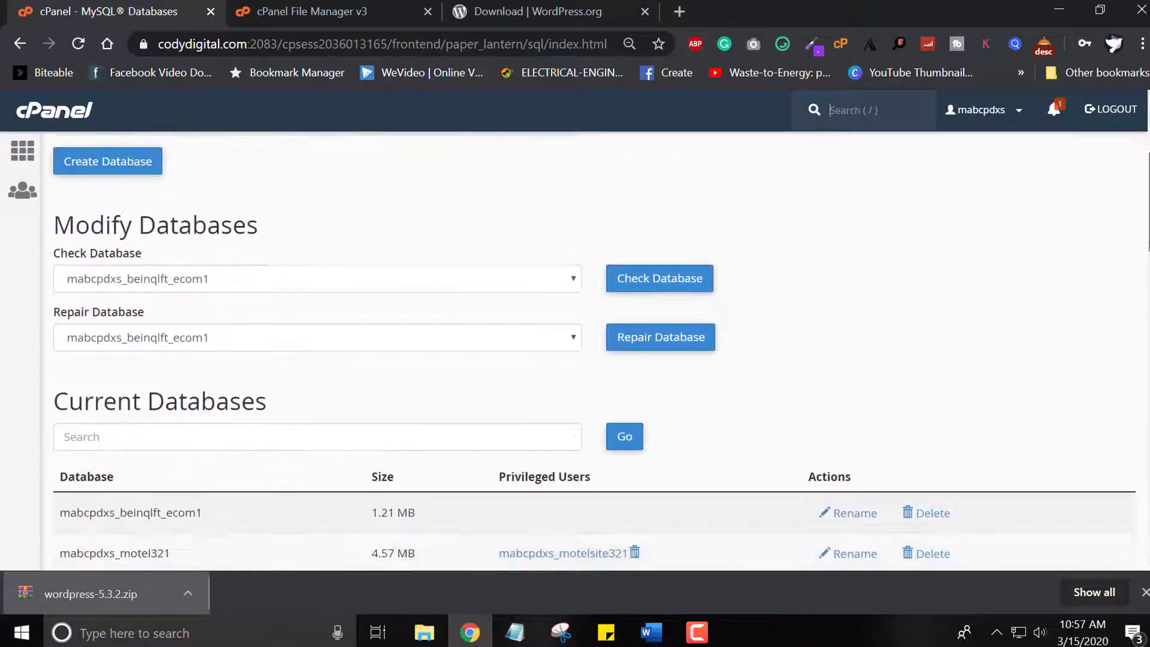
scroll("down", 3)
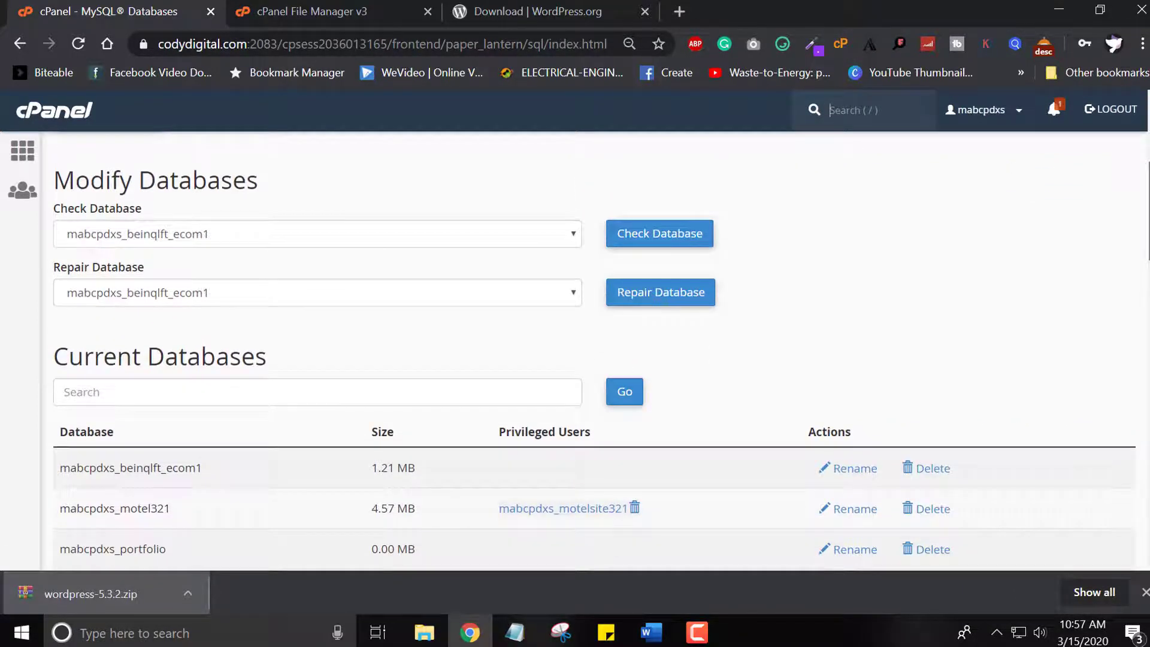
scroll("down", 3)
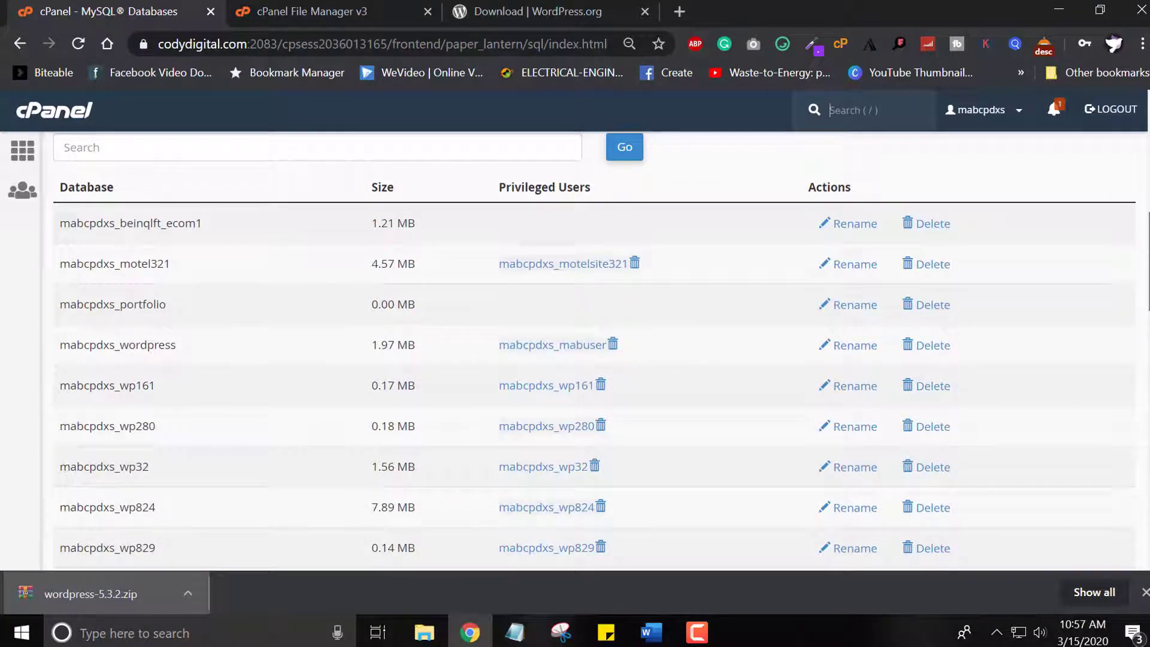
scroll("down", 3)
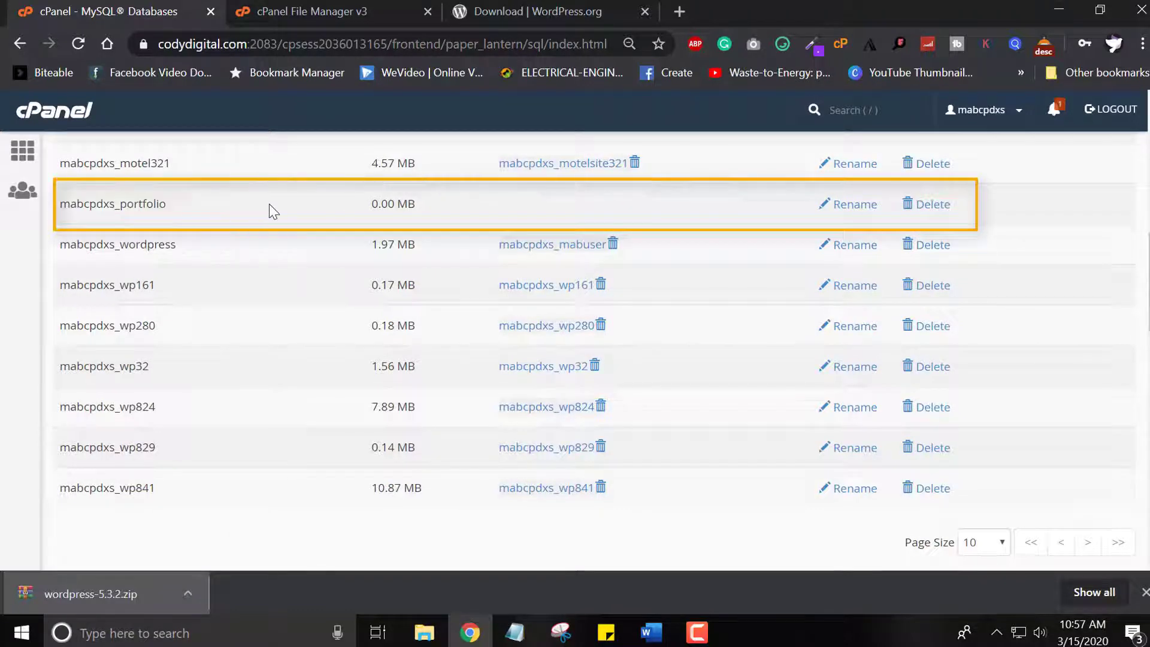
scroll("down", 3)
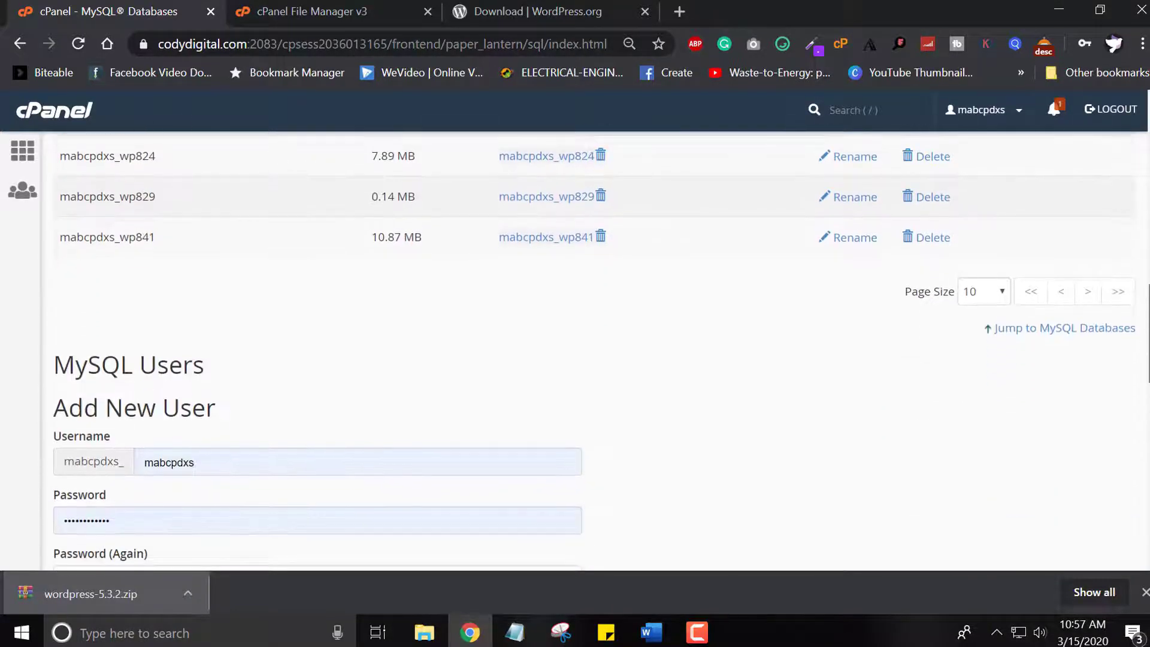
scroll("down", 3)
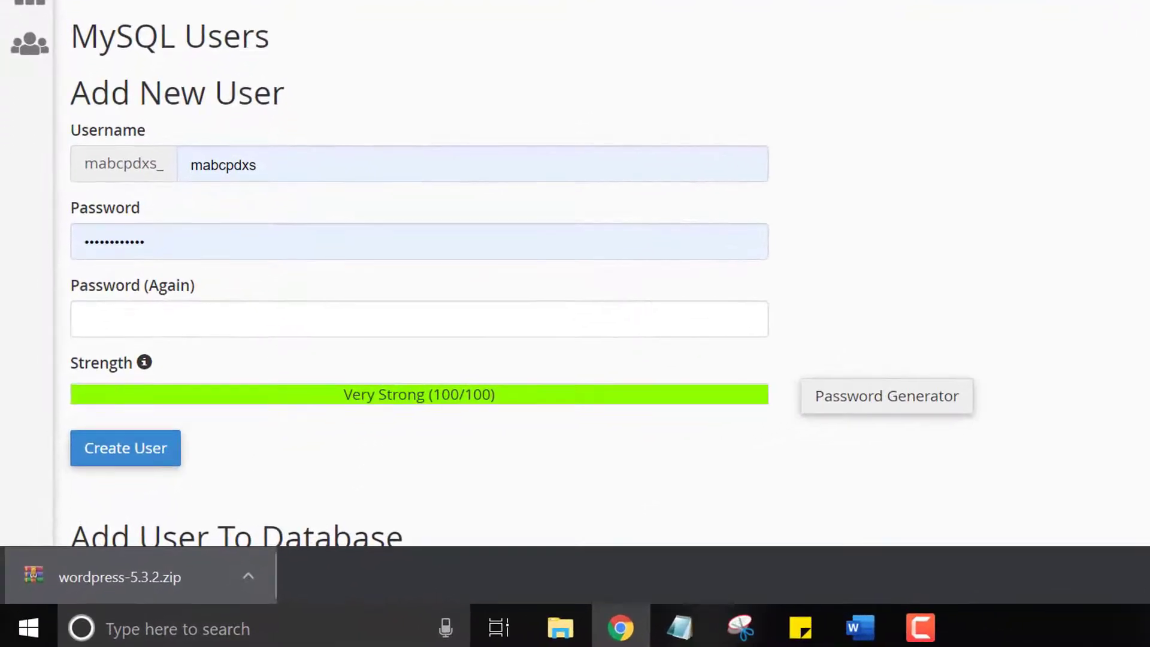
- Replace the existing username with 'portfolio' in the Add New User form
left_click(125, 447)
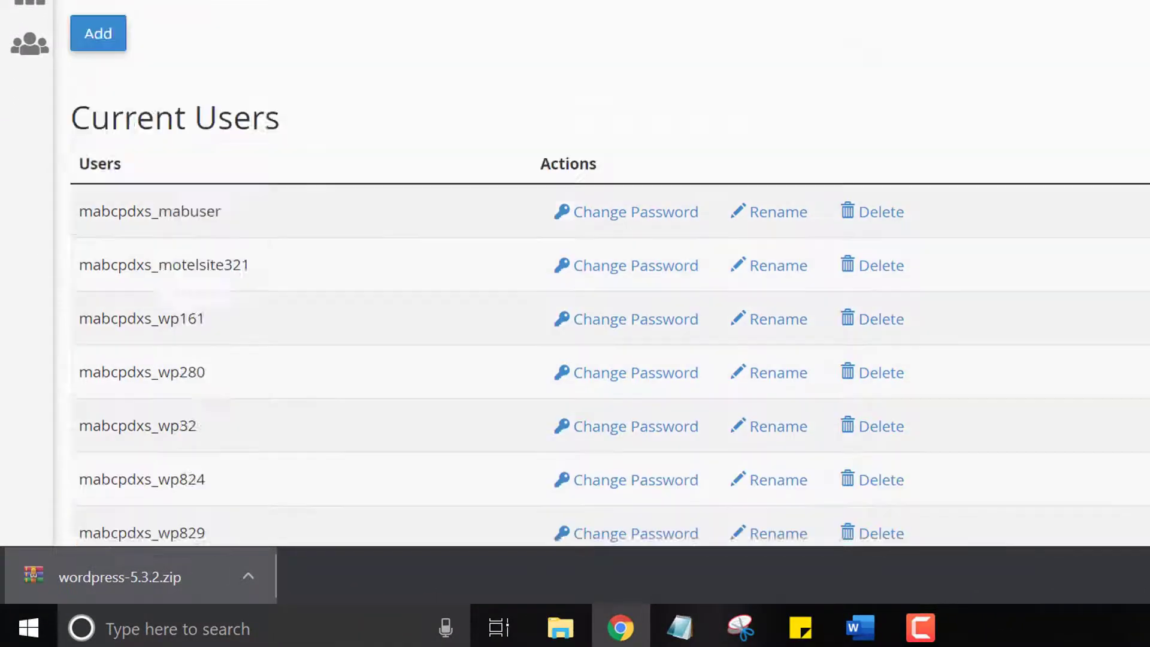
scroll("down", 3)
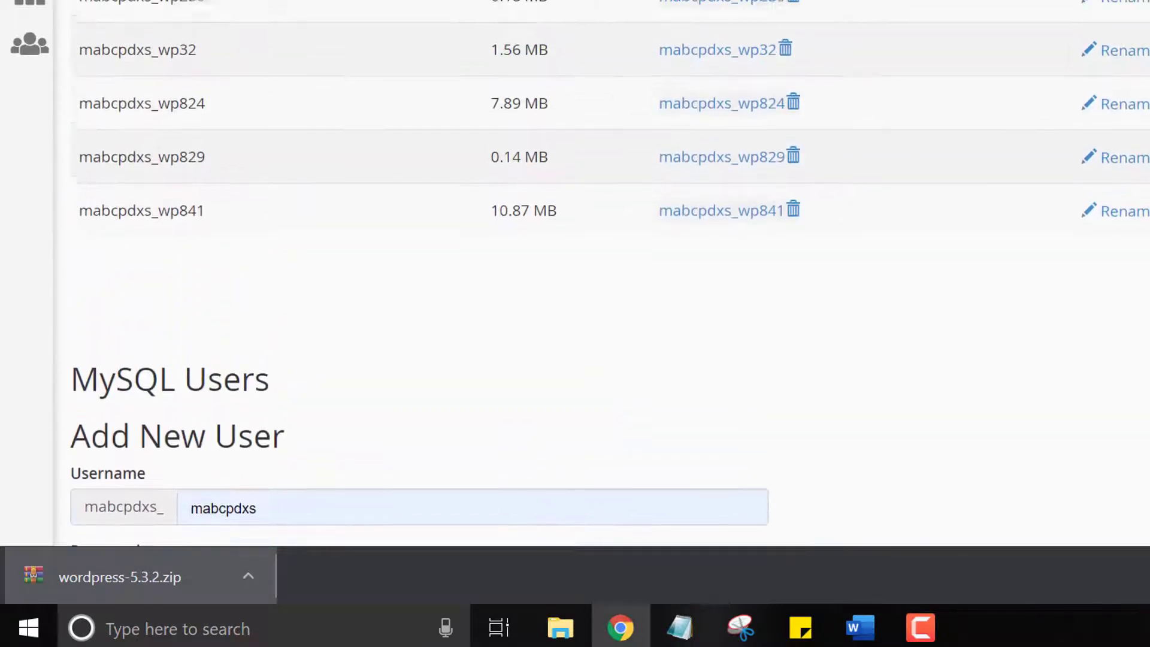
scroll("down", 3)
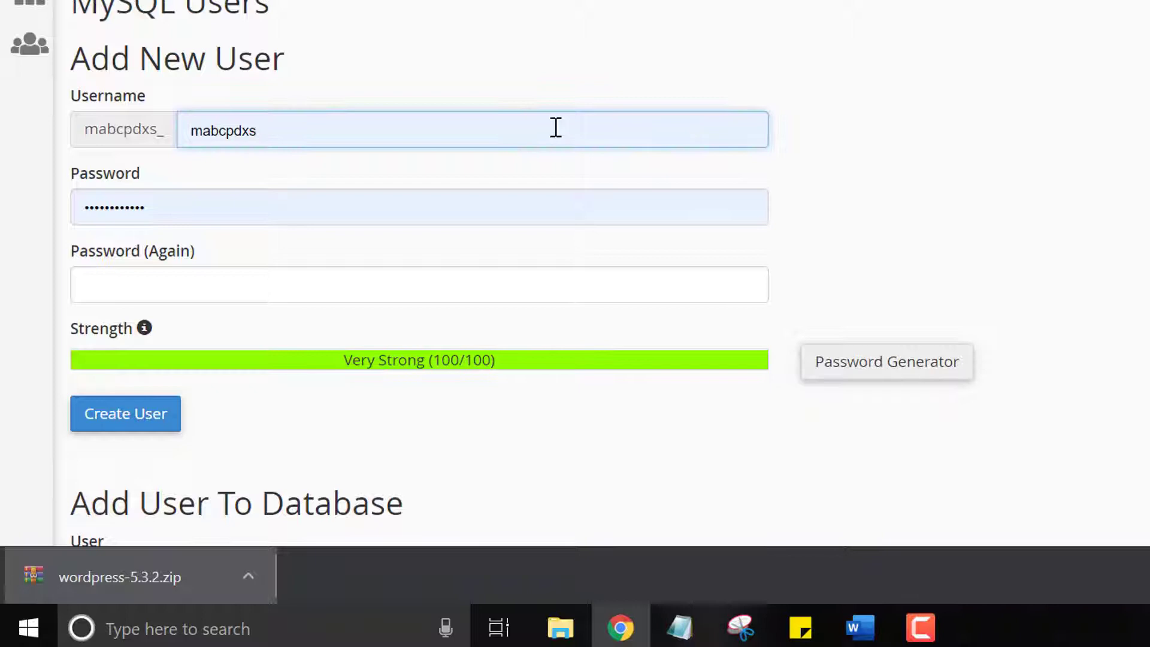
key("Backspace")
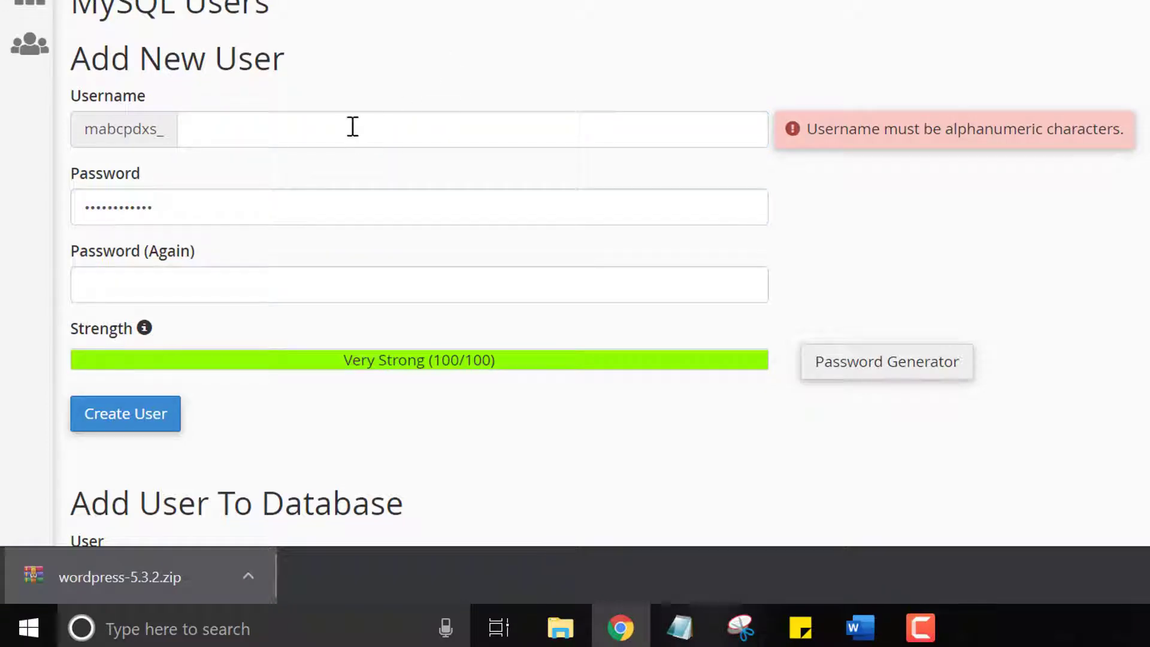
type("p")
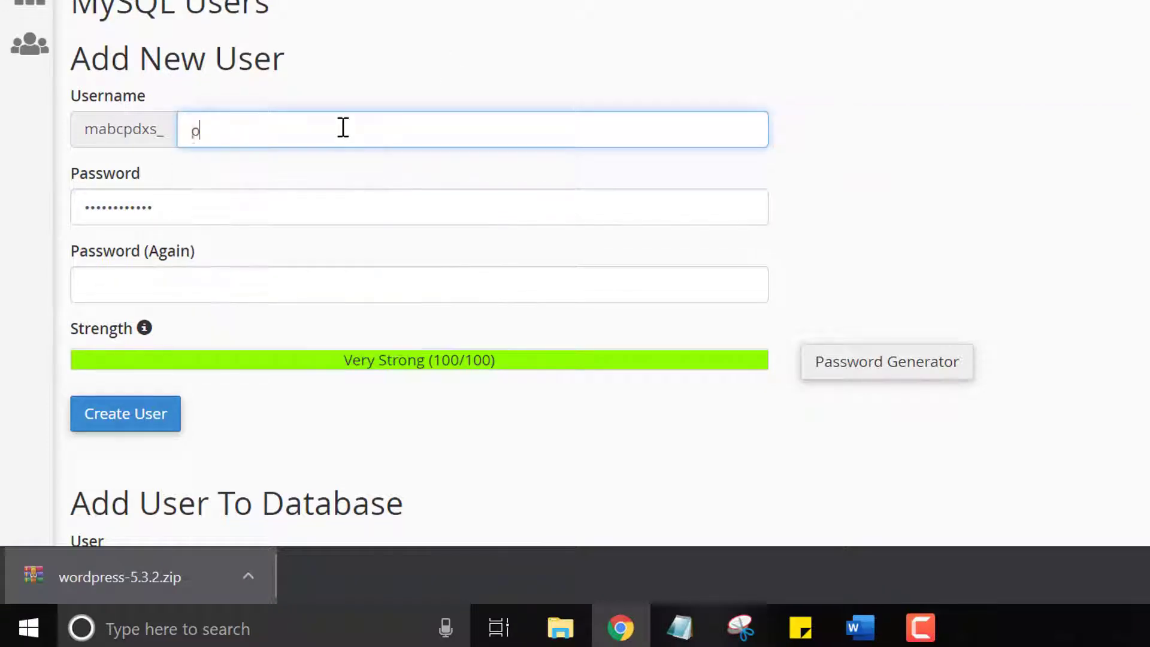
type("ortfo")
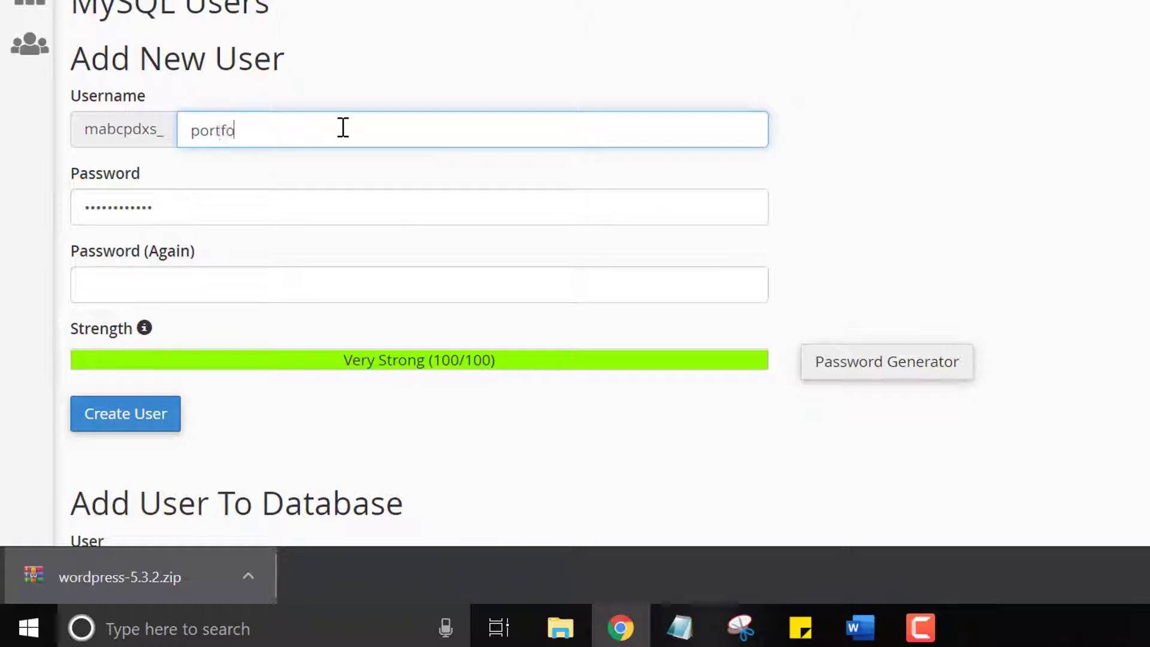
type("lio")
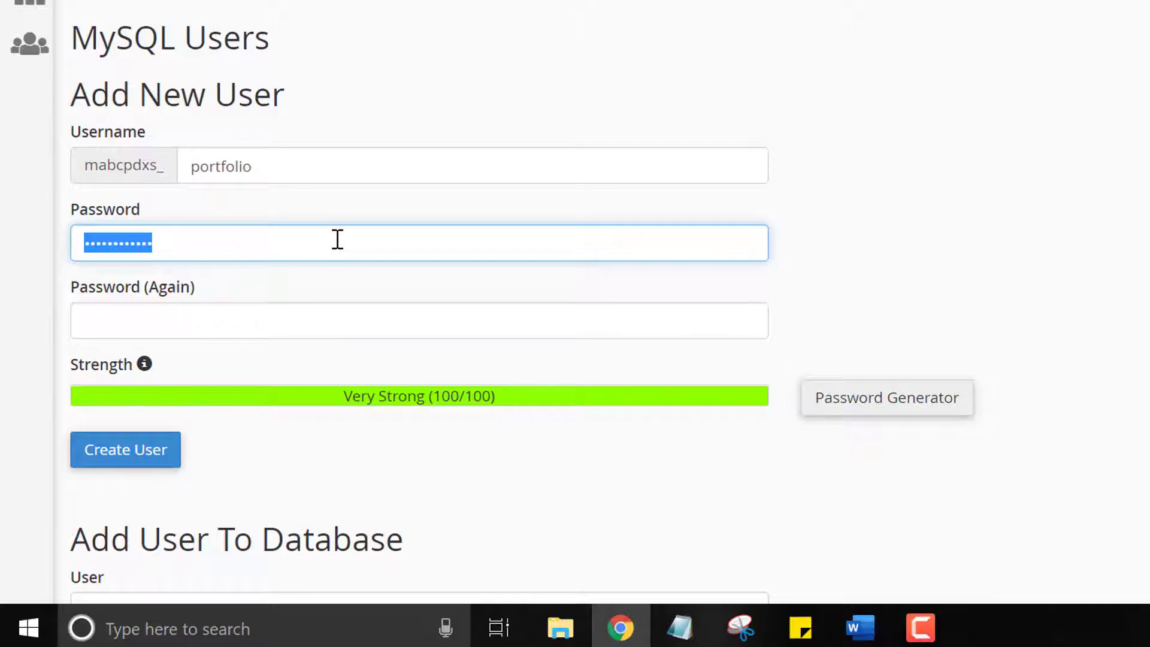
- Set the user's password and record it in the Notepad credentials note
left_click(419, 321)
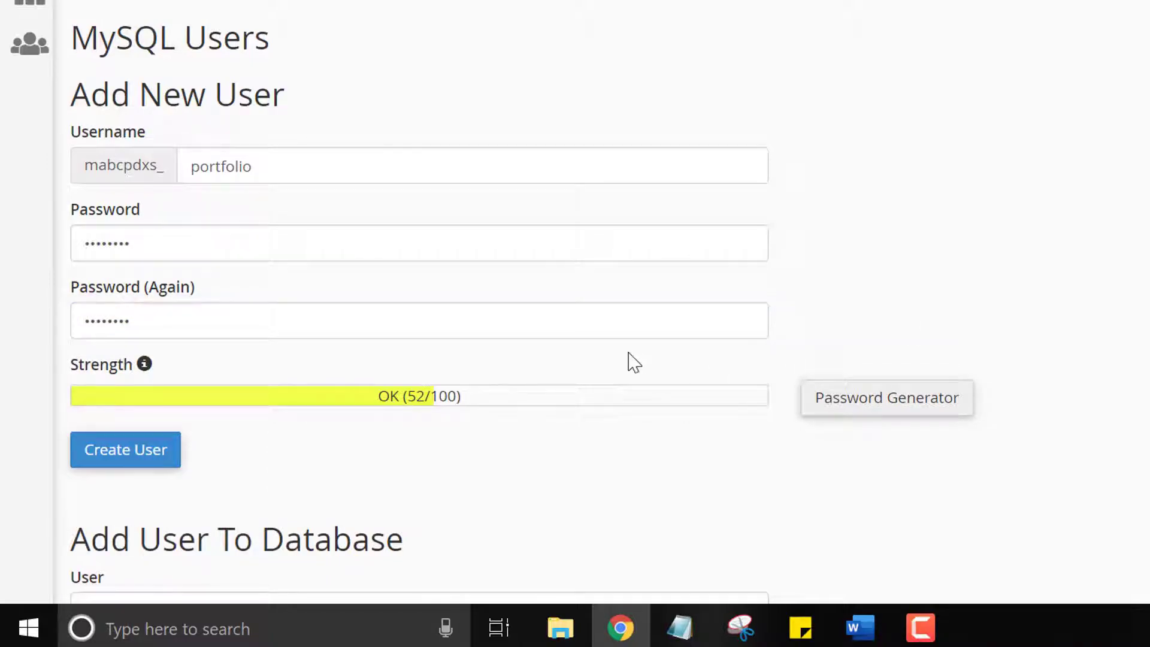
left_click(679, 628)
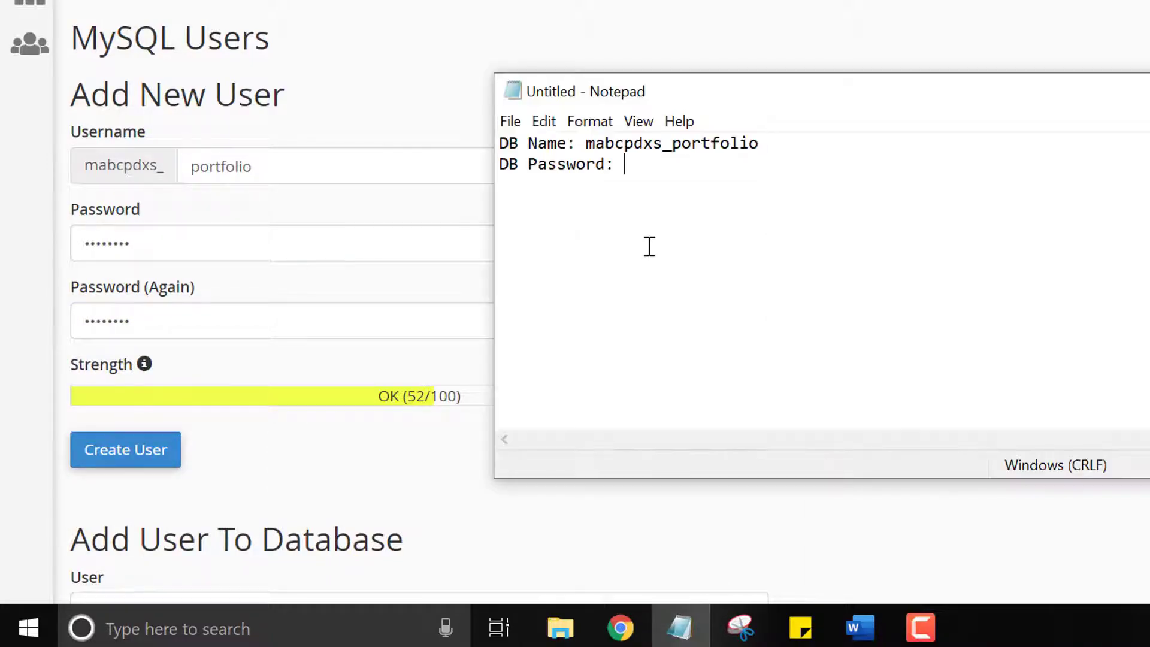
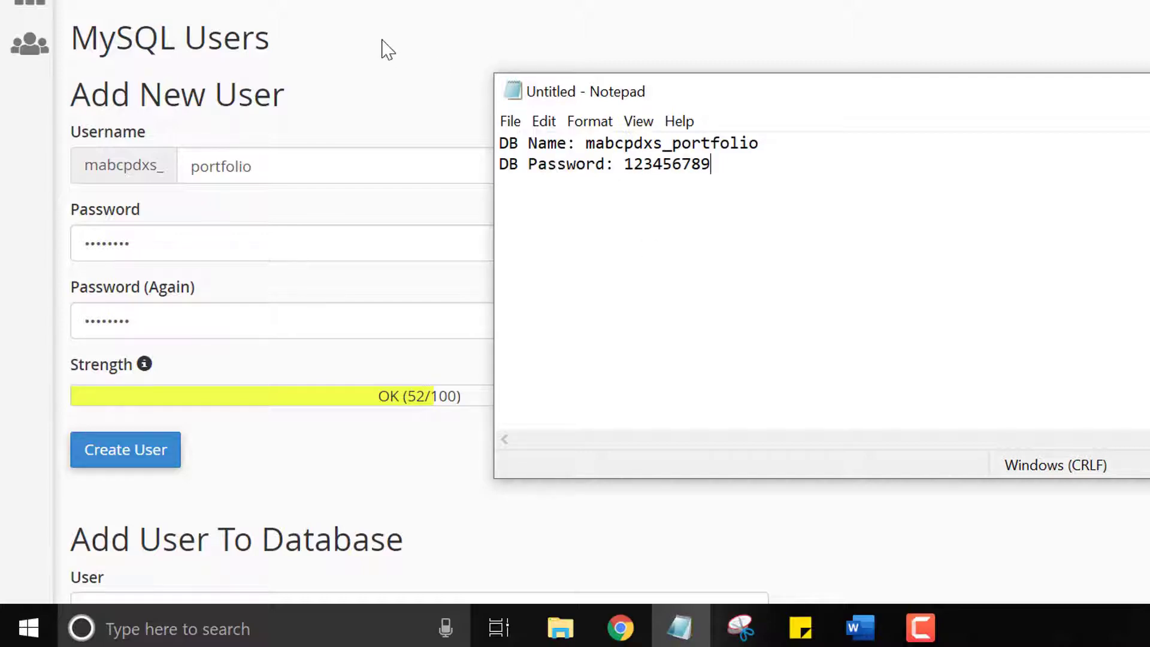
scroll("down", 3)
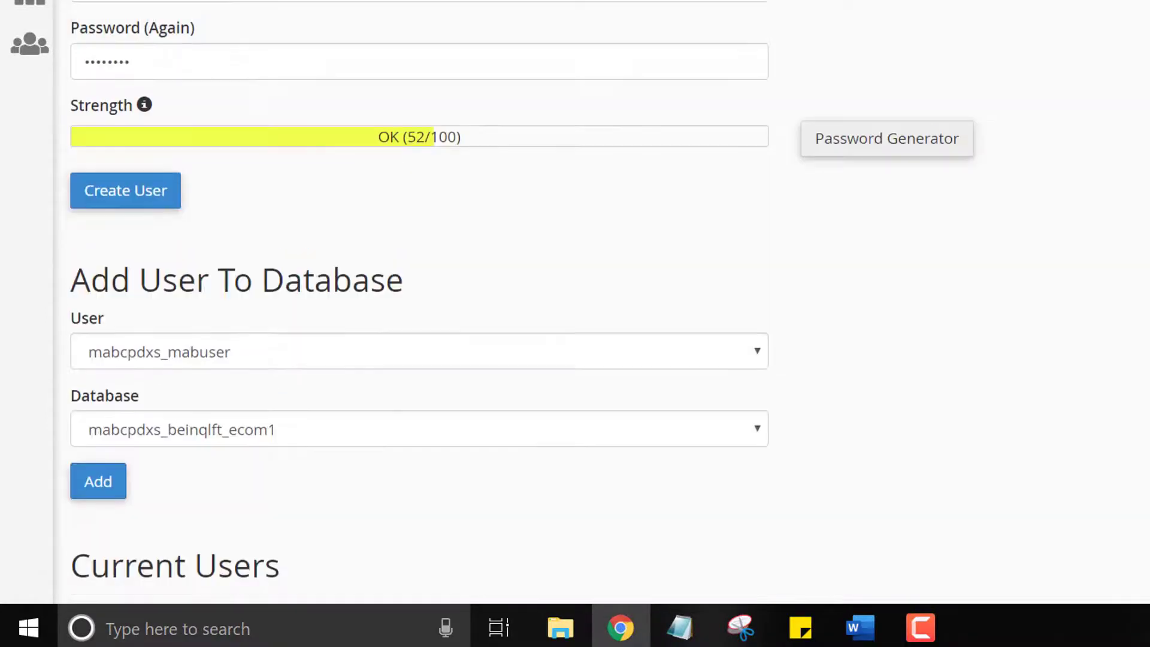
- Create the mabcpdxs_portfolio user and go back to the MySQL databases page
left_click(126, 191)
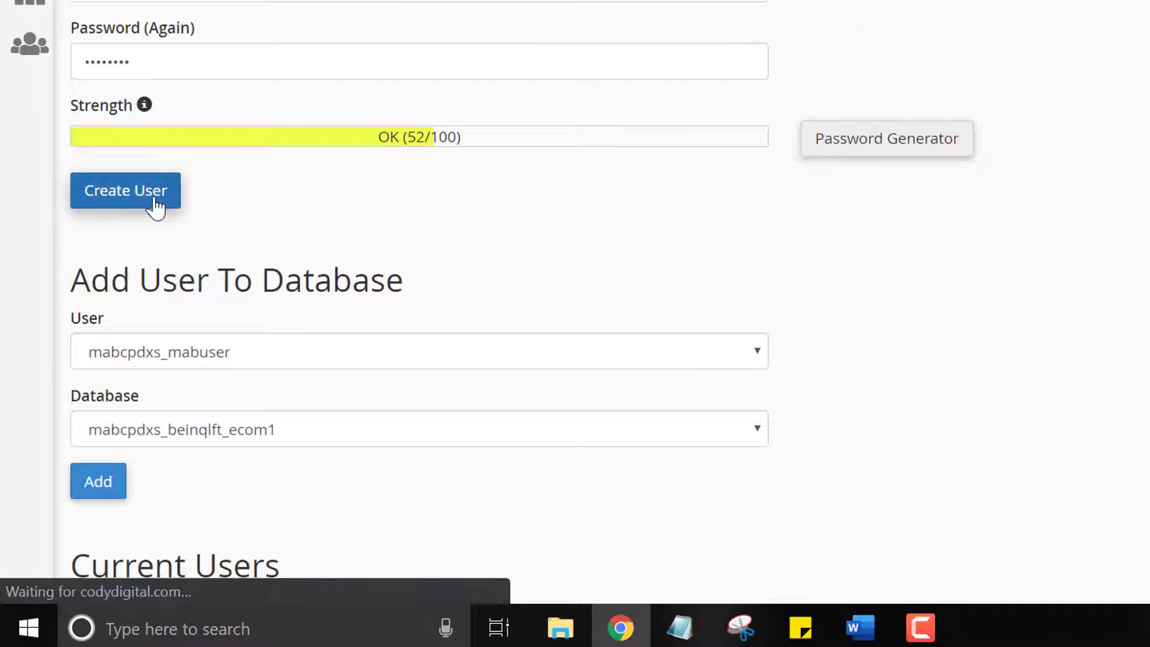
left_click(126, 191)
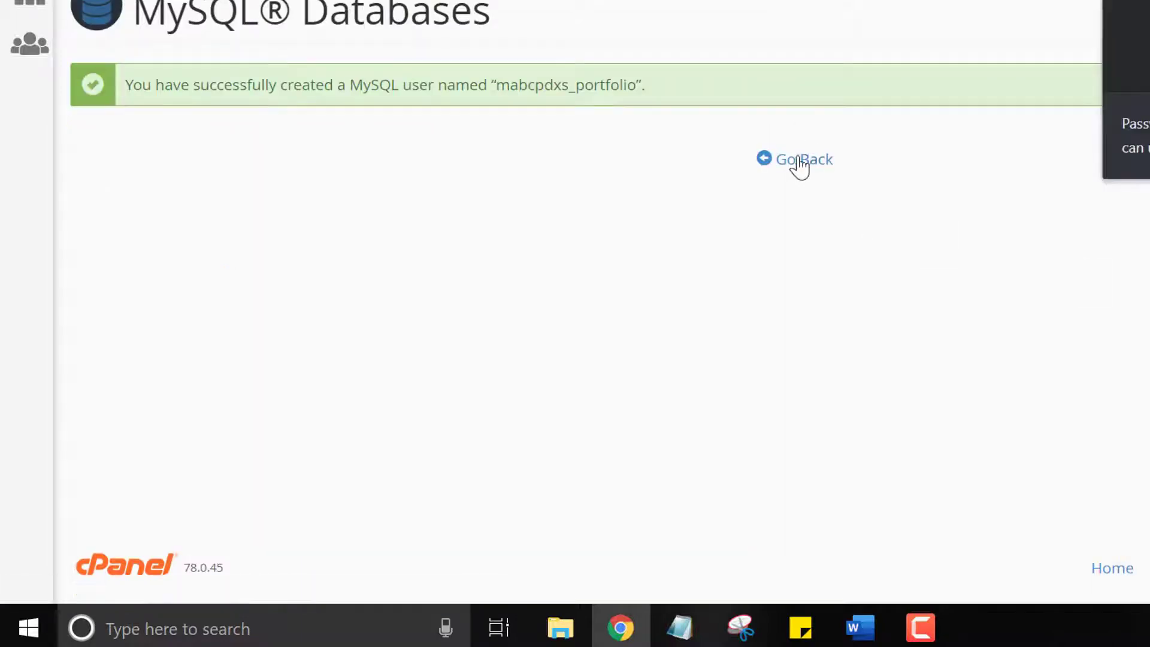
left_click(804, 159)
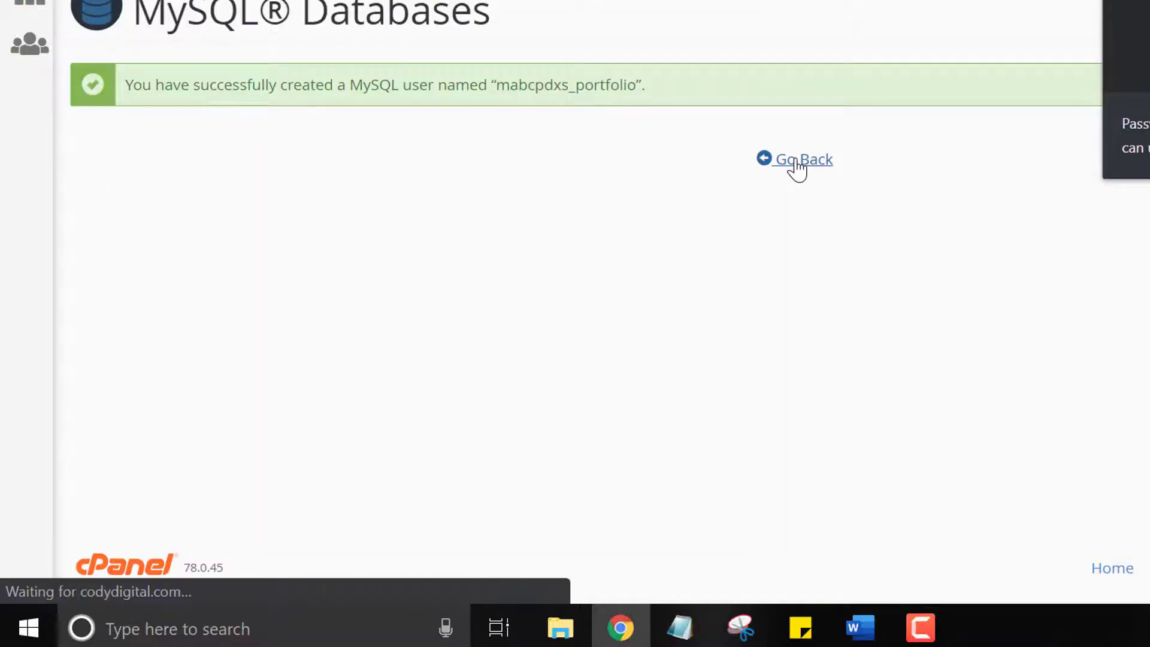
left_click(803, 159)
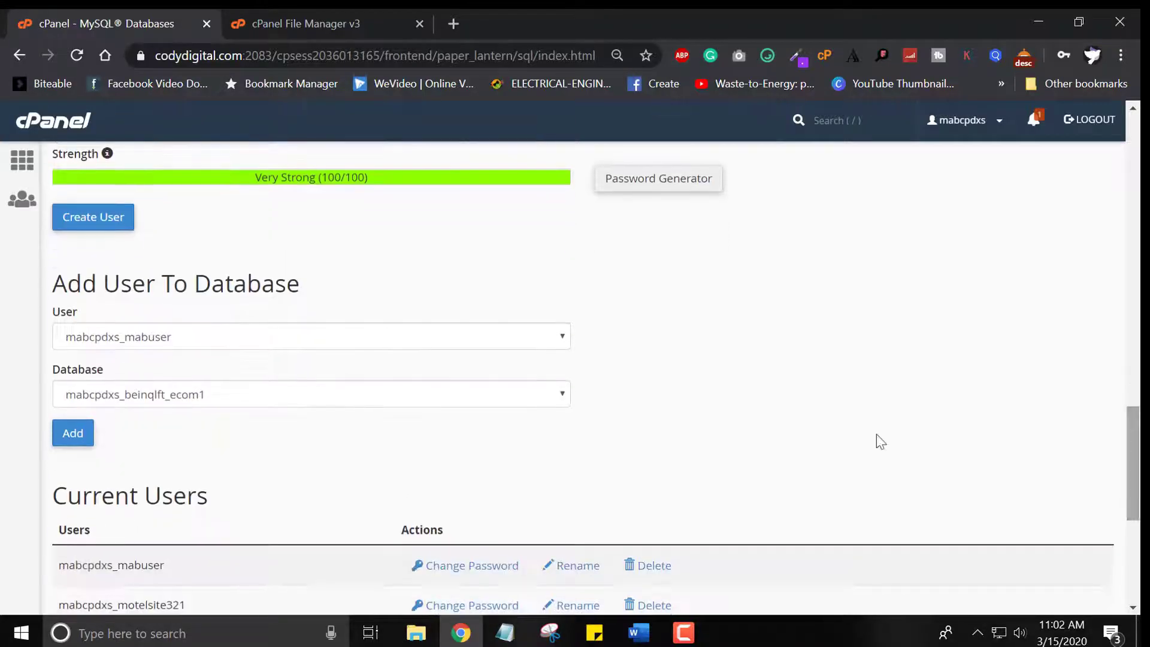
- Add user mabcpdxs_portfolio to database mabcpdxs_portfolio under Add User To Database
left_click(311, 335)
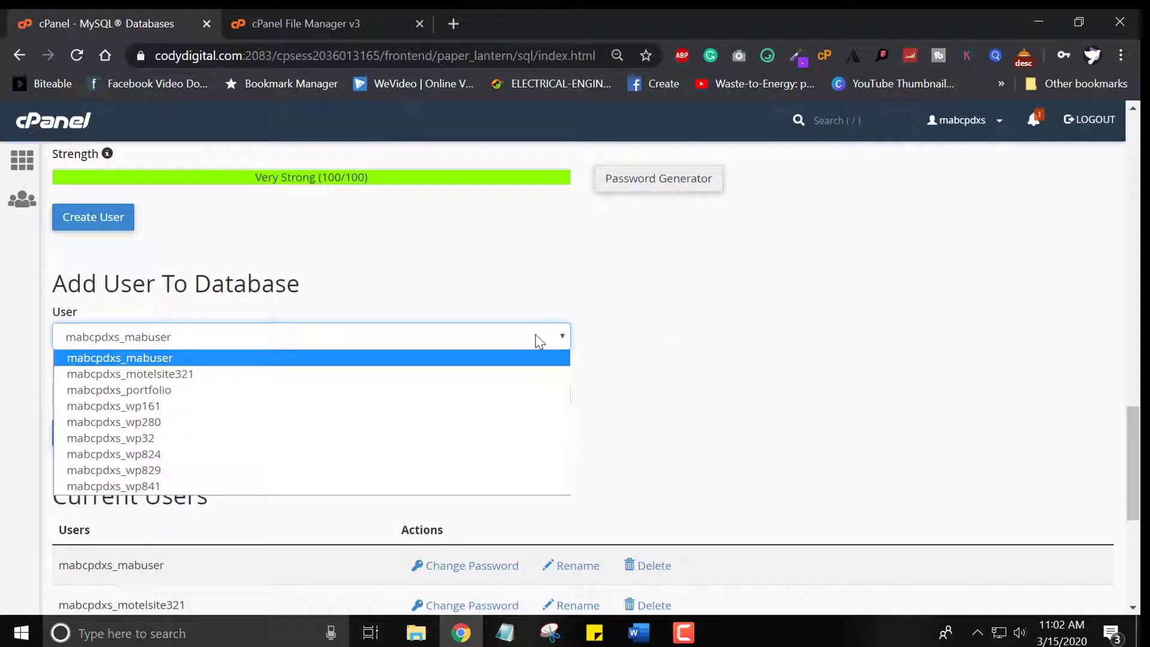
left_click(119, 389)
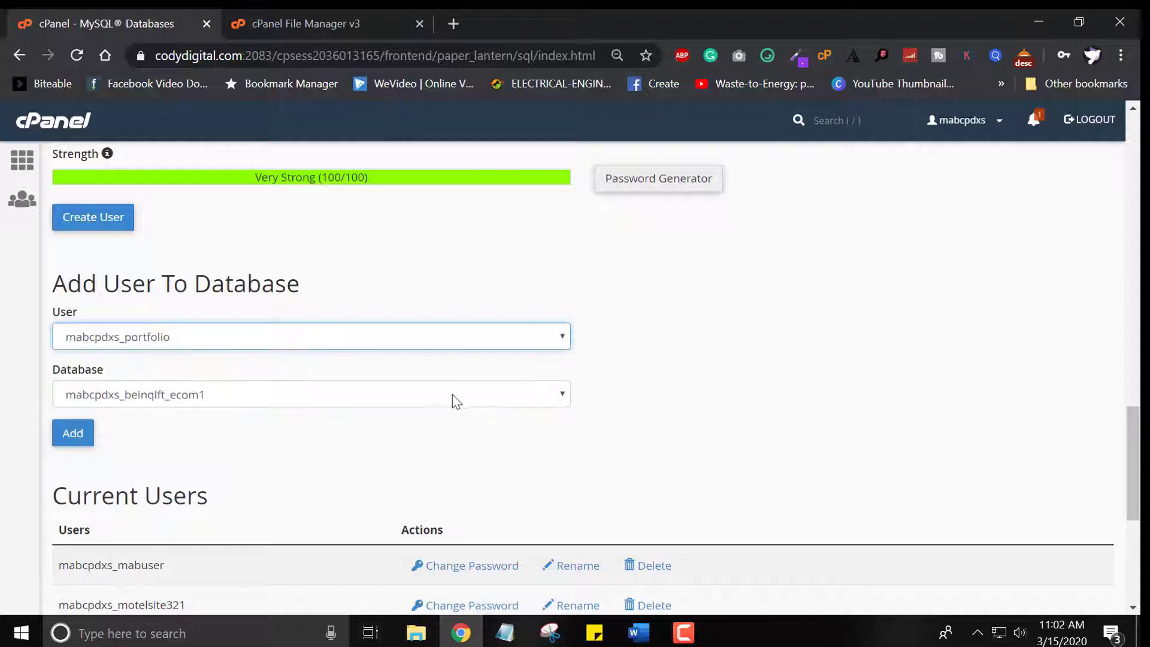
left_click(310, 395)
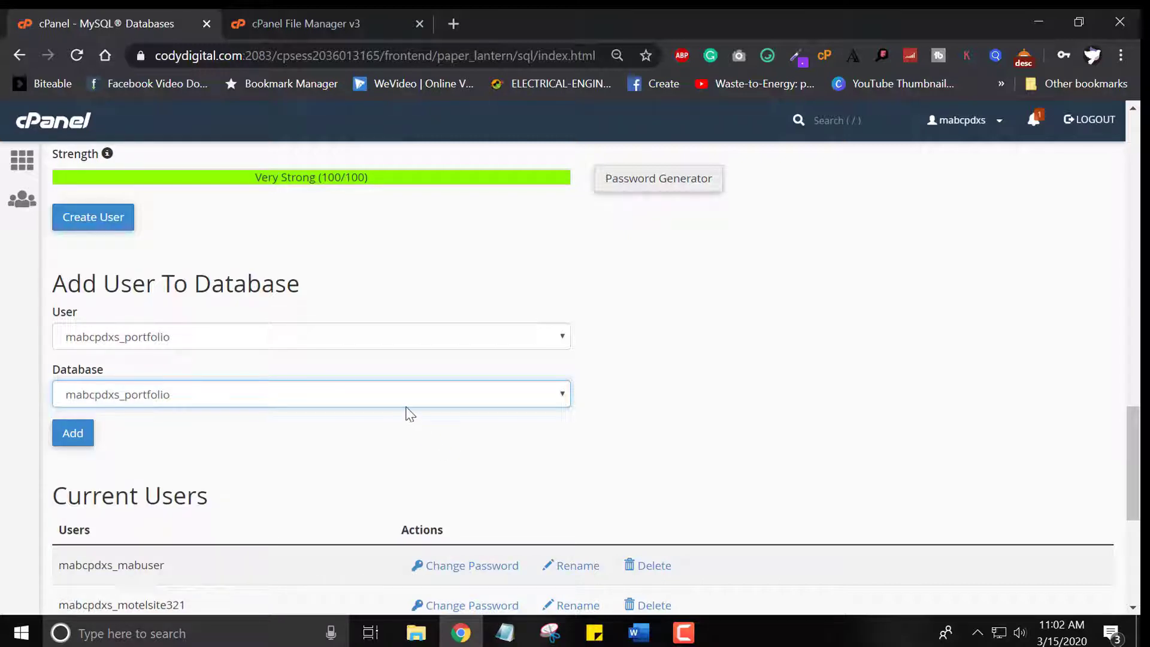
left_click(310, 395)
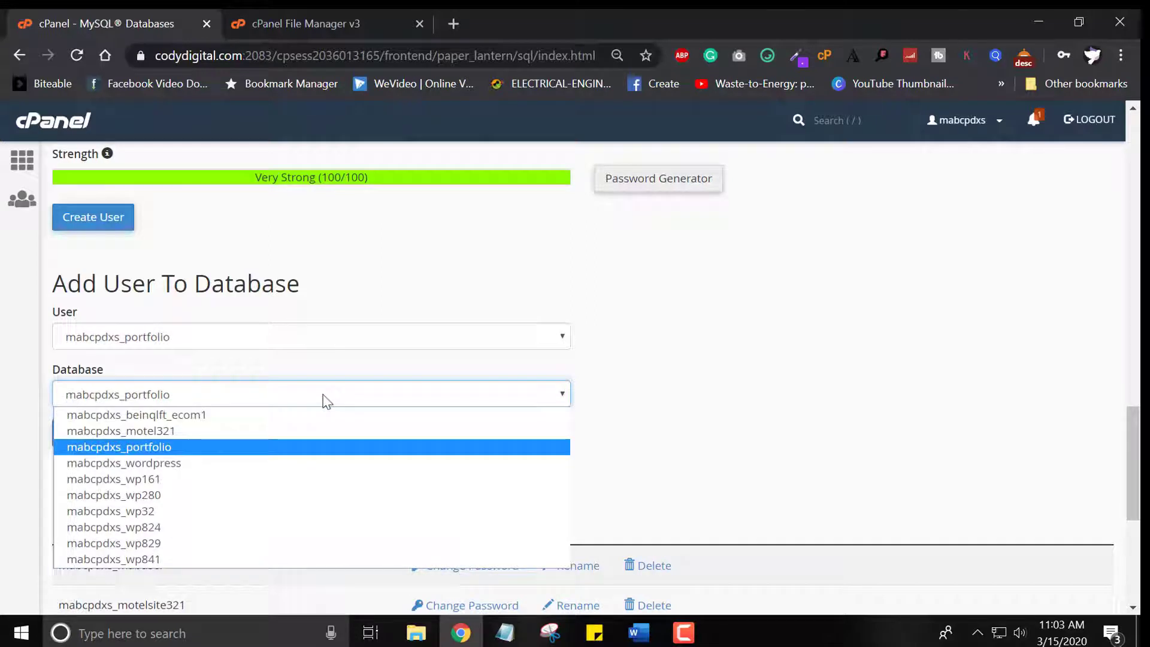
left_click(118, 447)
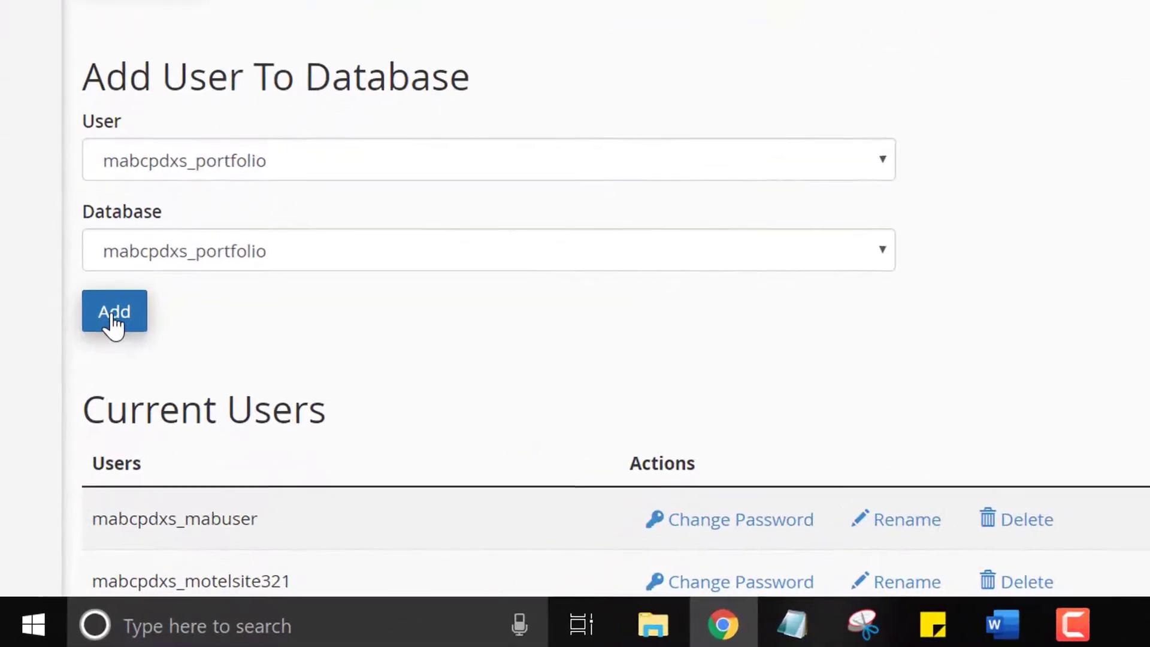
left_click(114, 310)
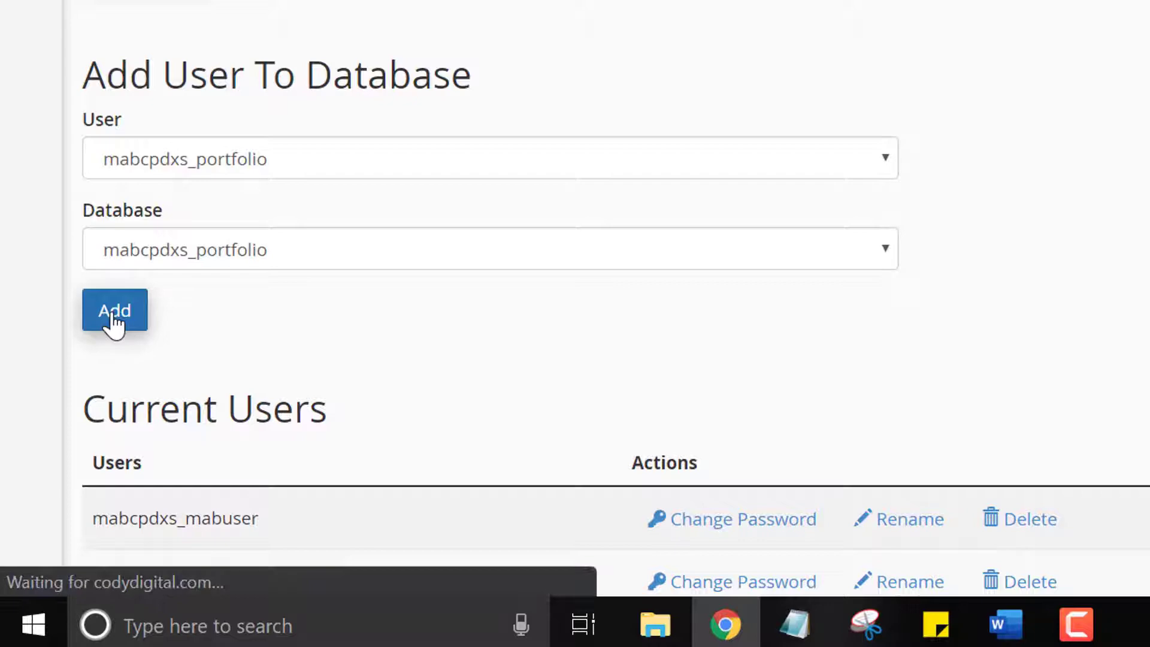
left_click(115, 309)
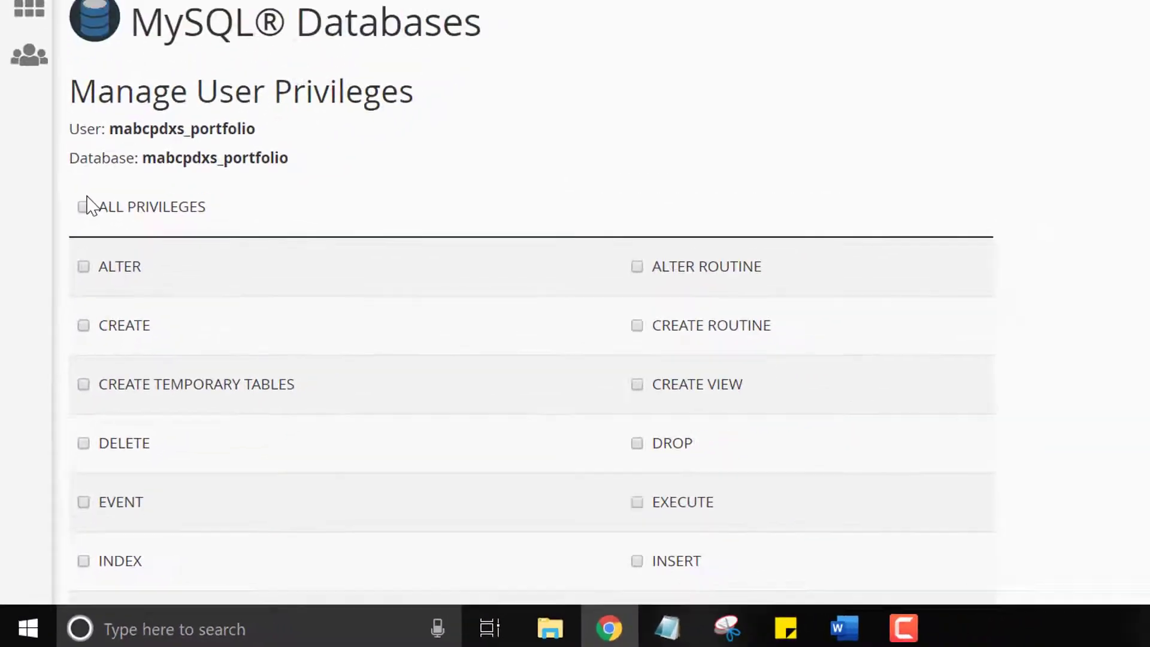
- Grant ALL PRIVILEGES and save the changes
left_click(82, 206)
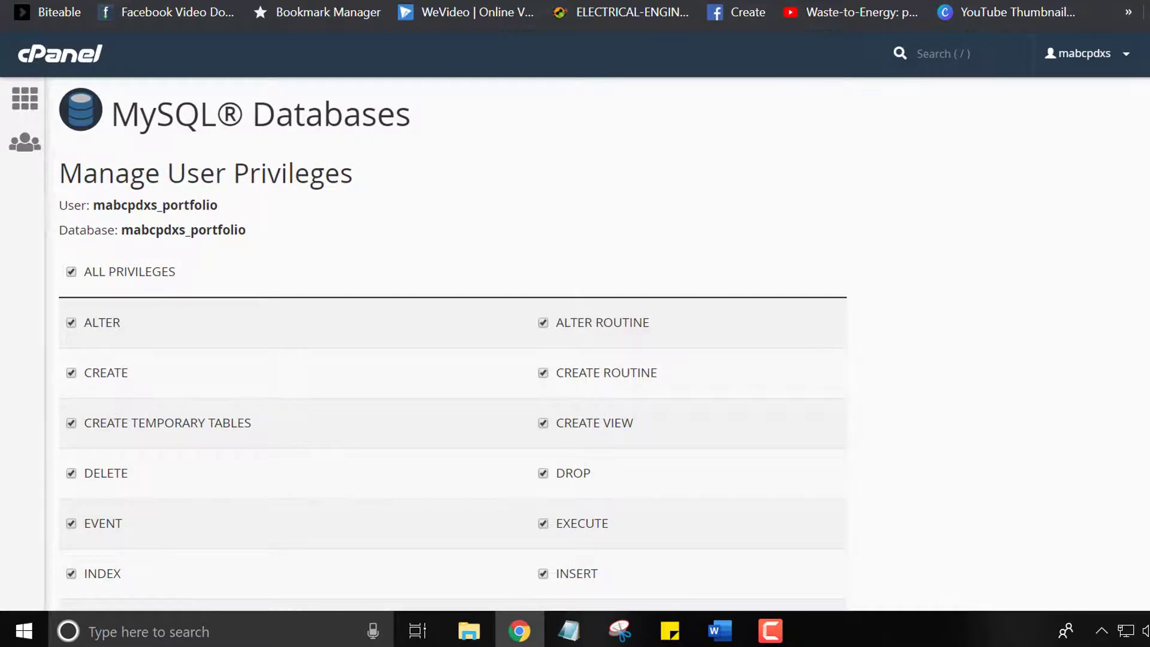
scroll("down", 3)
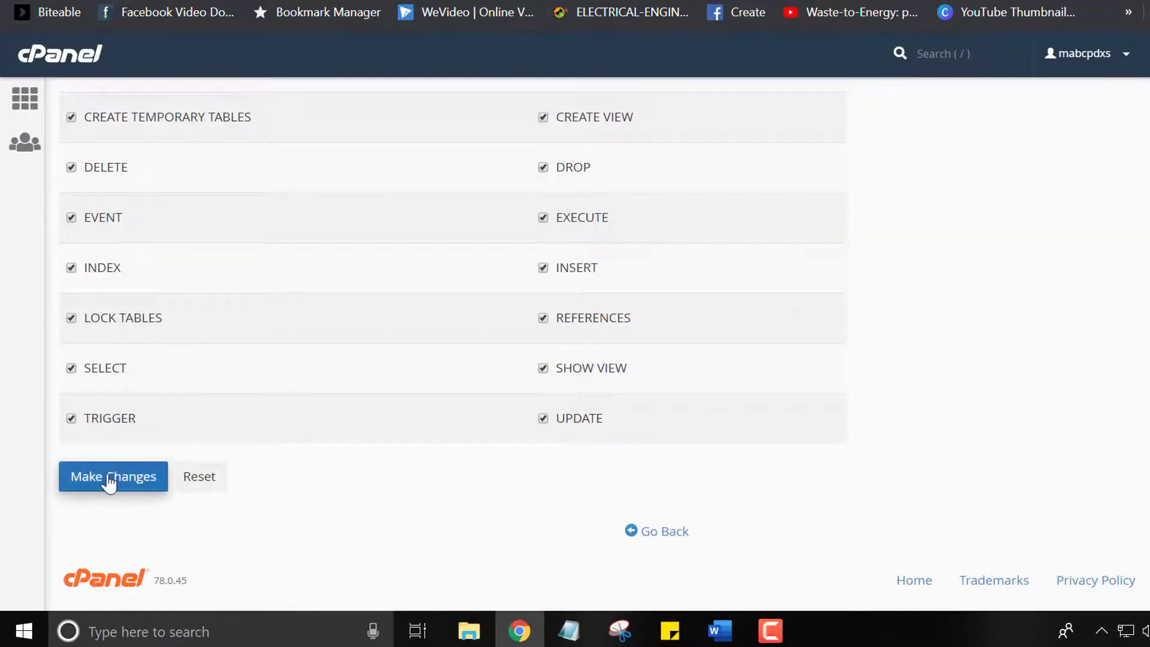
left_click(112, 475)
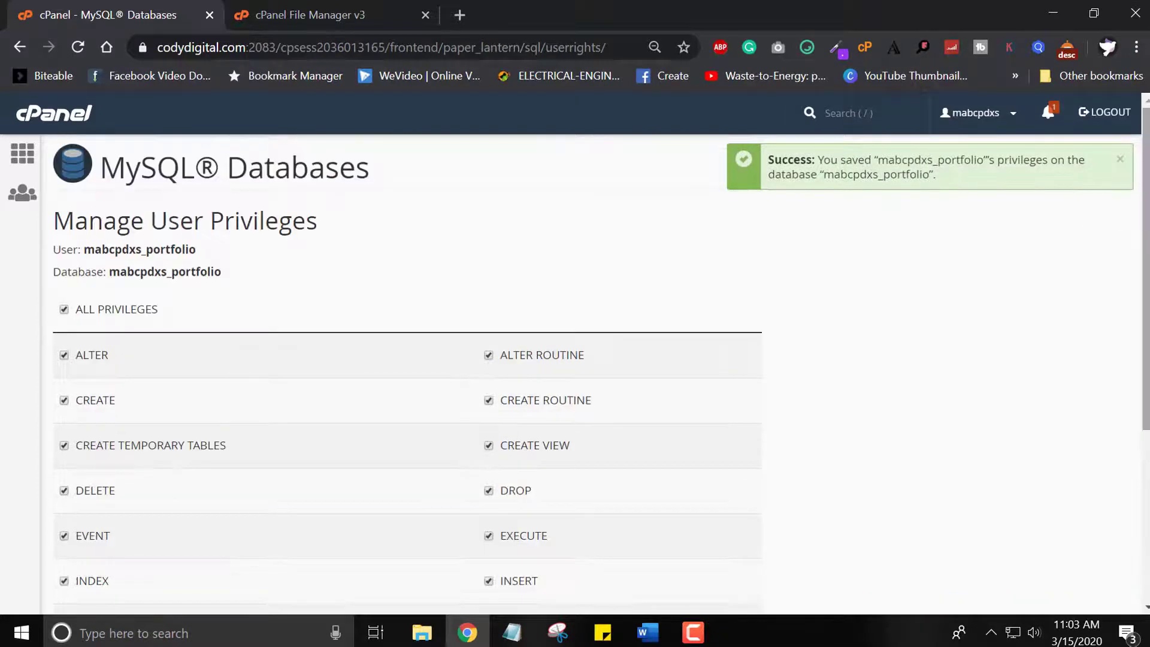
- Return to cPanel home and open wp-config-sample.php in the File Manager editor
left_click(52, 114)
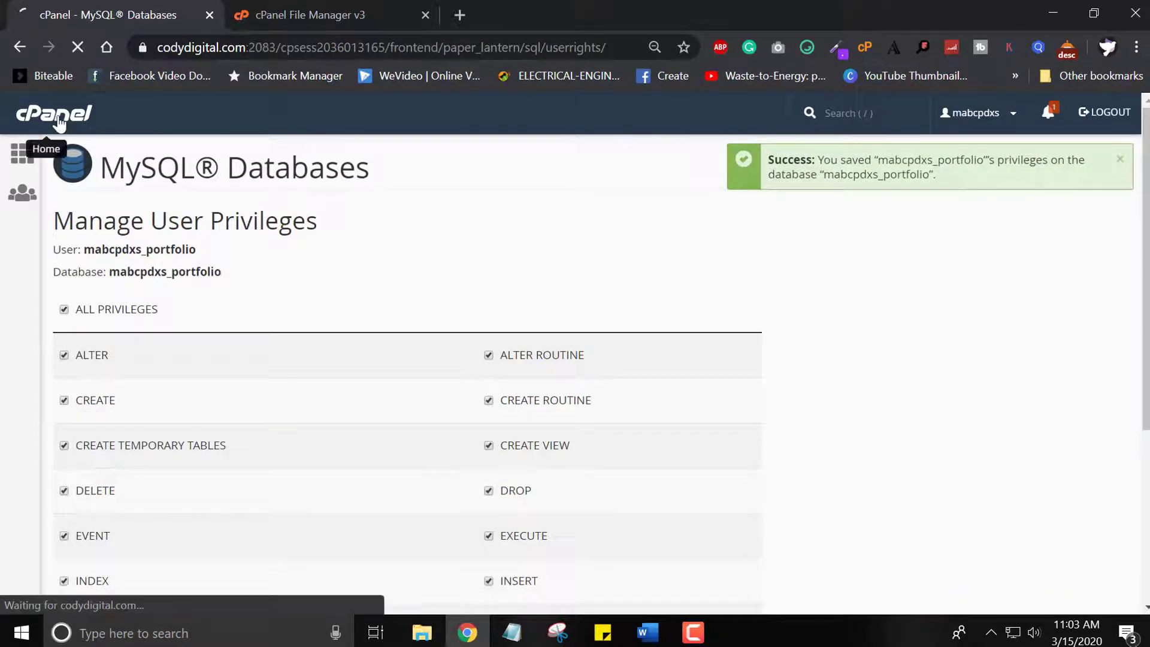
left_click(53, 114)
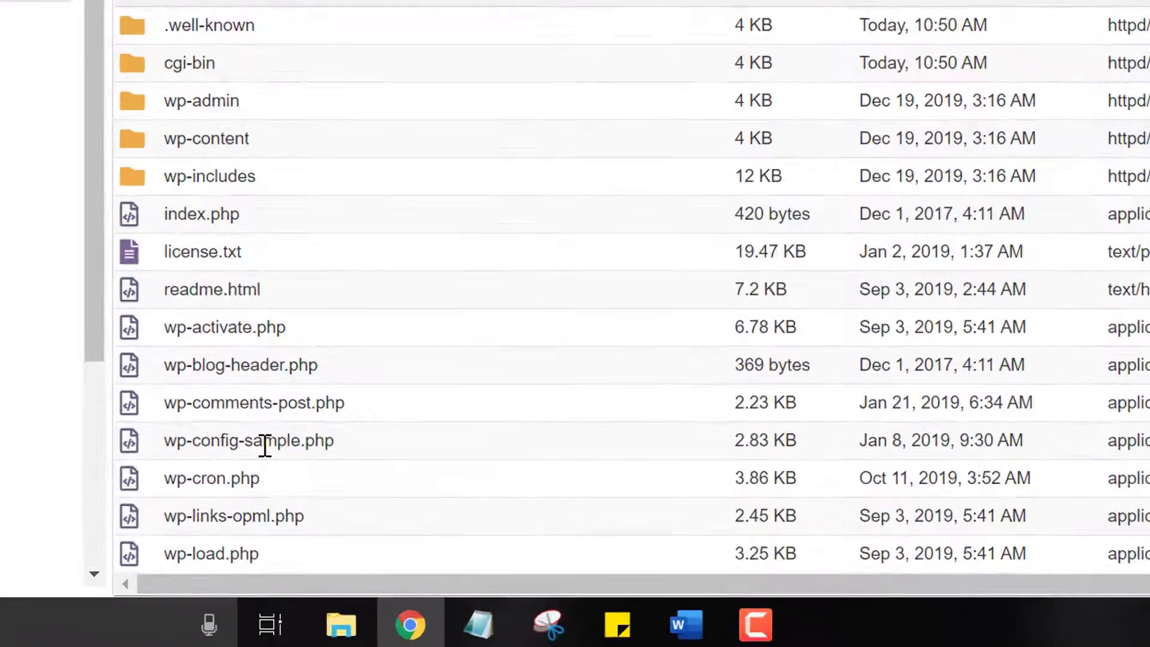
double_click(248, 440)
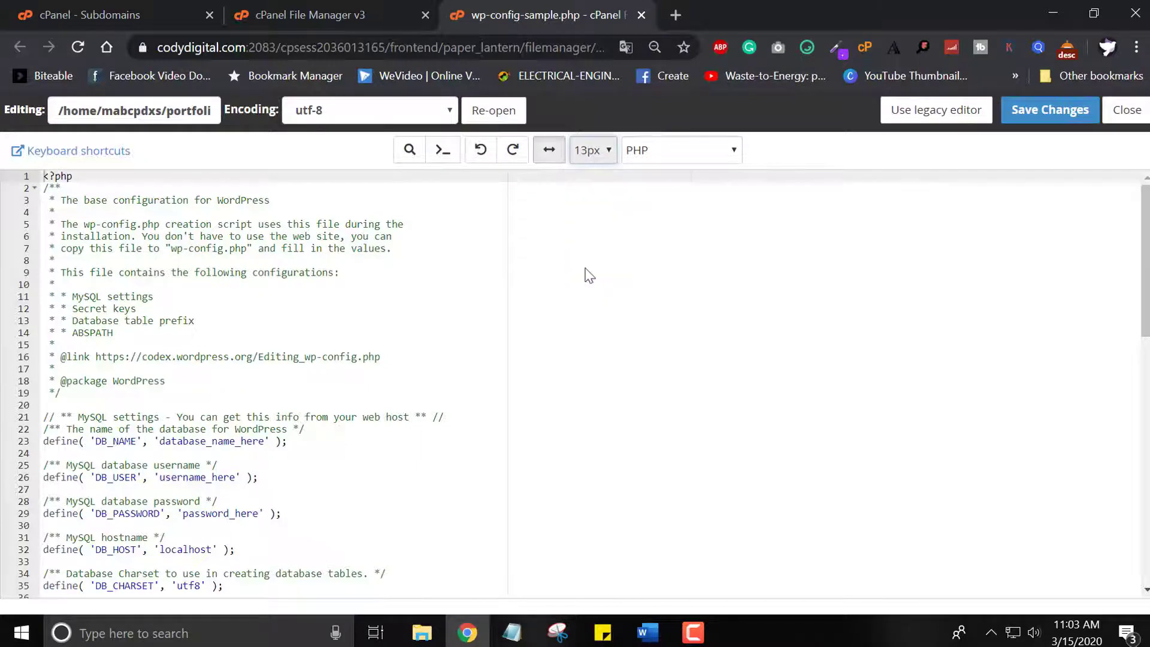
left_click(592, 151)
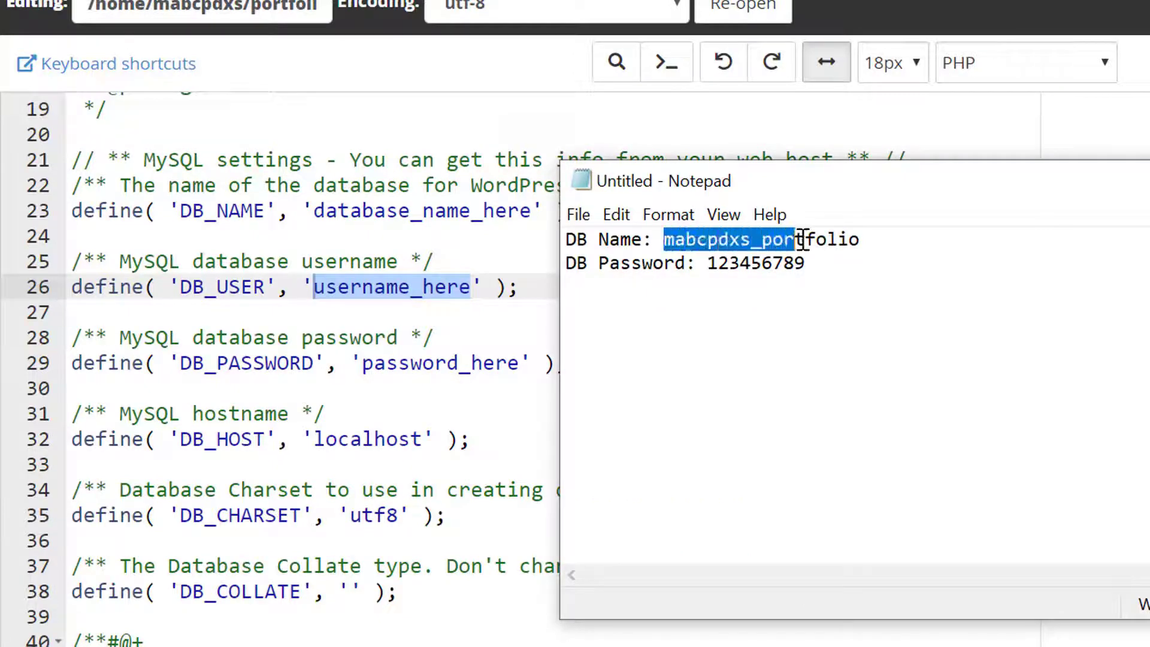
left_click(862, 240)
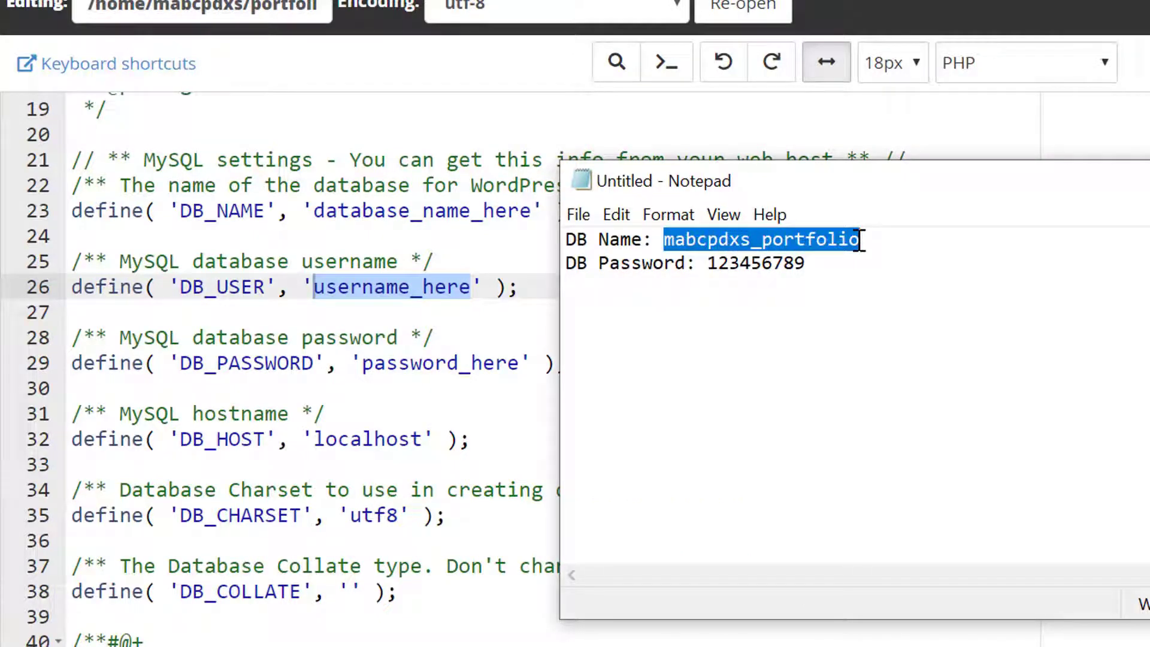
left_click(413, 286)
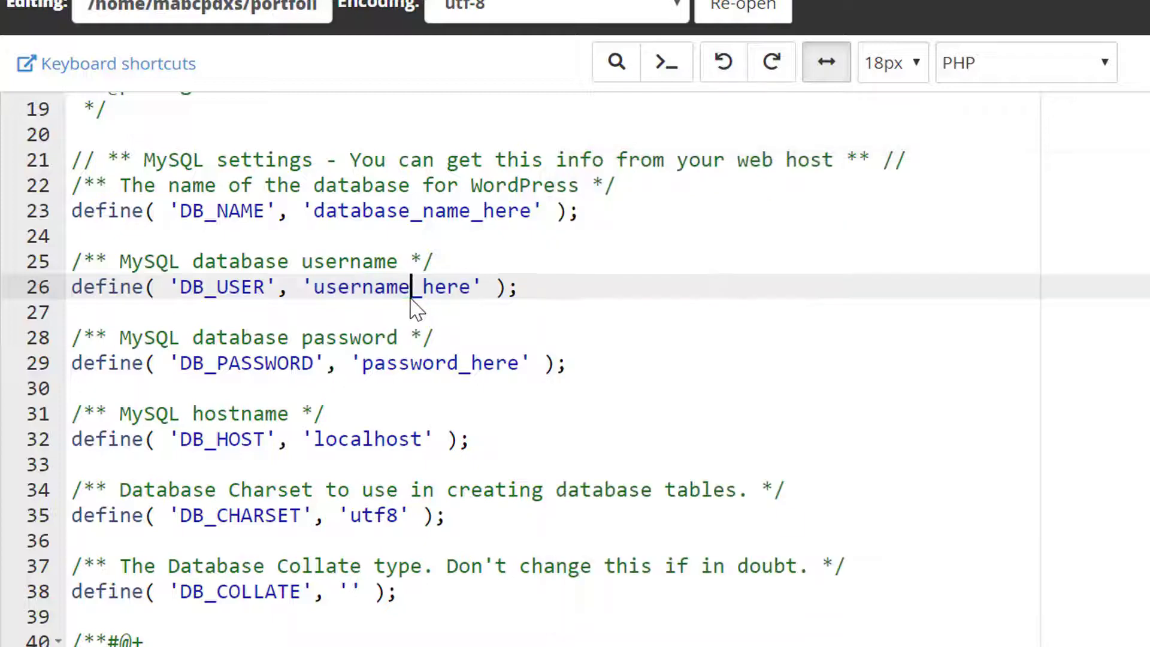
type("mabcpdxs_portfolio")
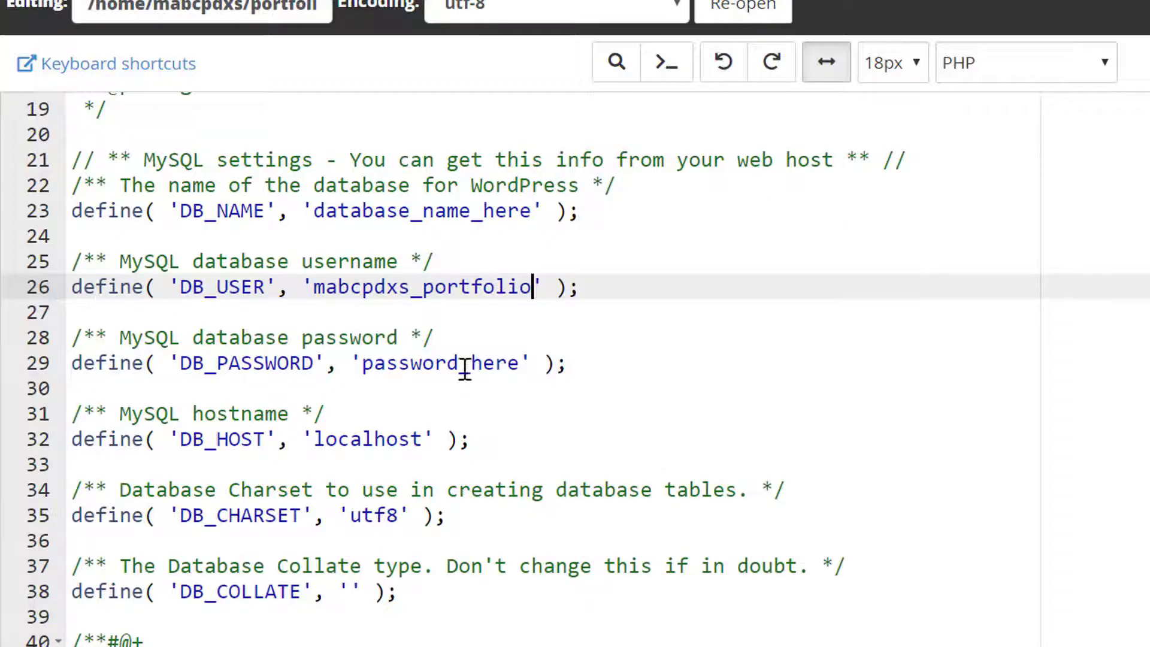
double_click(439, 363)
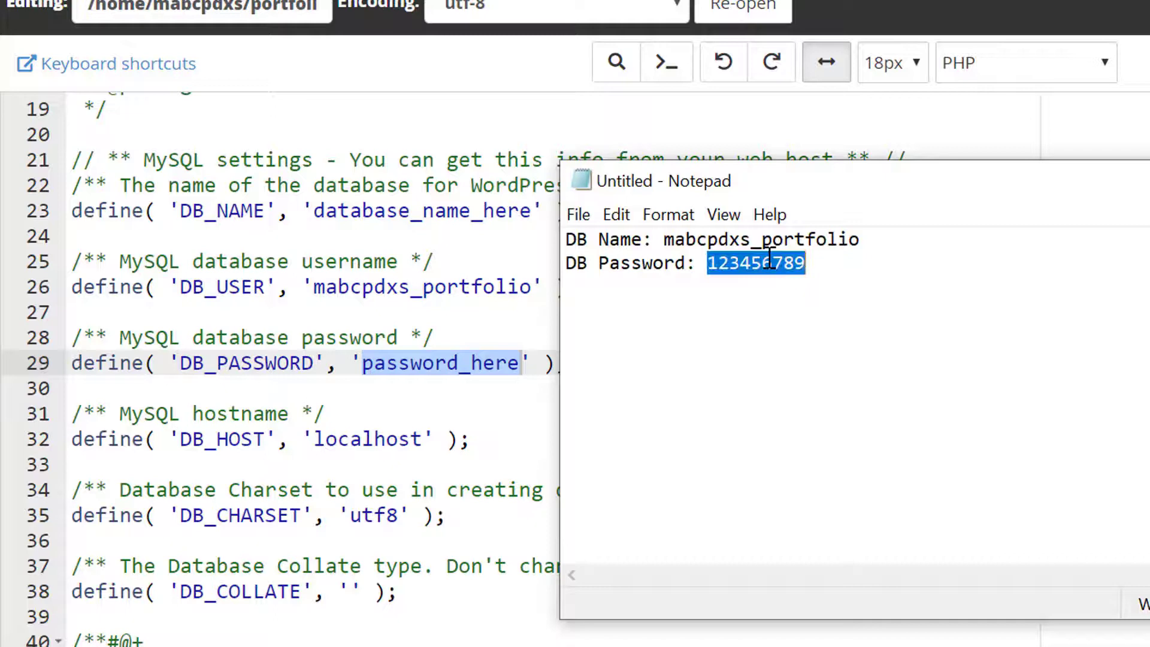
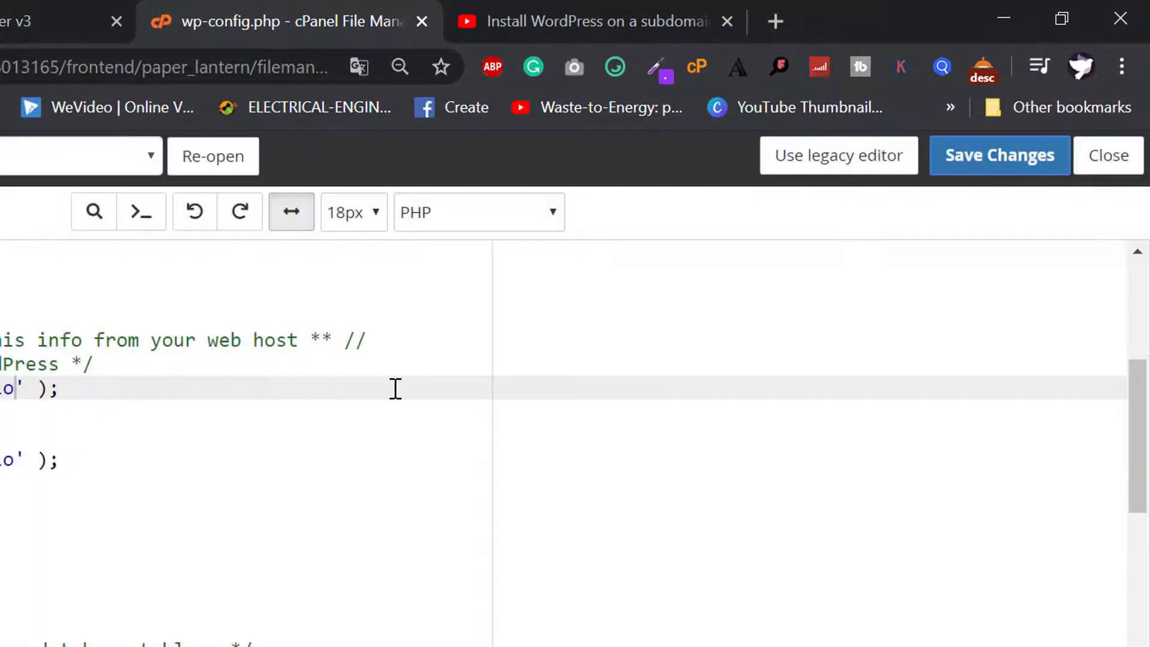
left_click(1107, 154)
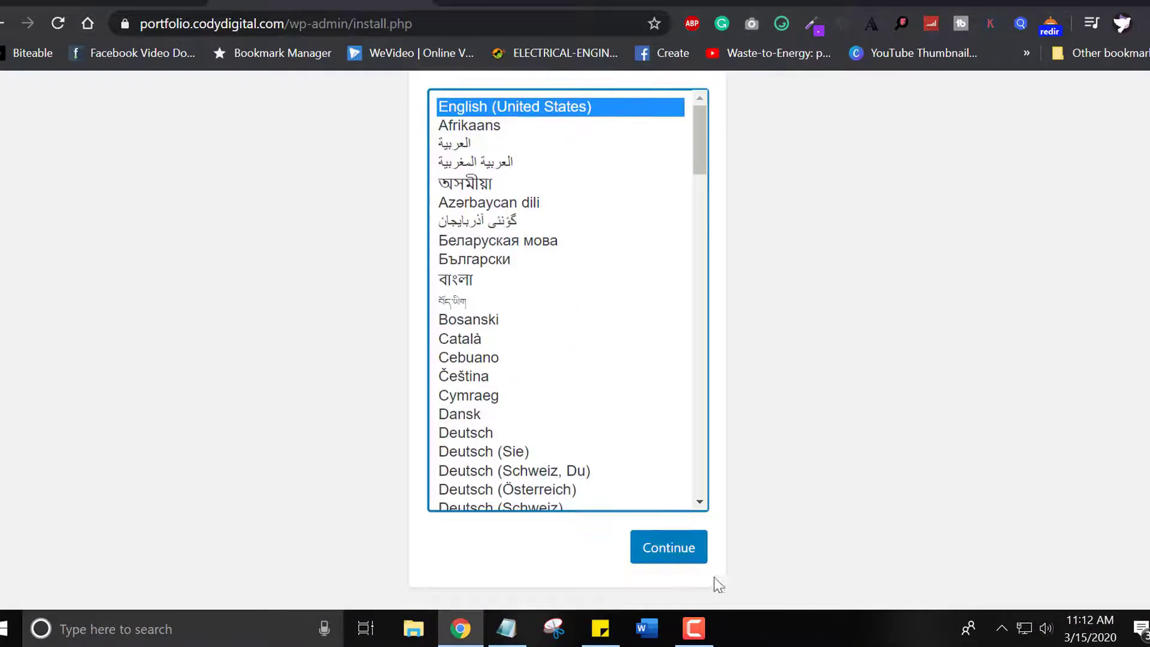
- Continue with English and enter site title 'CodyDigital | Digital Consultant'
left_click(668, 548)
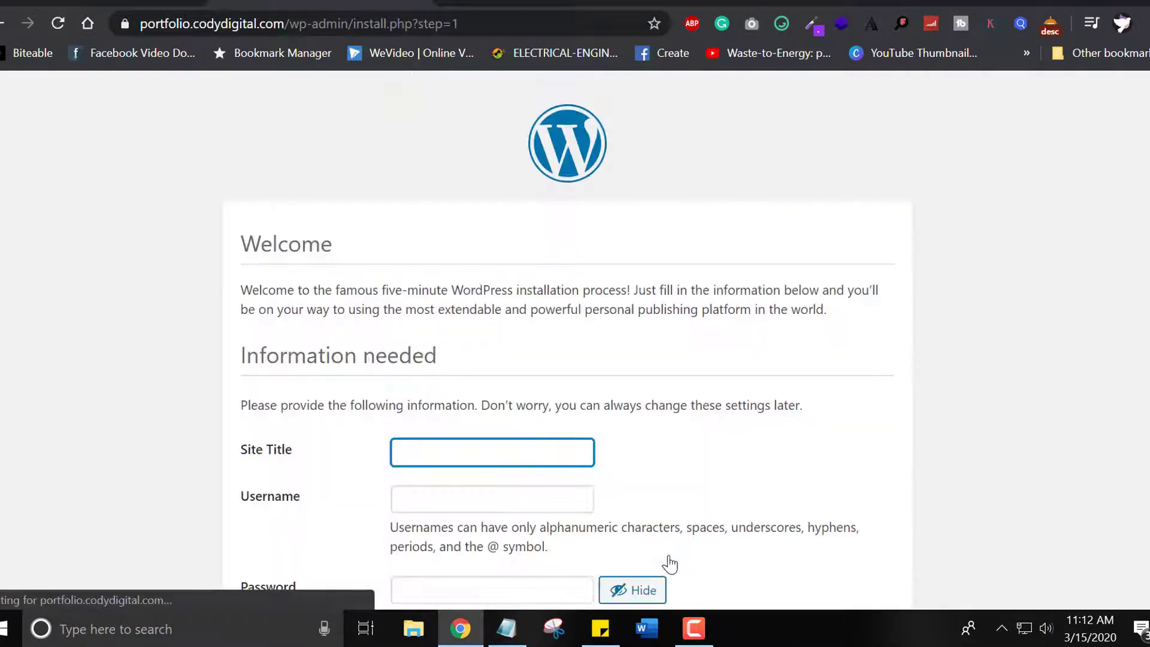
scroll("down", 3)
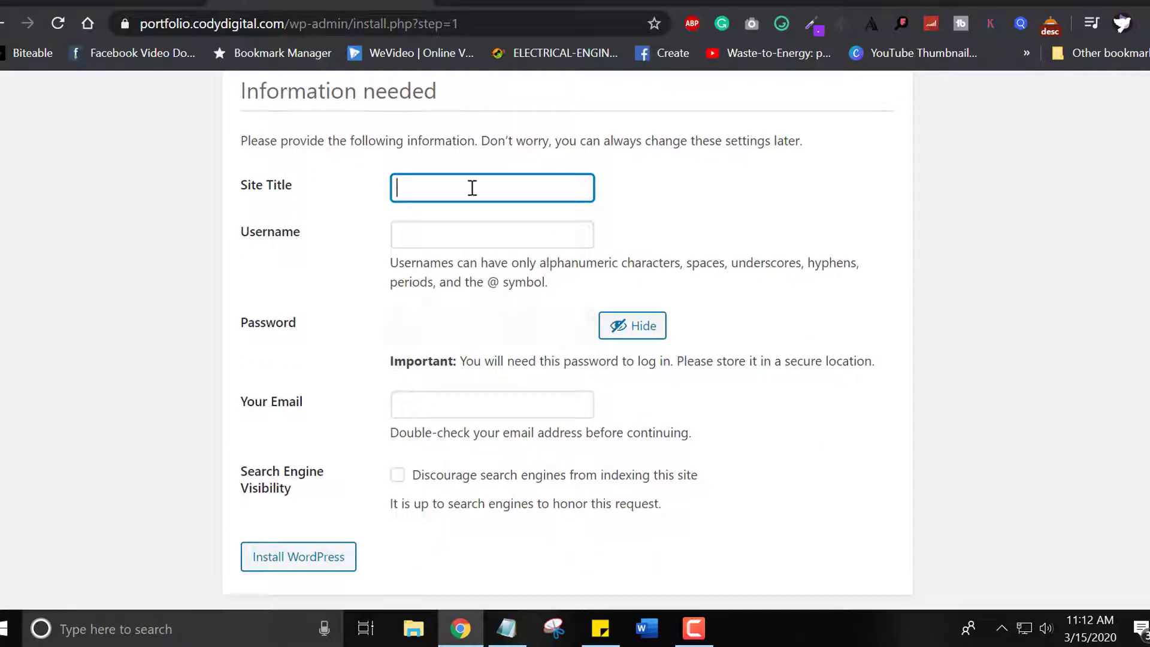
type("CodyDigital")
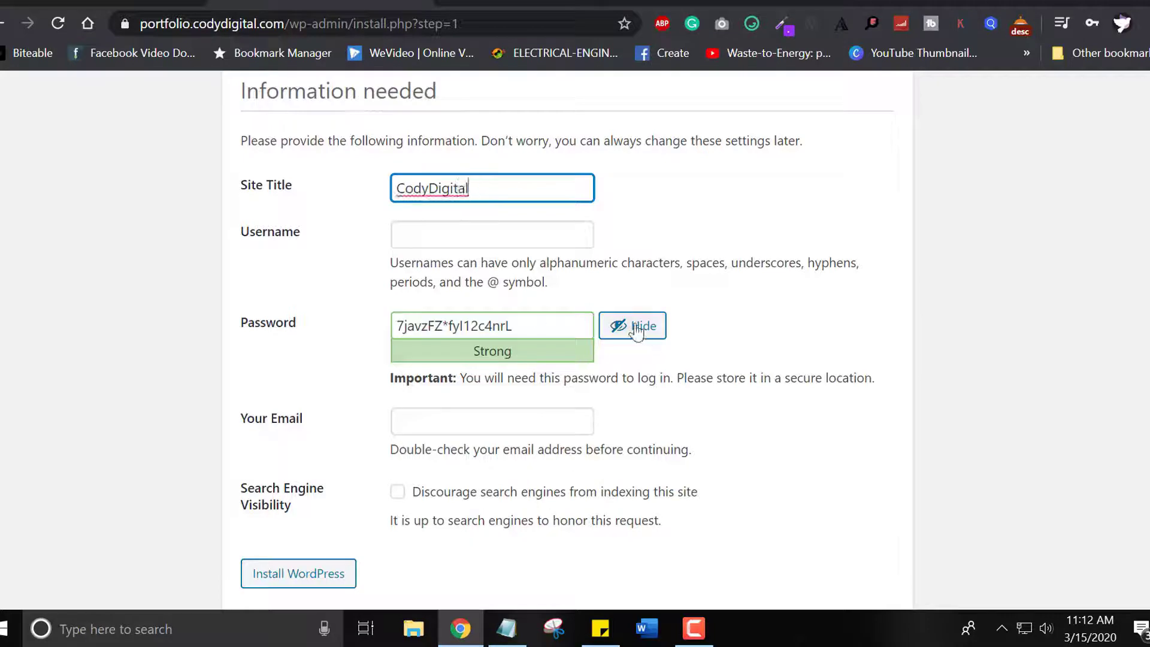
left_click(633, 324)
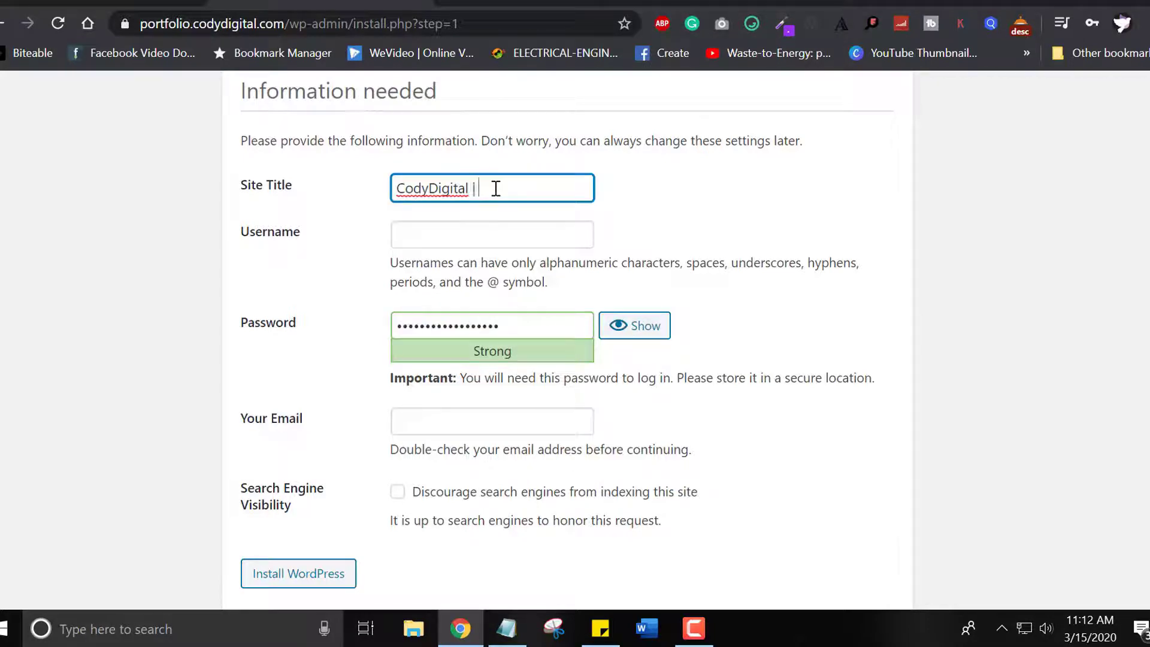
type("Digital Consultan")
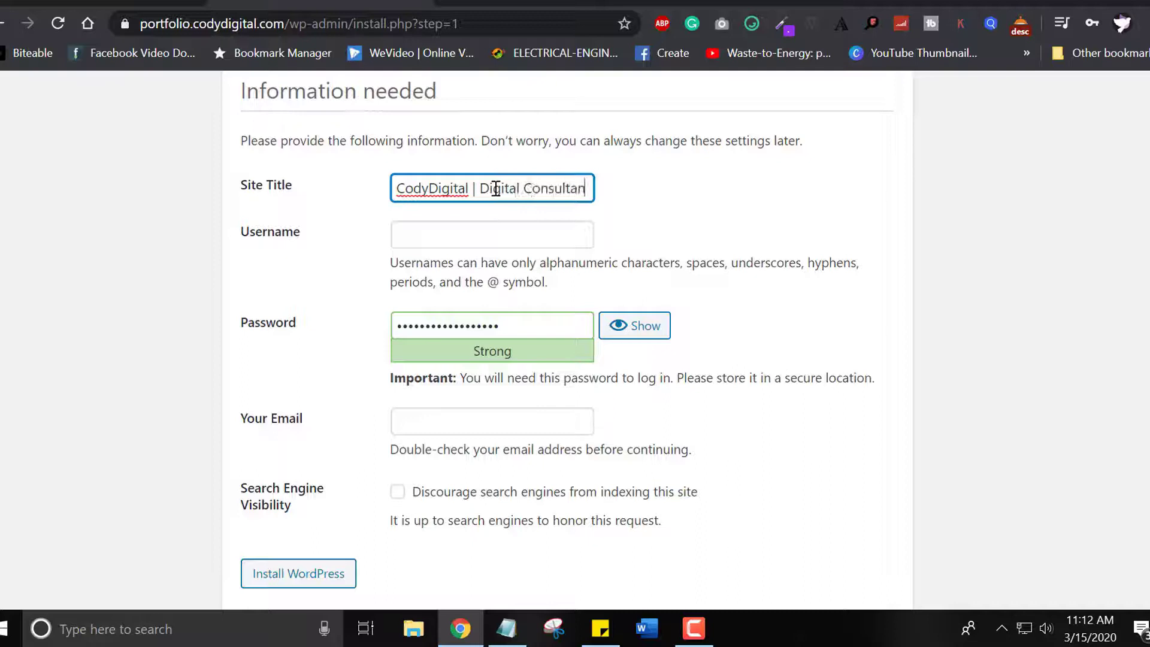
- Enter admin username 'portfolio' and the outlook.com email, then run the WordPress install
left_click(492, 234)
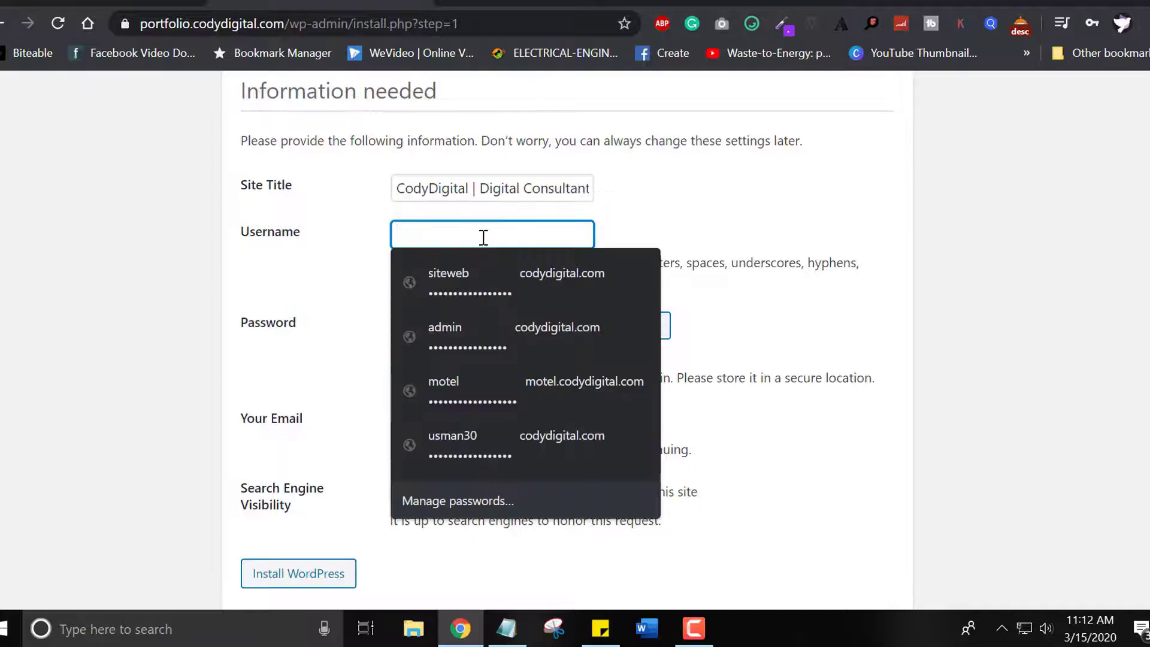
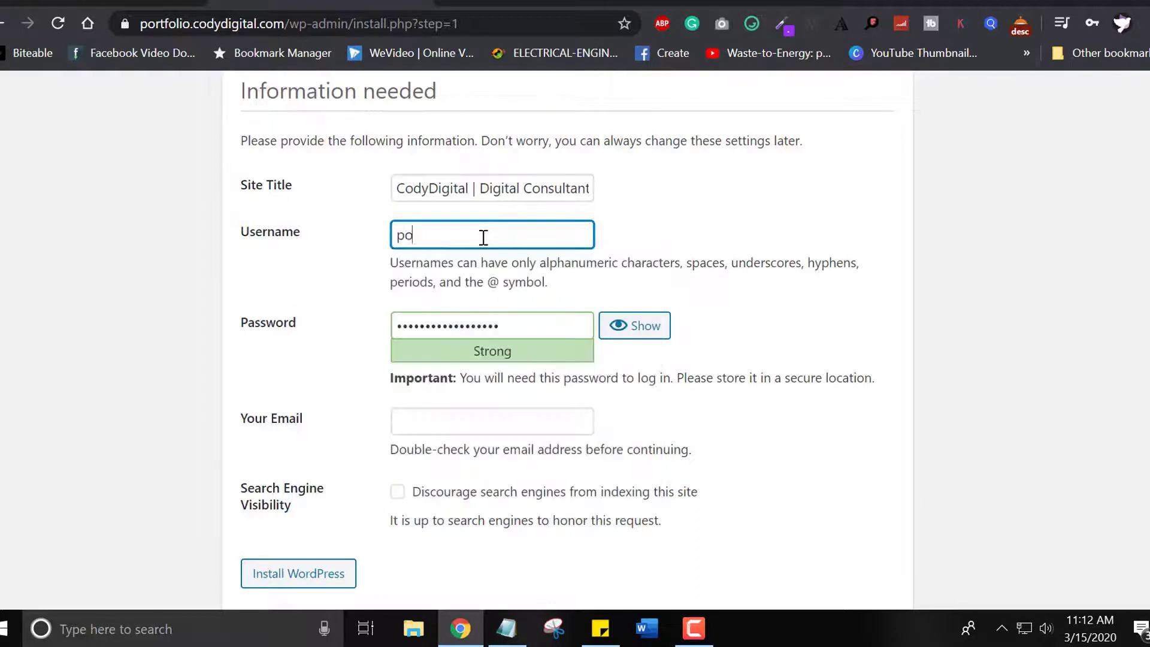
left_click(506, 629)
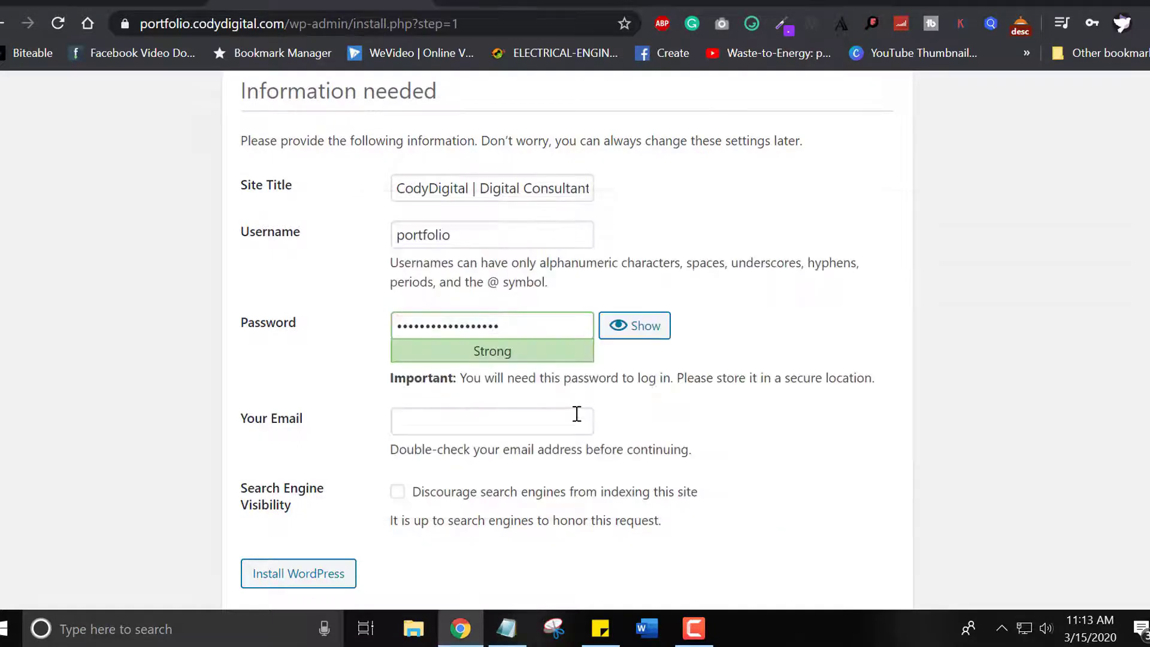
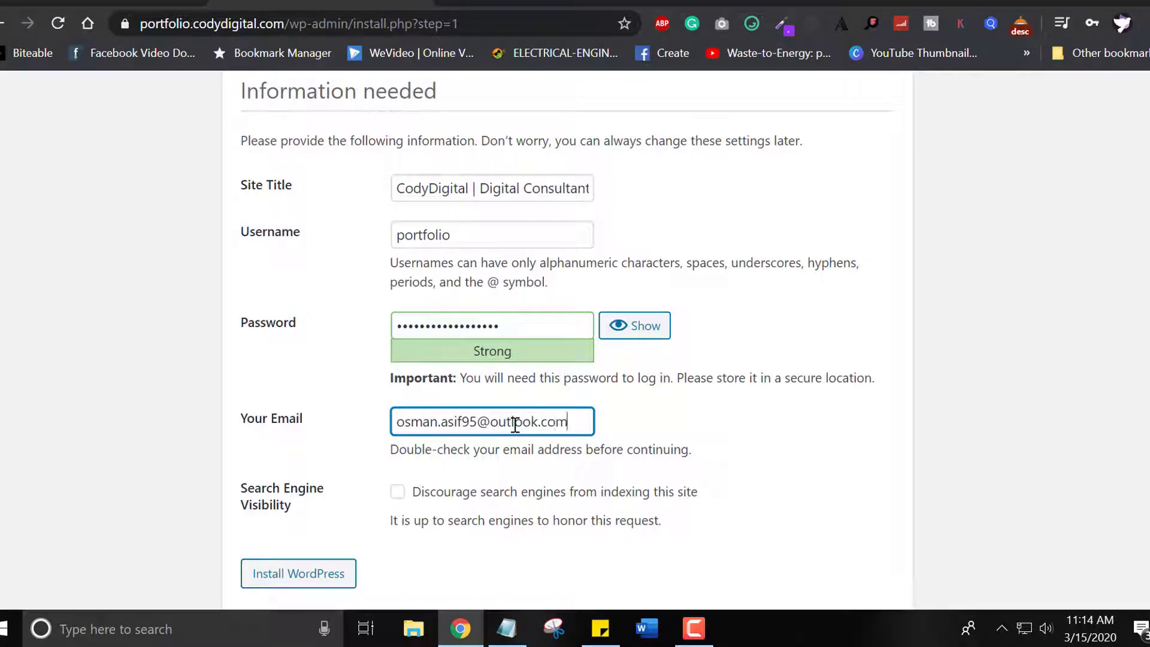
left_click(298, 573)
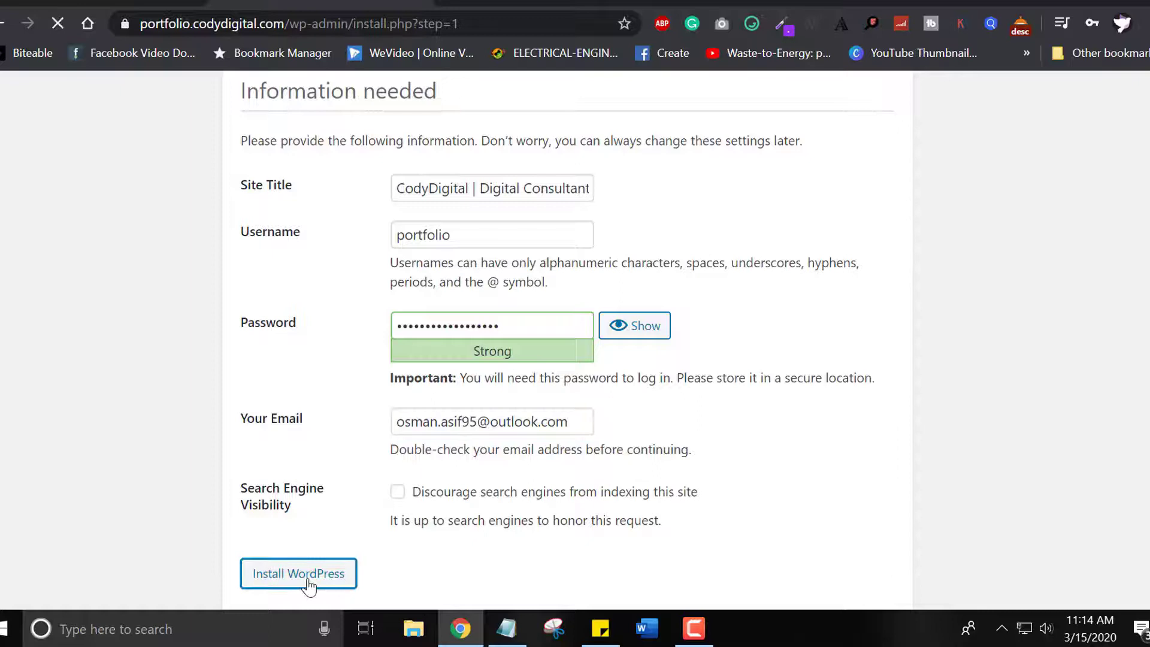
left_click(298, 573)
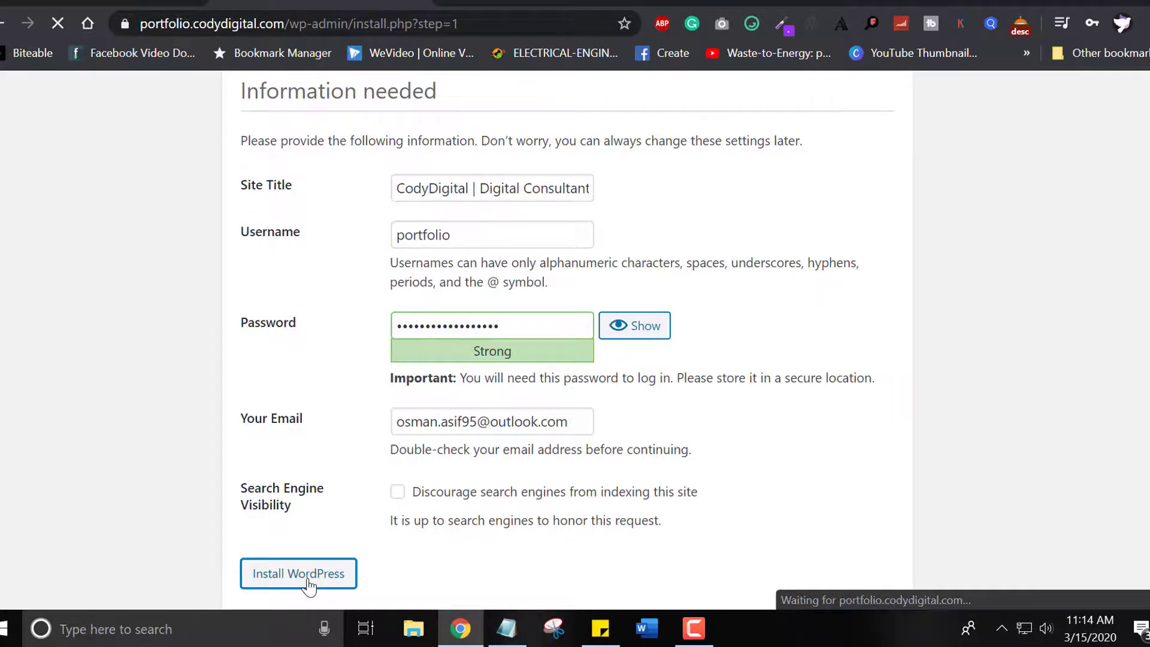
left_click(299, 573)
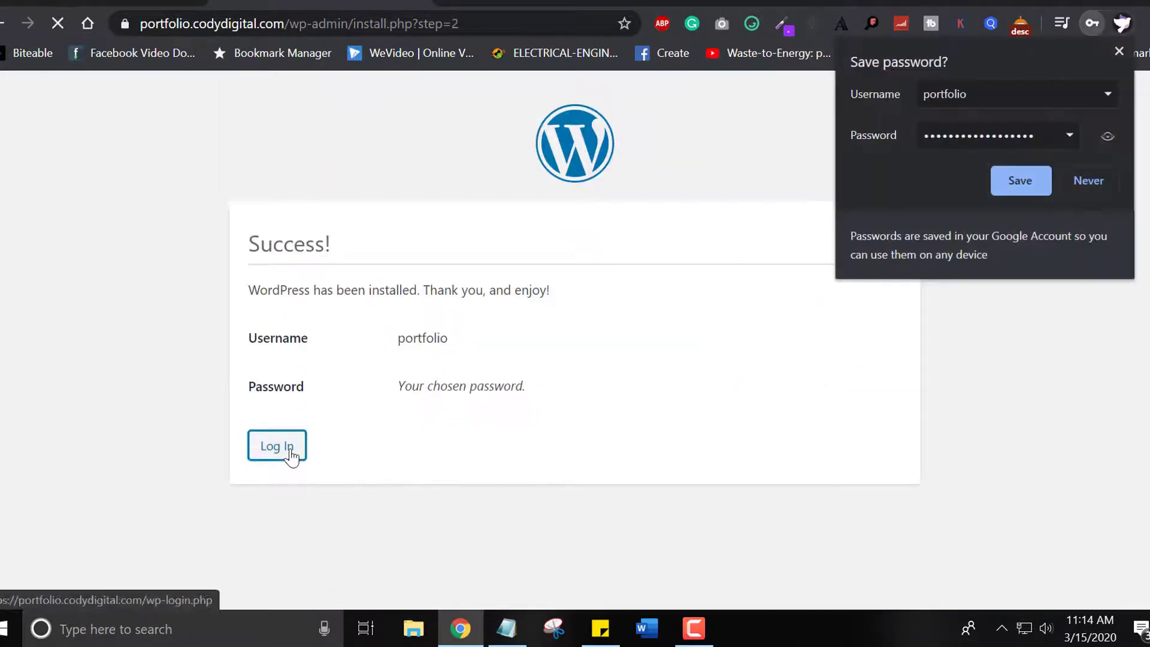
- Log in to the new site's admin dashboard with the portfolio account
left_click(277, 445)
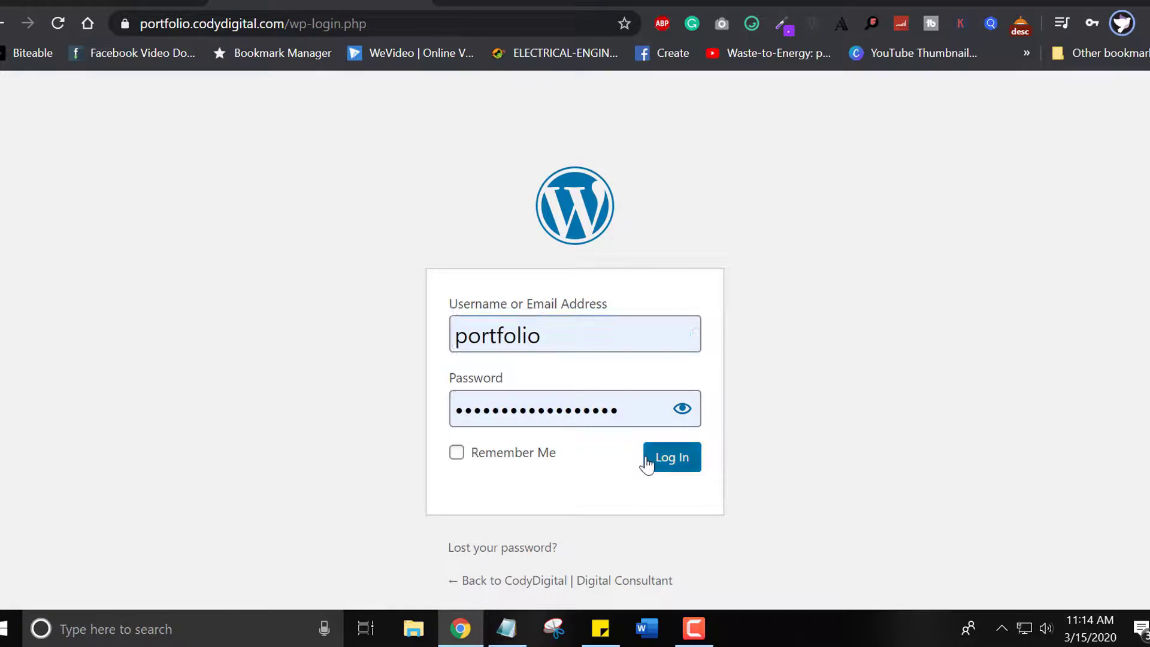
left_click(671, 456)
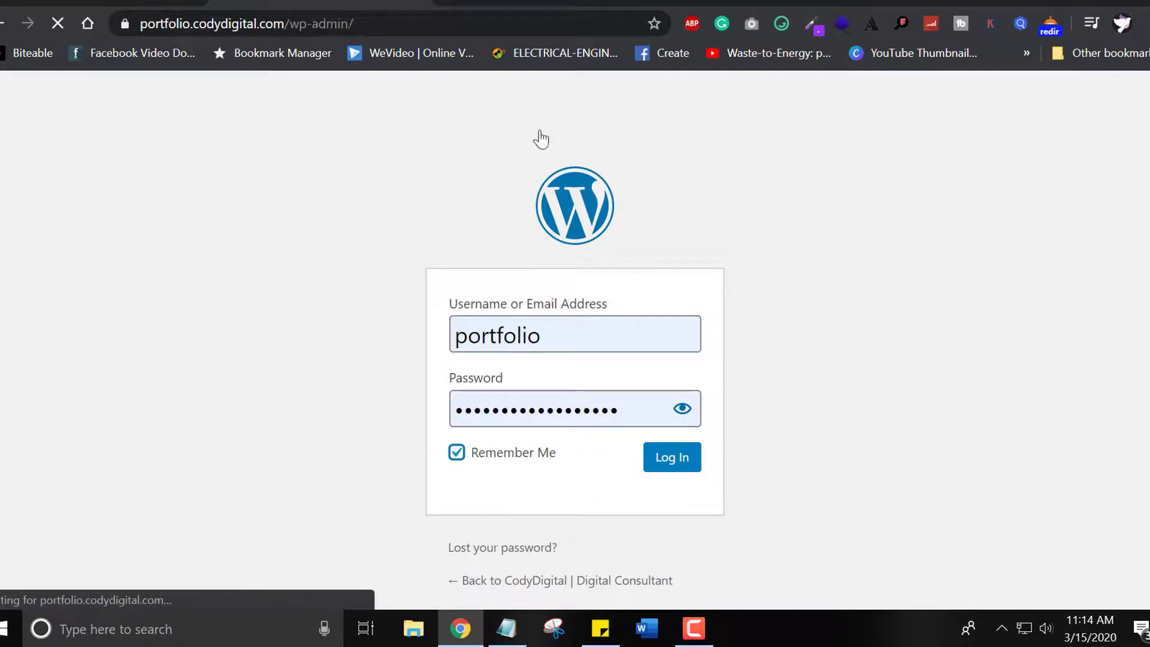
left_click(671, 456)
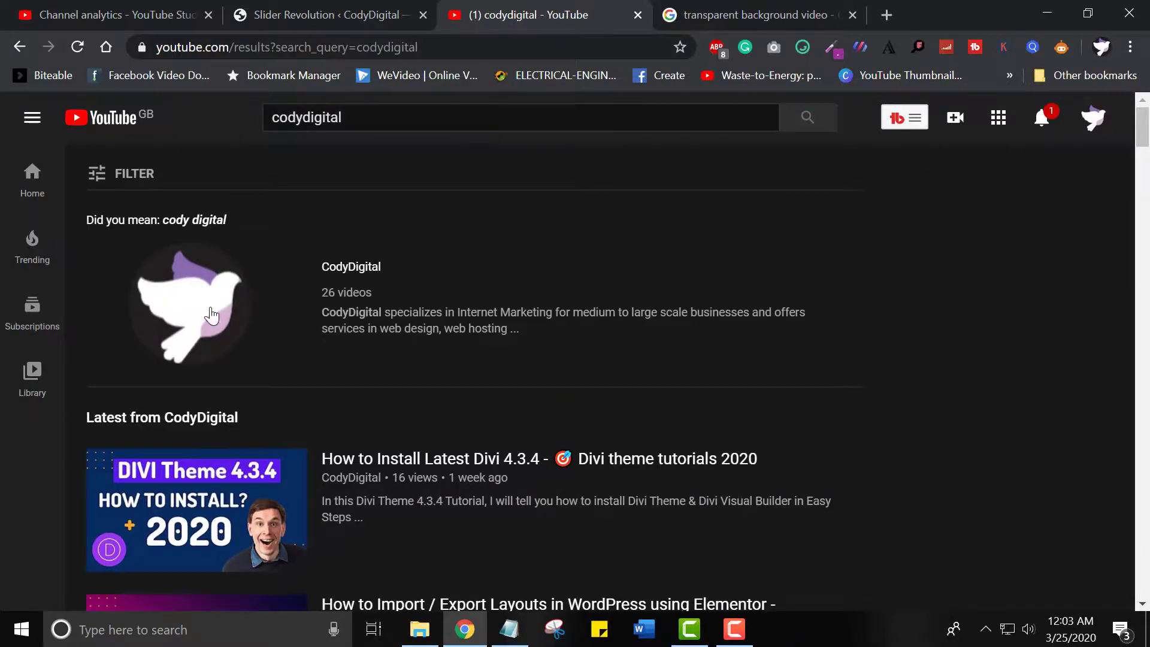
- Open the CodyDigital channel from the codydigital search results
left_click(351, 266)
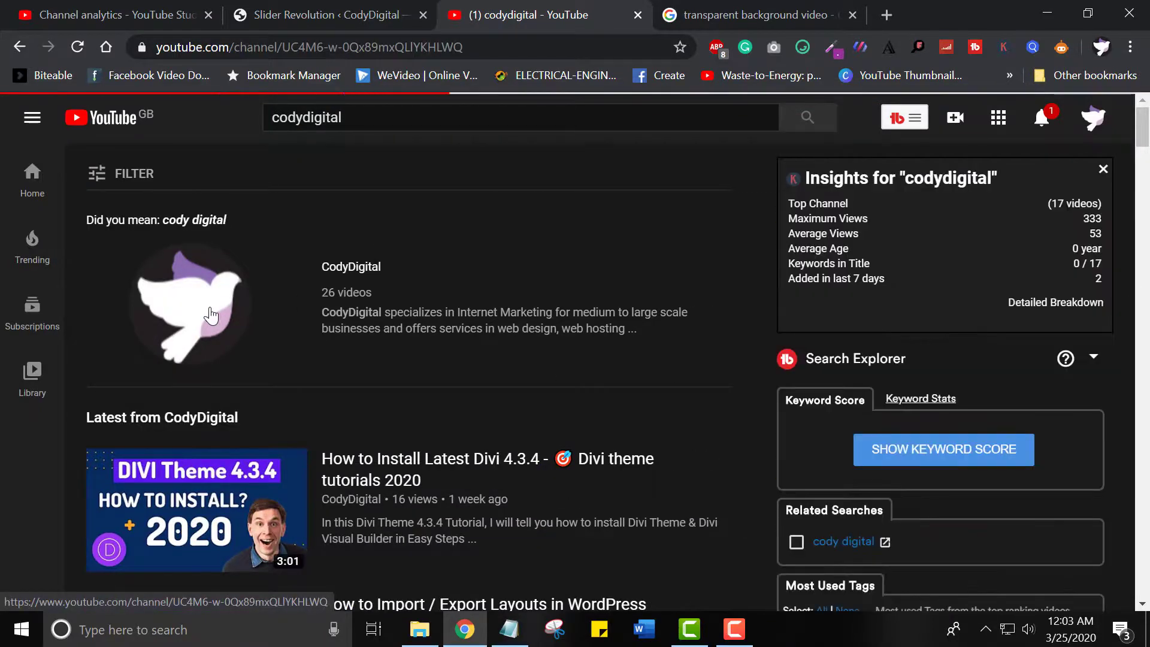